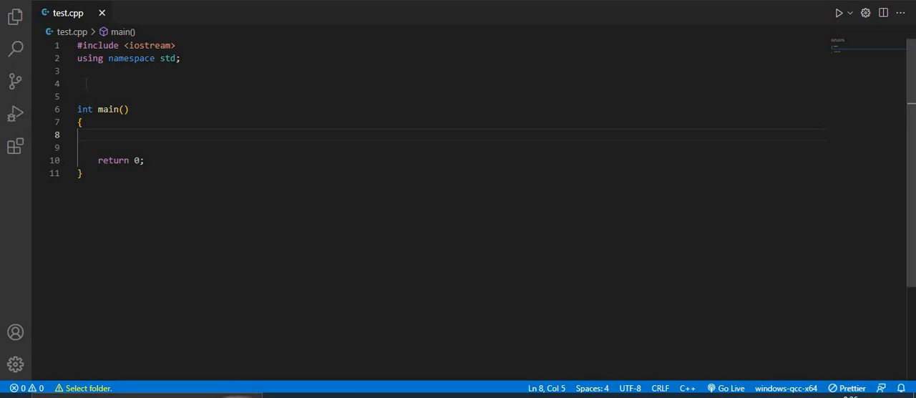
Add int MAX(int x, int y) returning (x > y) ? x : y above main, and save
left_click(86, 83)
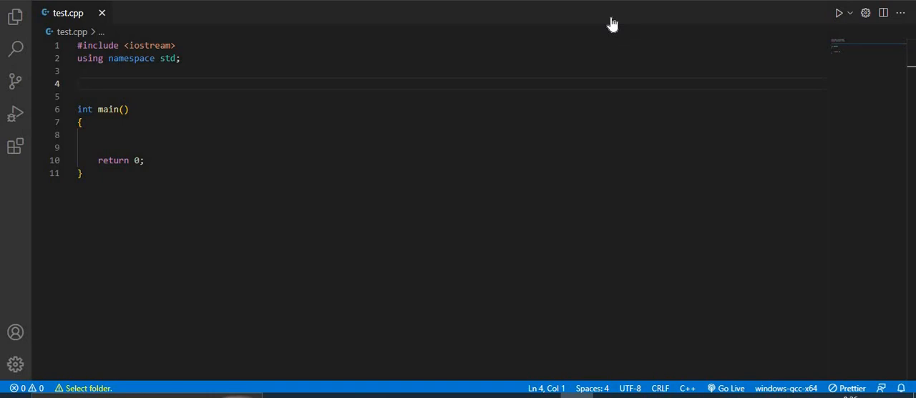
type("int")
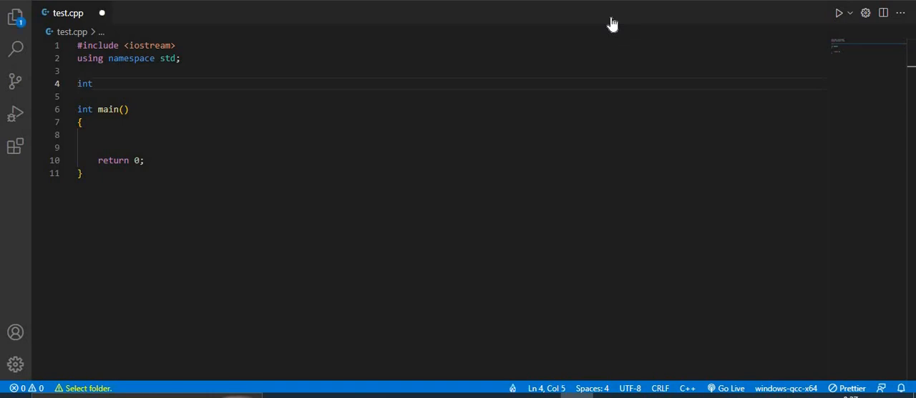
type("MAX")
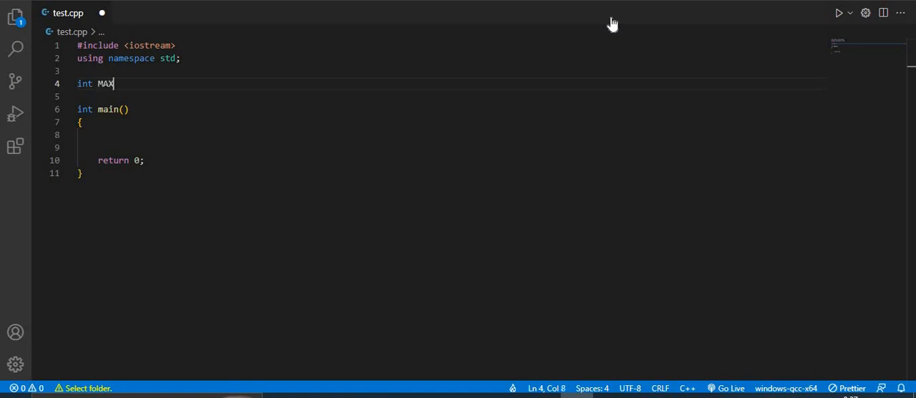
type("(int")
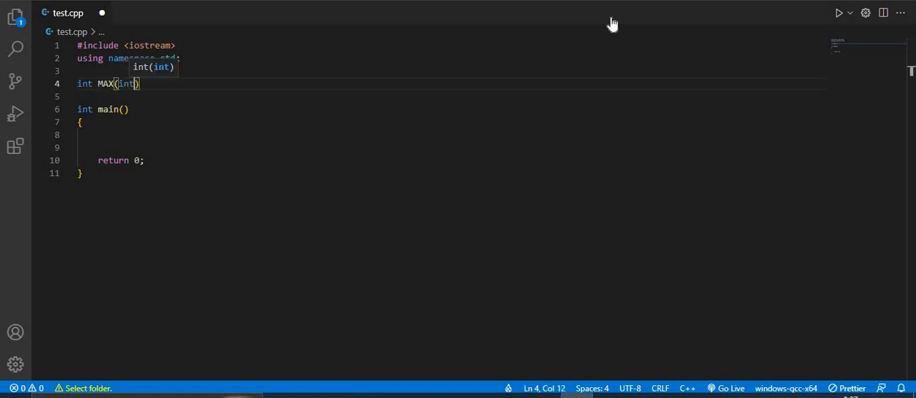
type("x ,")
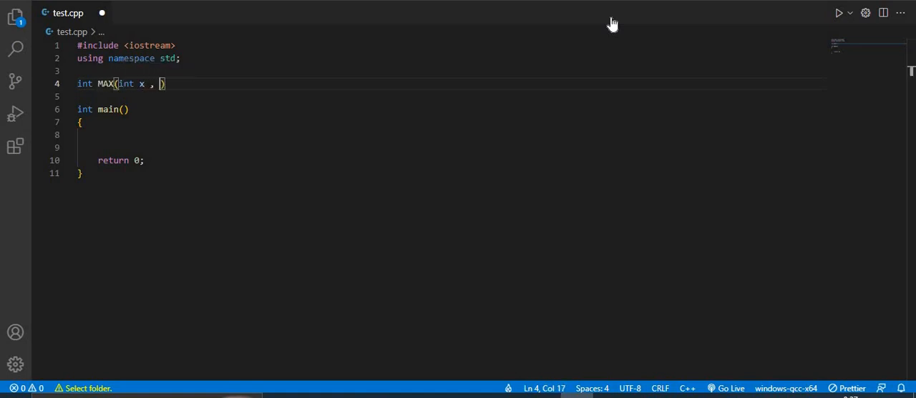
type("int y")
type("reut")
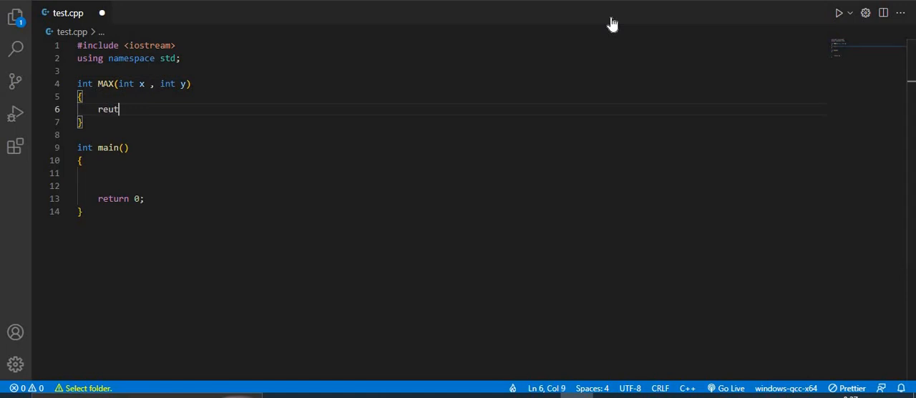
type("rn (")
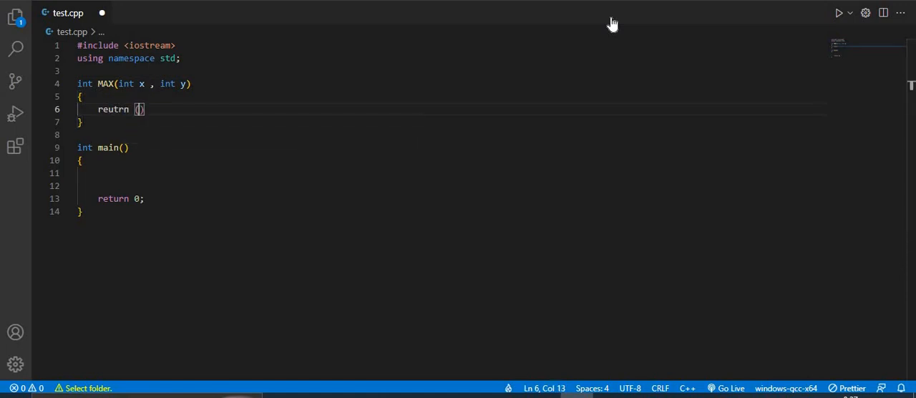
type("x > y")
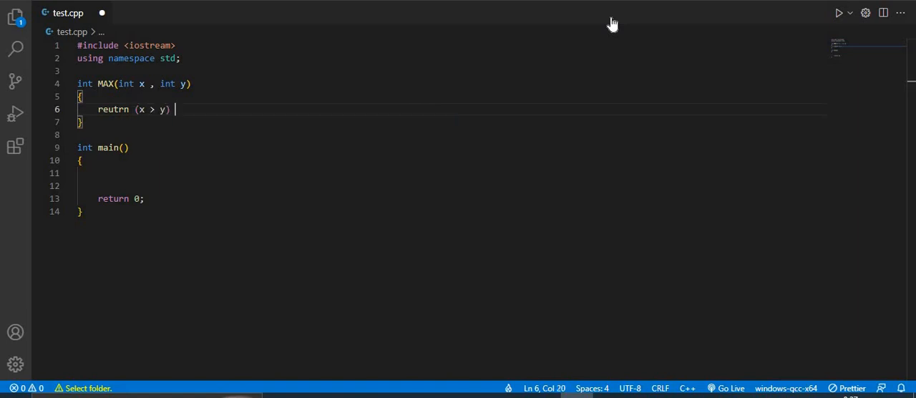
type("/")
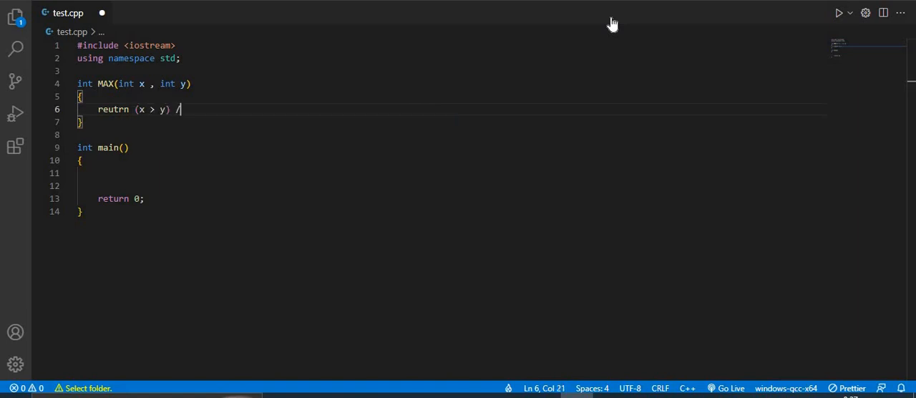
type("? x")
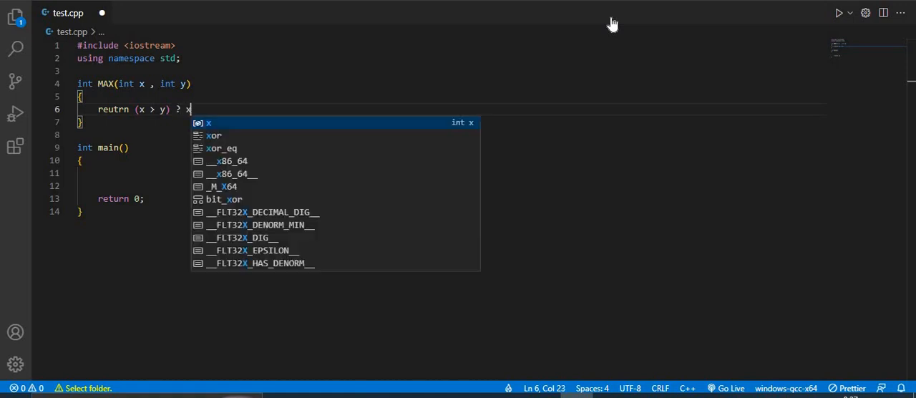
type(":y;")
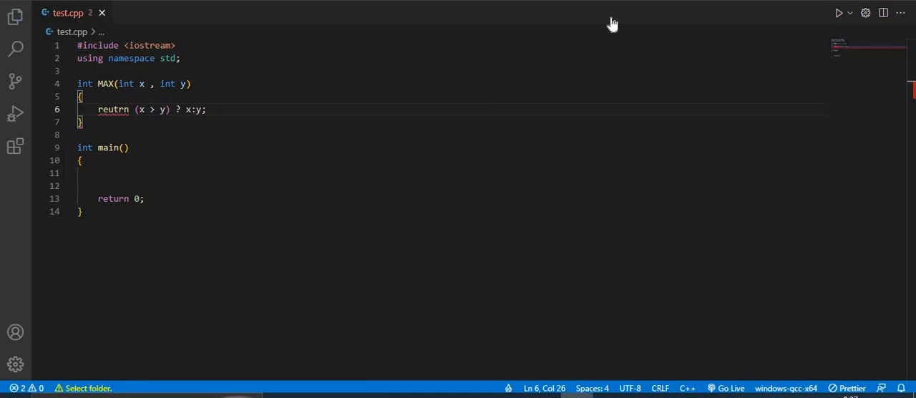
left_click(188, 109)
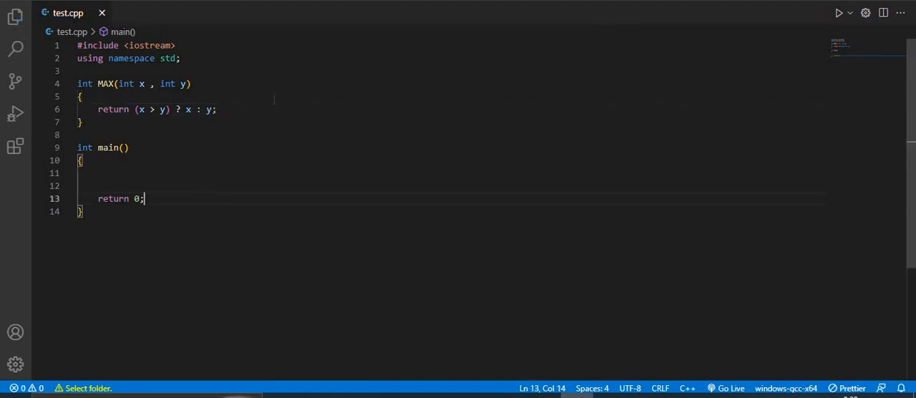
Inside main, add cout<<"Greater Number is : "<<MAX(5 , 10)<<endl;
left_click(100, 172)
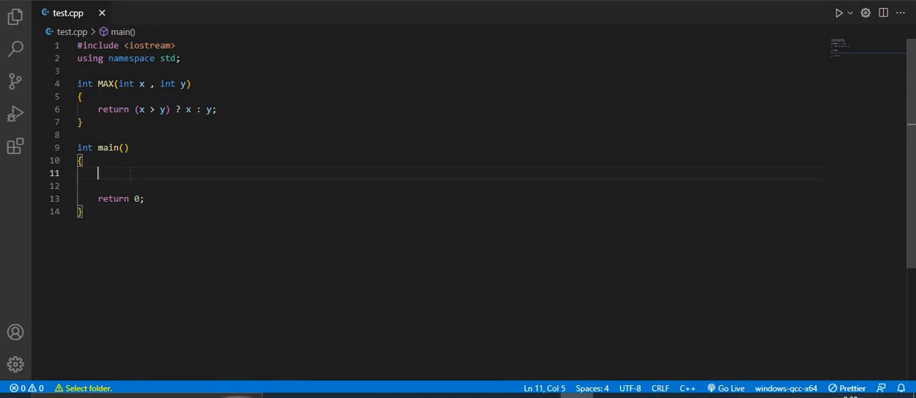
type("co")
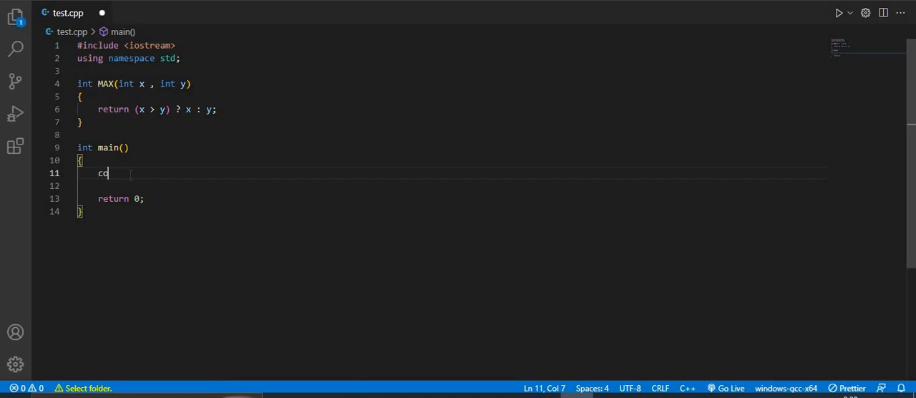
type("o")
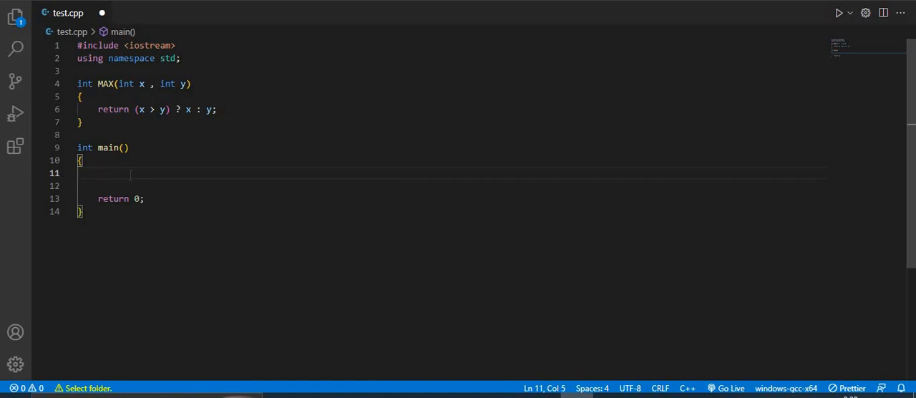
type("cout<<\"")
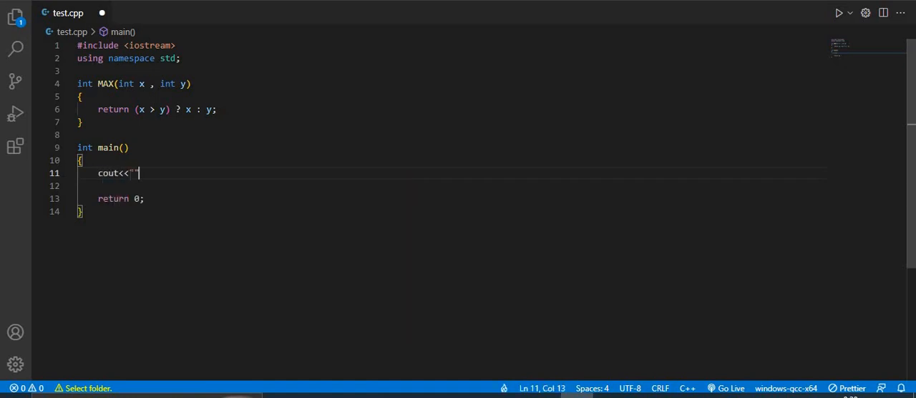
type("Greater")
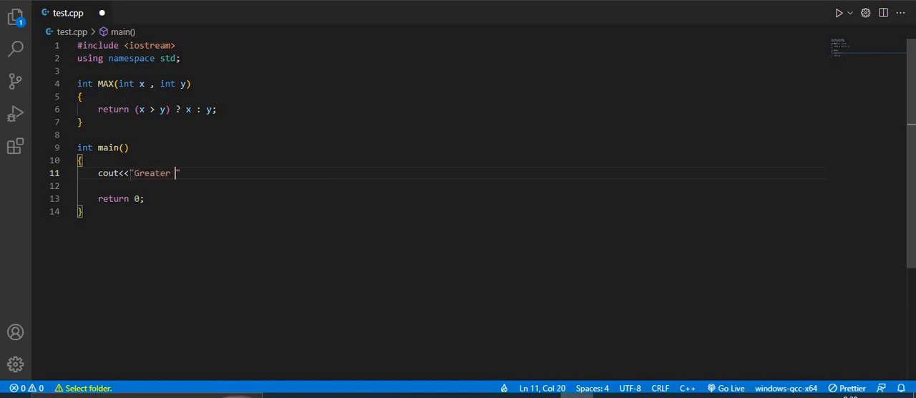
type("Number is :")
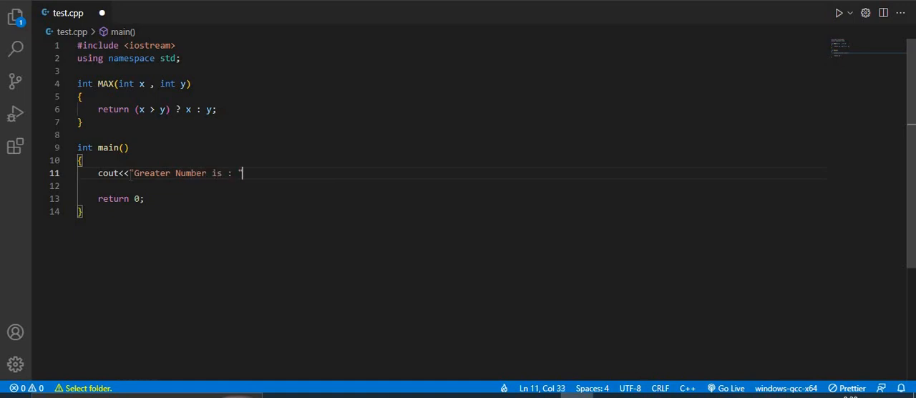
type("<<")
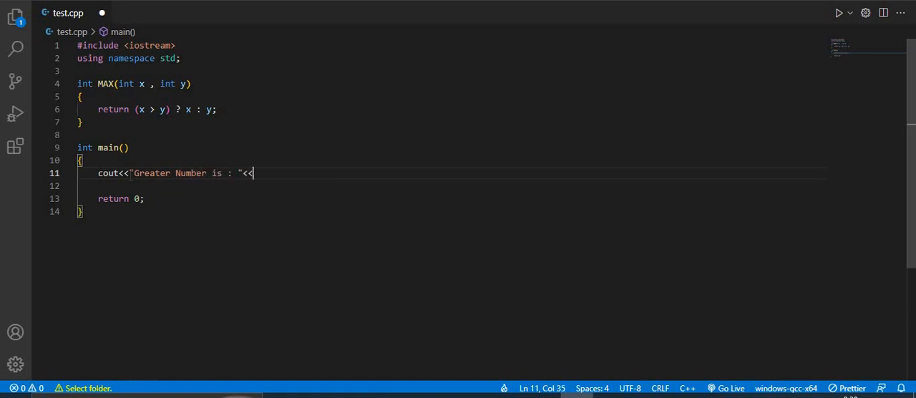
type("MAX(")
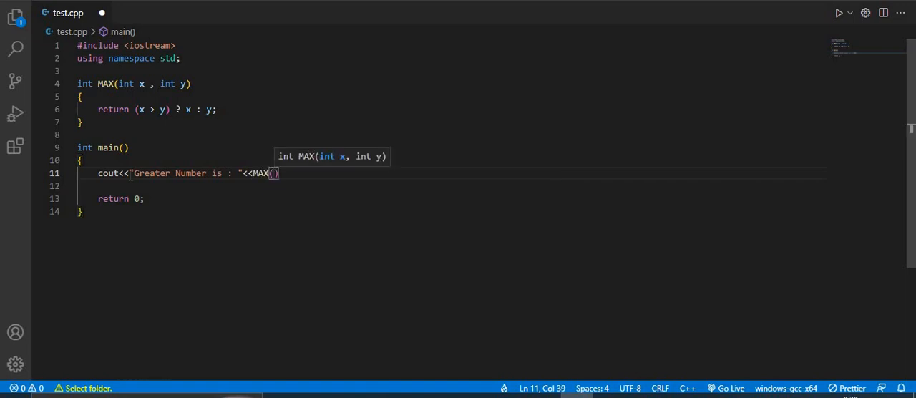
type("5 ,")
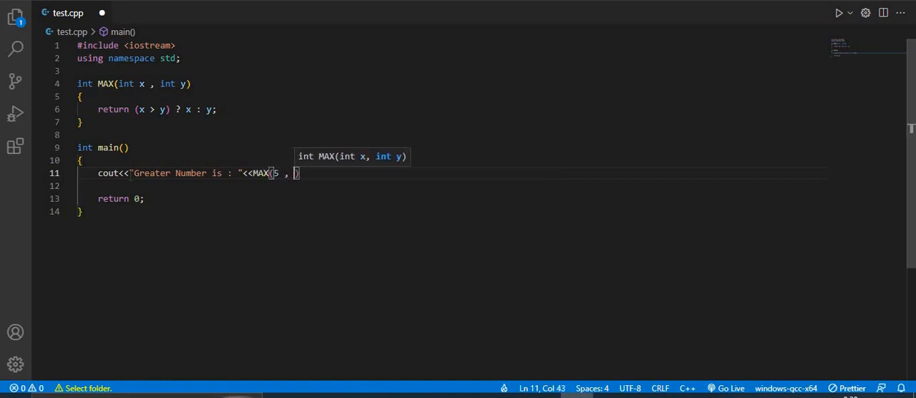
type("10")
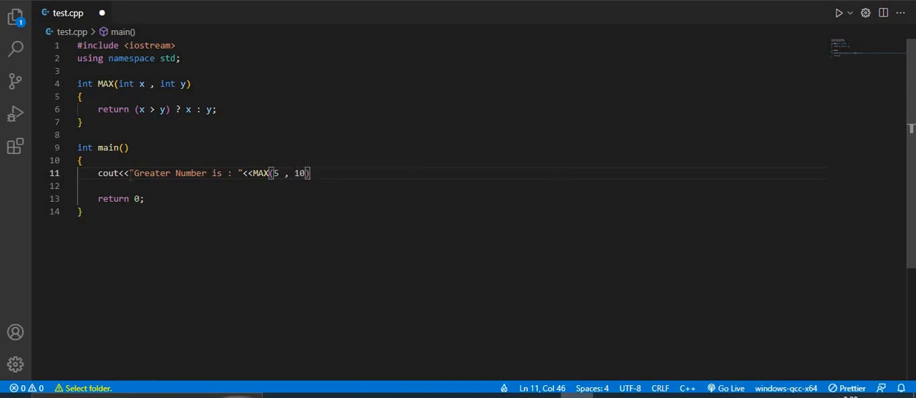
type("<<endl;")
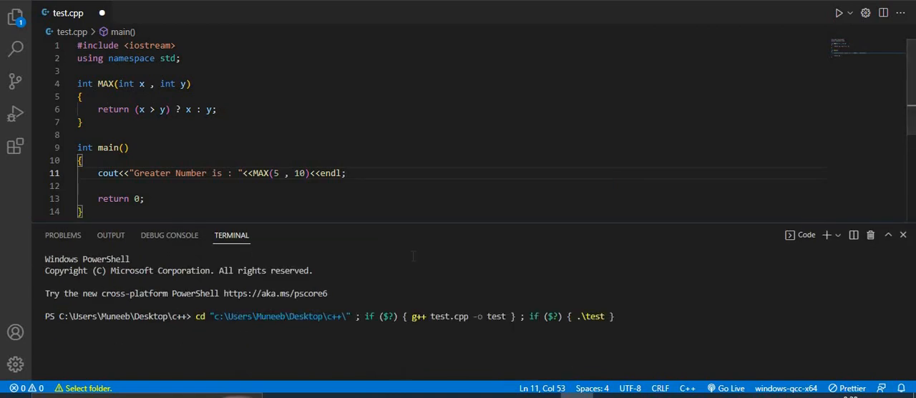
Rerun test.cpp to print 'Greater Number is : 10' and shrink the terminal panel
key("Return")
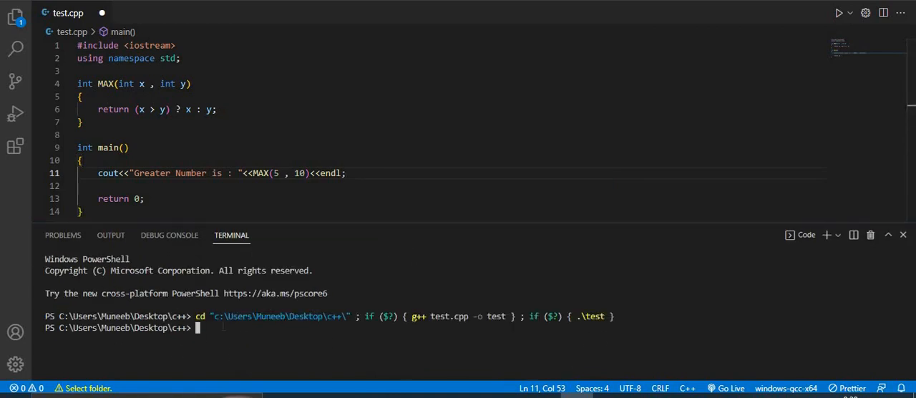
key("Return")
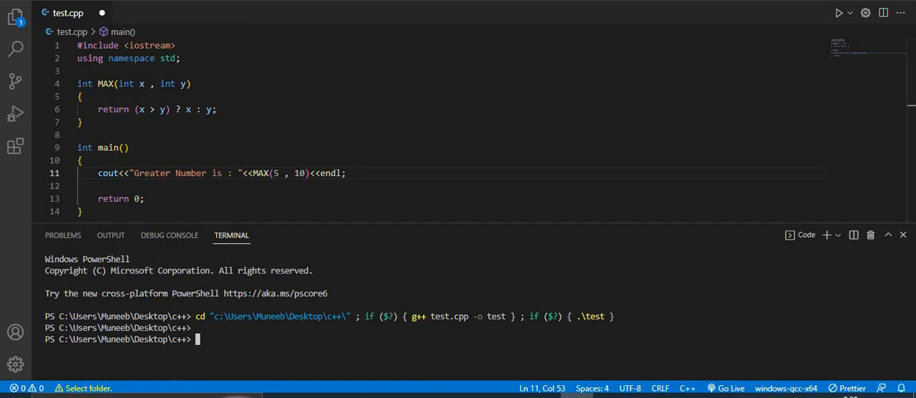
mouse_move(847, 133)
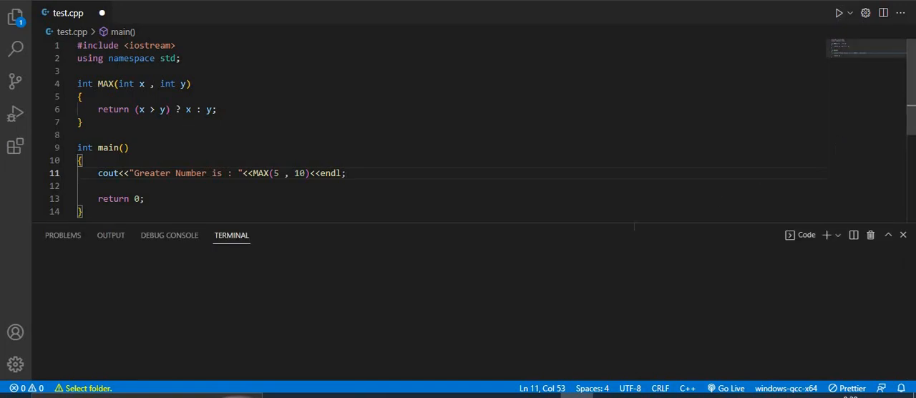
left_click(839, 13)
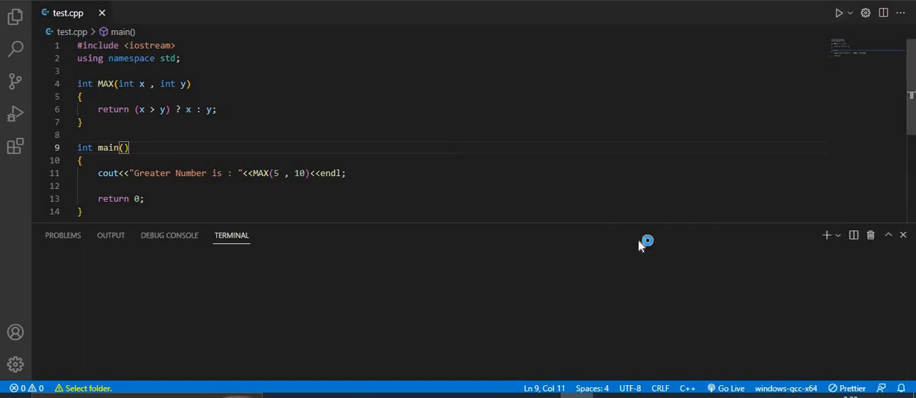
left_click(839, 13)
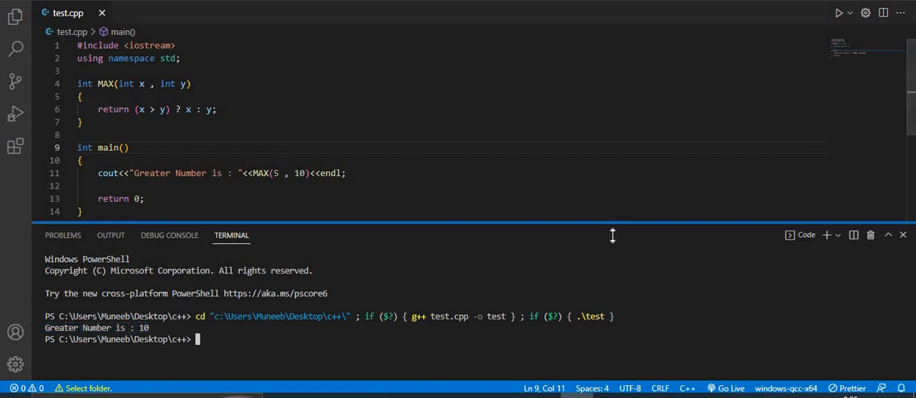
left_click_drag(612, 235, 633, 263)
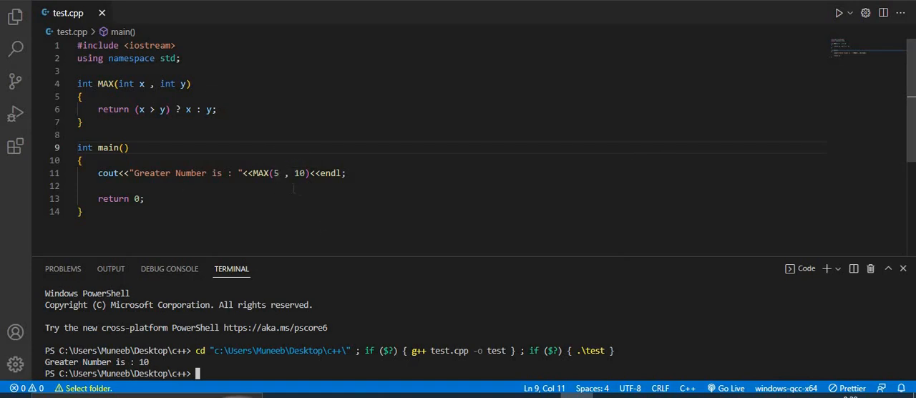
Change the MAX call arguments to 5.5 and 10.5
left_click(274, 173)
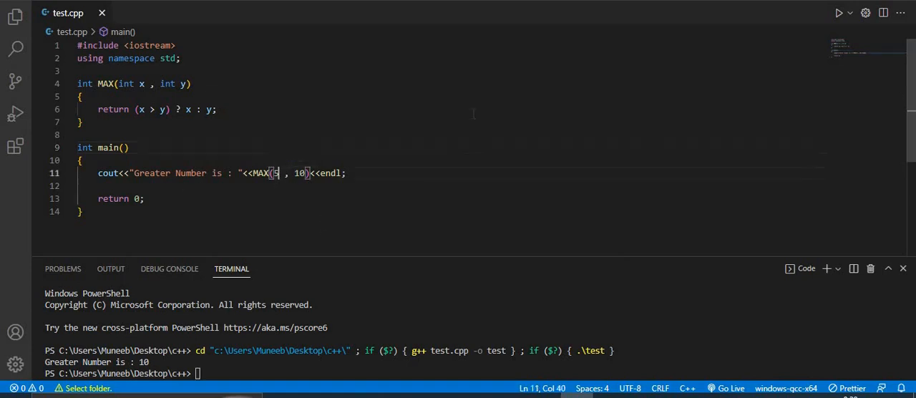
type(".5")
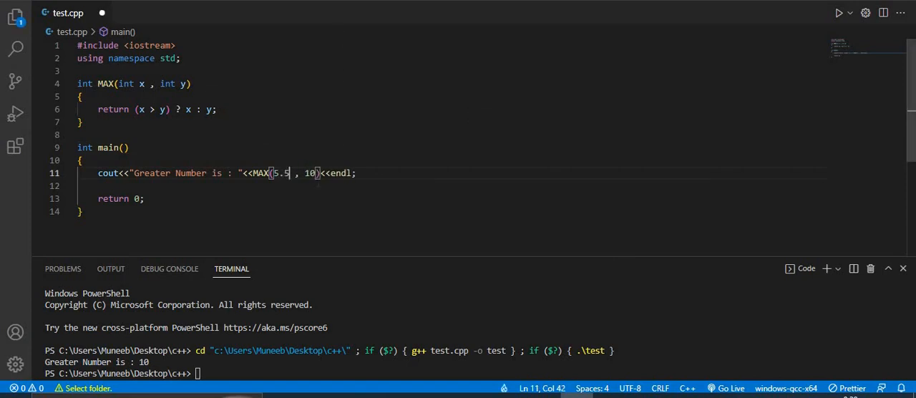
type(".")
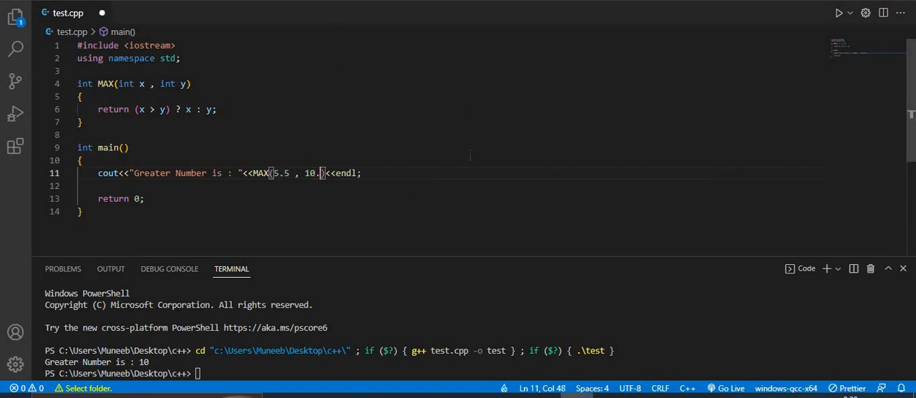
type("5")
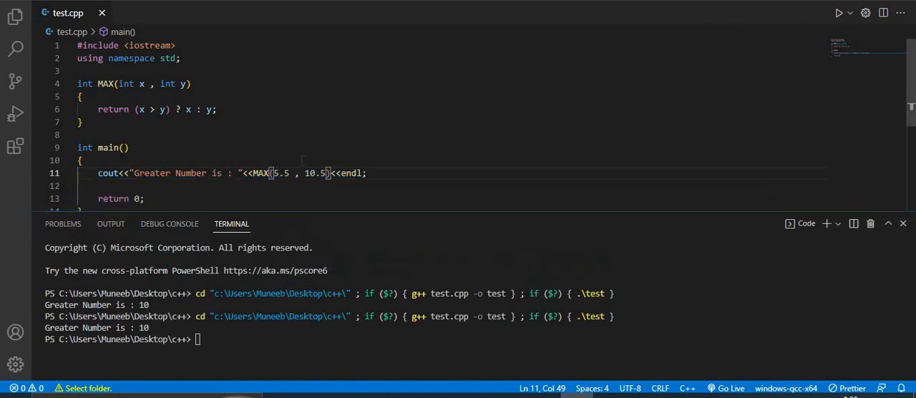
mouse_move(317, 172)
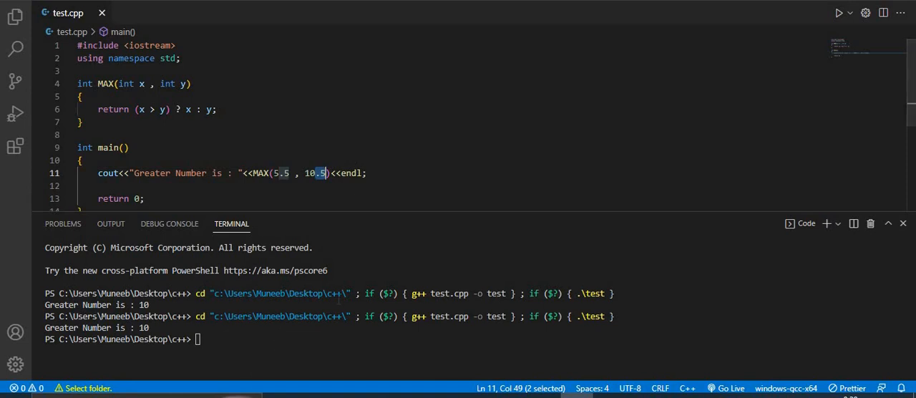
mouse_move(266, 228)
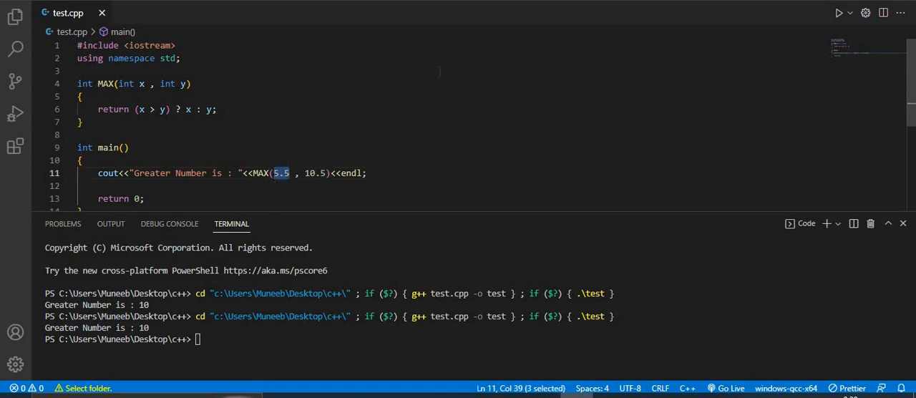
Pass 'a' and 'b' to MAX, rerun, and select the printed 98
type("\"a\"")
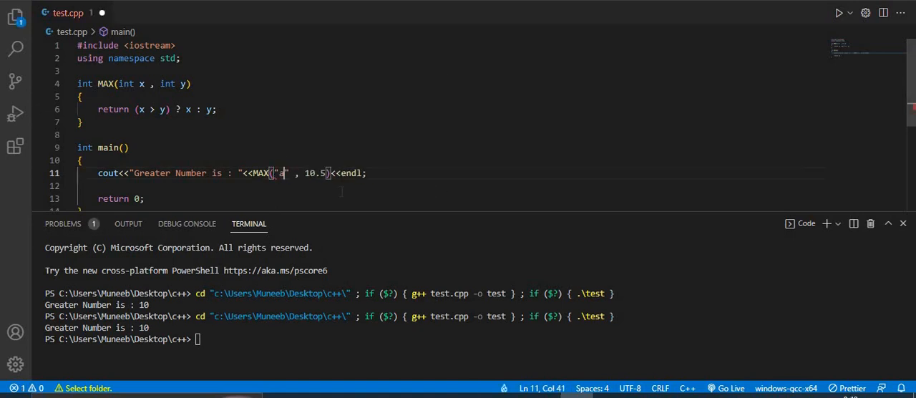
left_click_drag(285, 173, 323, 173)
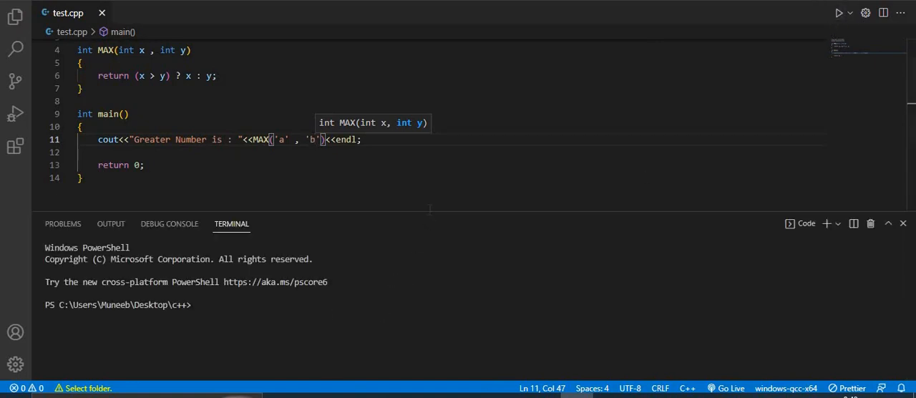
left_click(839, 13)
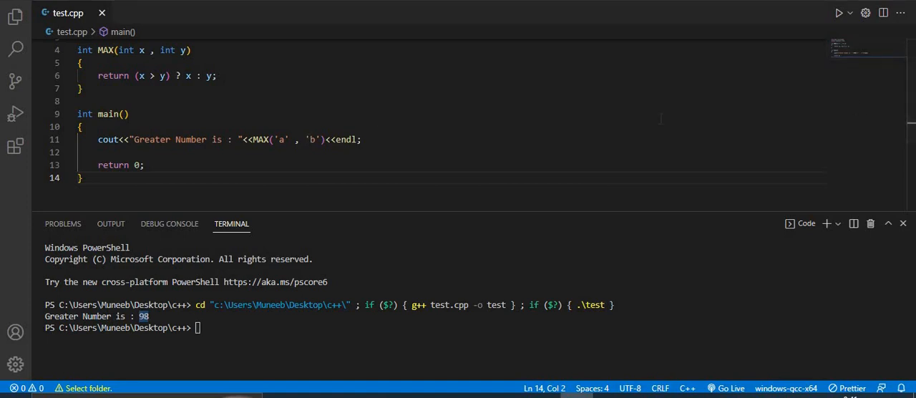
double_click(279, 139)
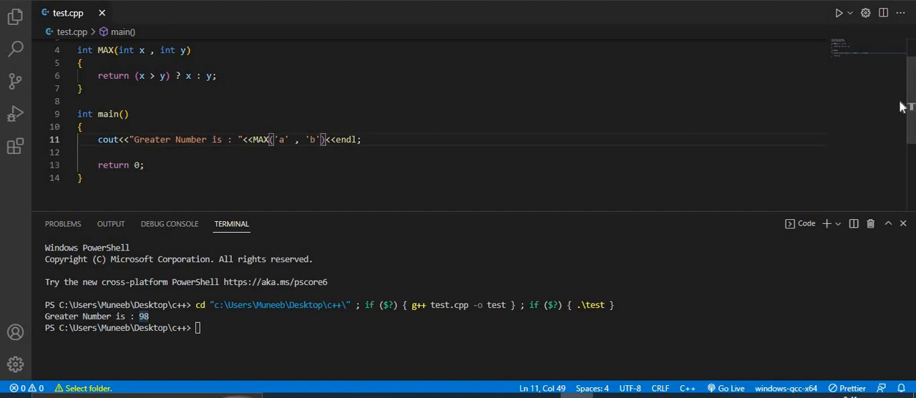
mouse_move(721, 212)
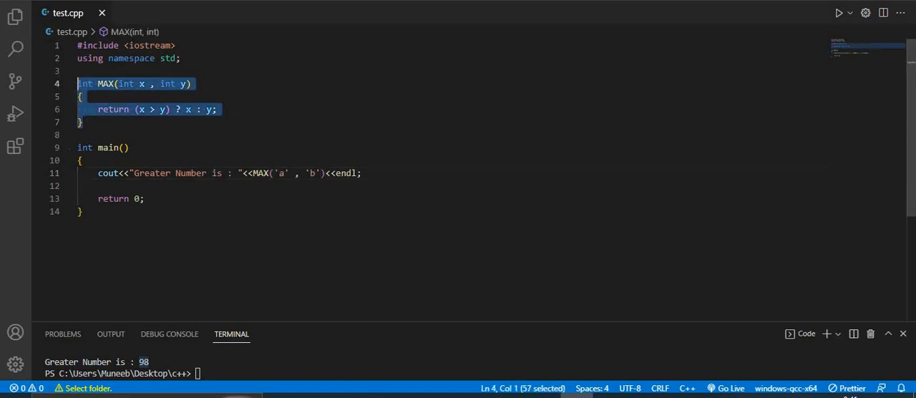
left_click(82, 84)
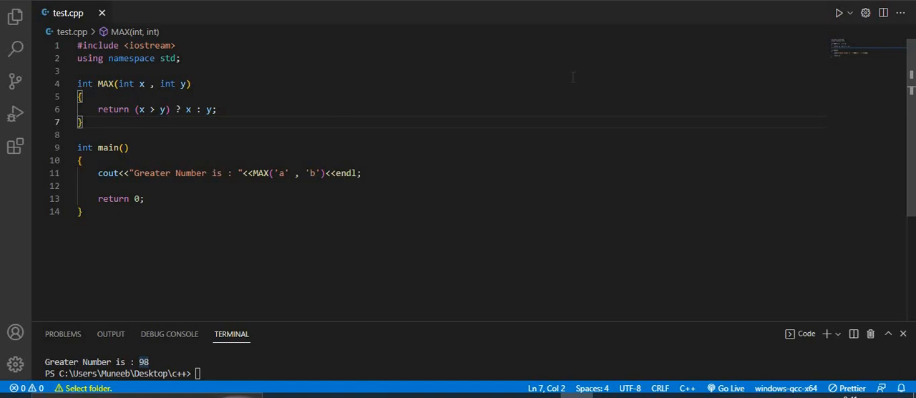
mouse_move(909, 120)
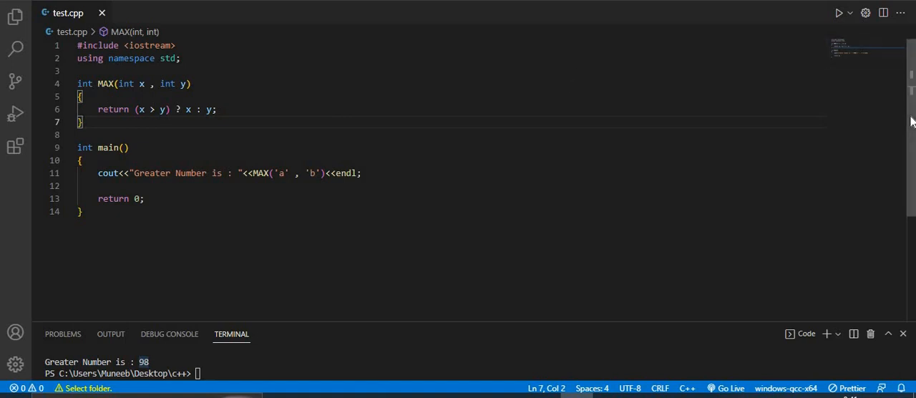
scroll("down", 3)
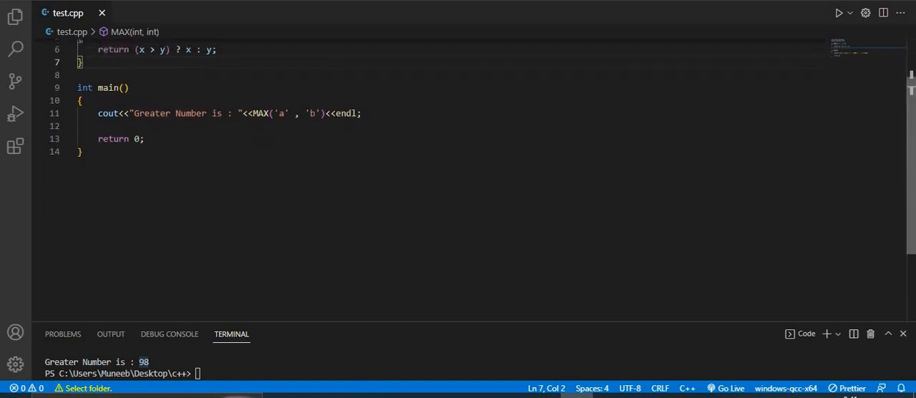
scroll("up", 3)
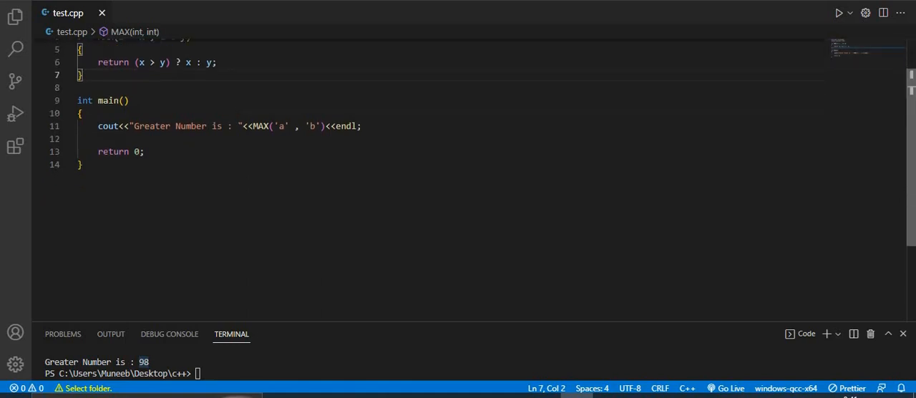
Scroll up to the templates article's introduction paragraph
scroll("up", 3)
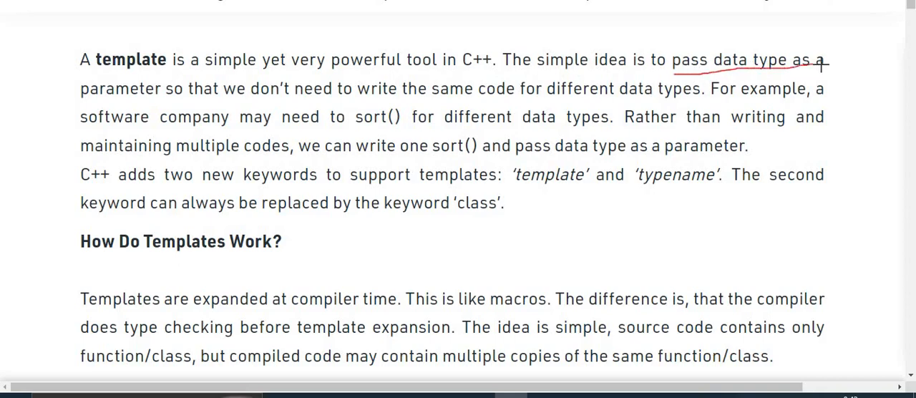
mouse_move(133, 104)
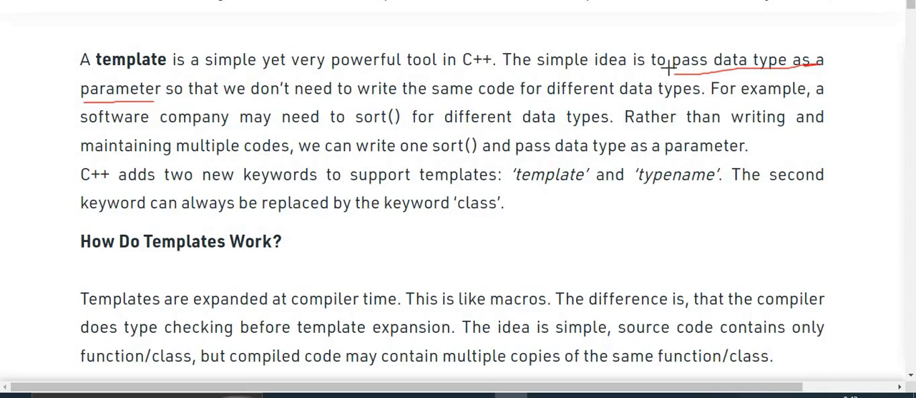
mouse_move(689, 78)
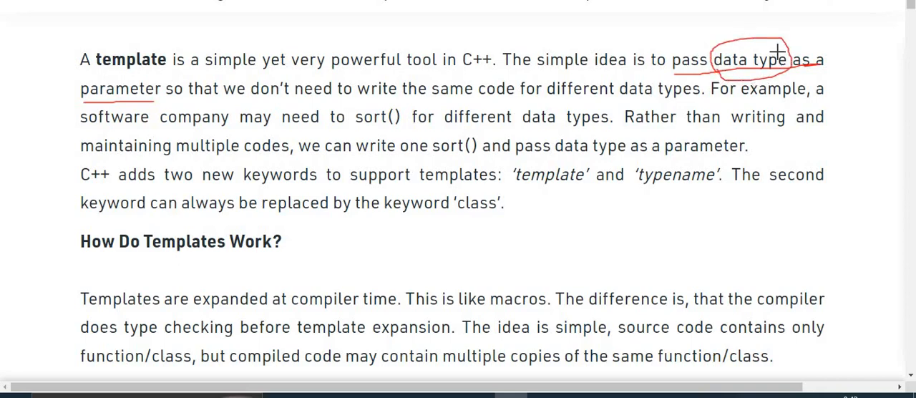
mouse_move(191, 92)
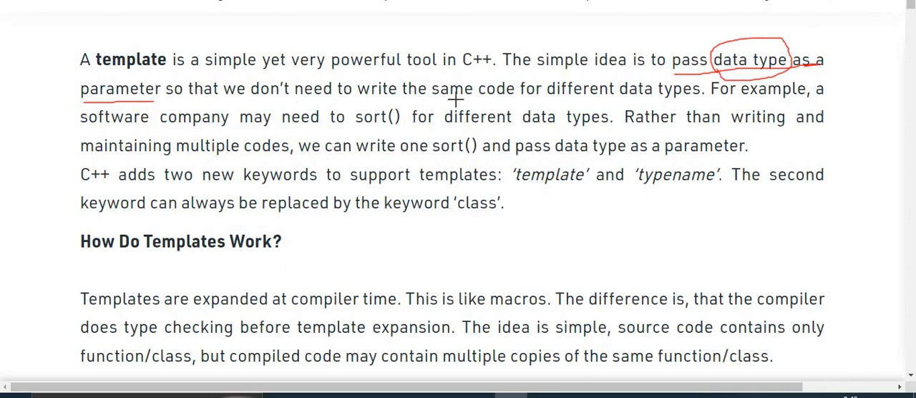
mouse_move(576, 99)
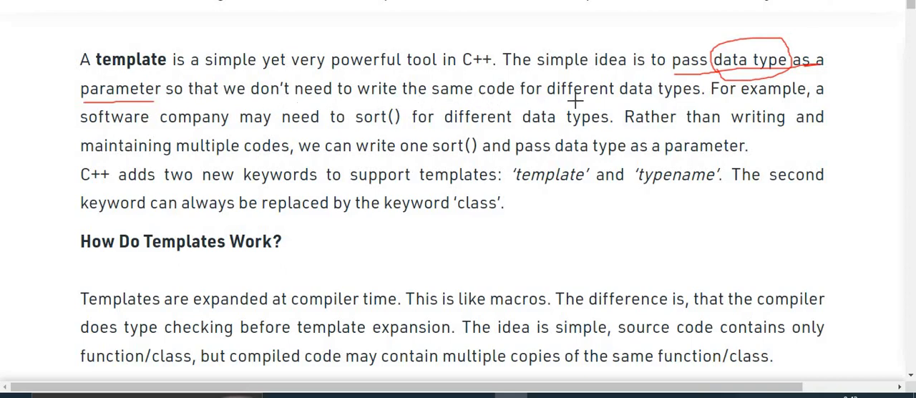
mouse_move(408, 157)
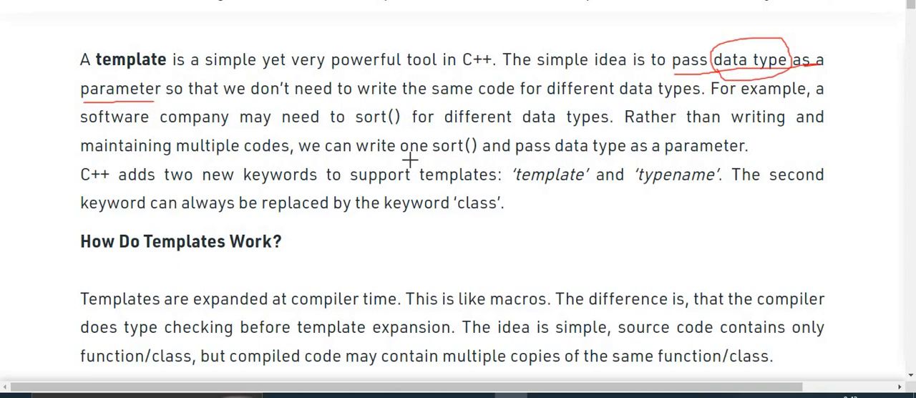
mouse_move(351, 117)
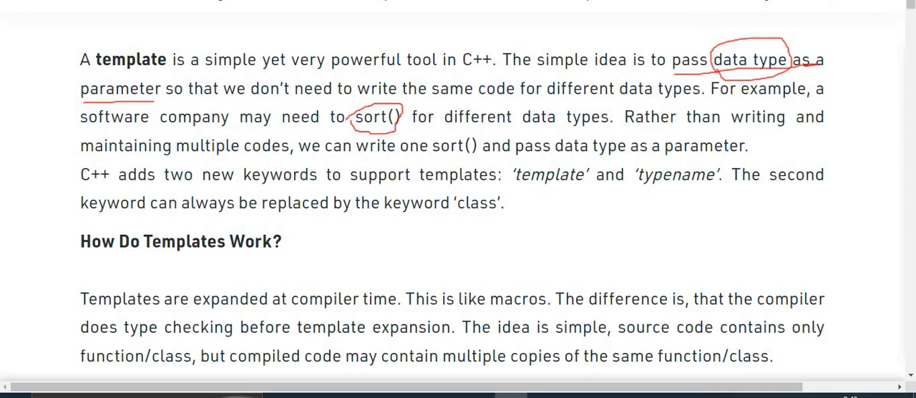
mouse_move(511, 111)
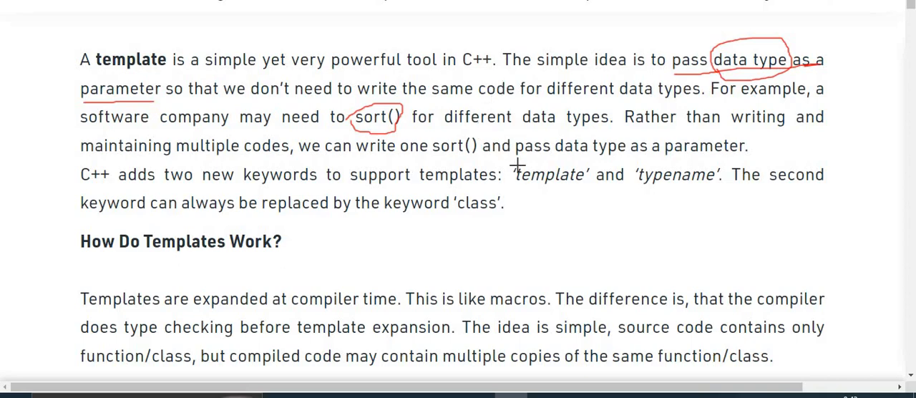
mouse_move(605, 150)
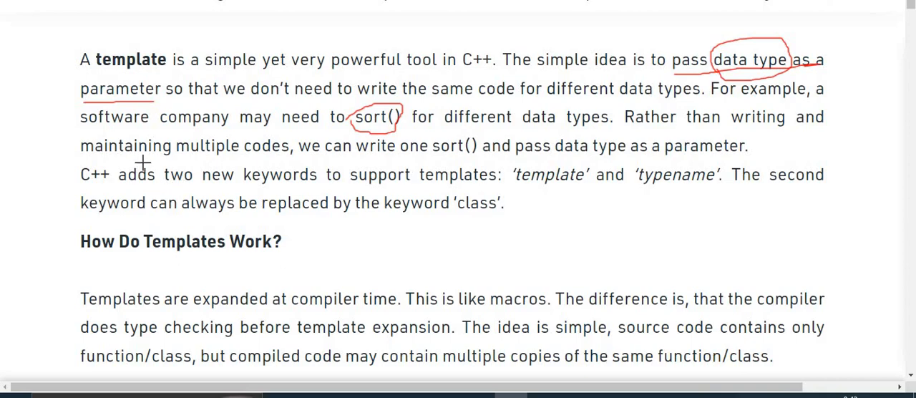
mouse_move(85, 165)
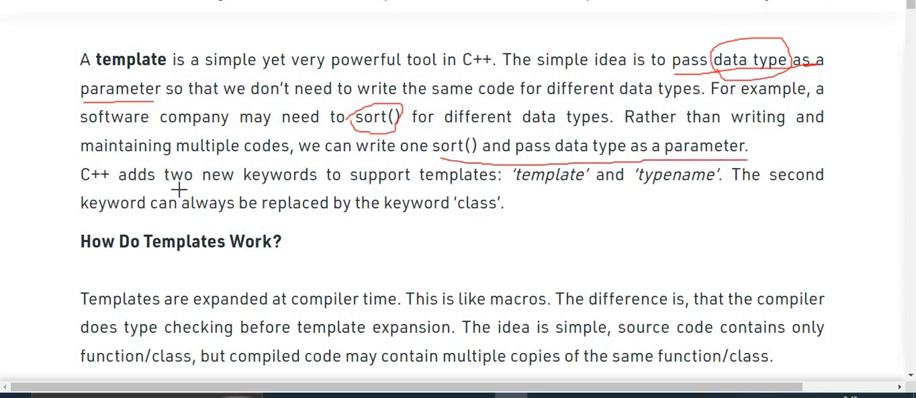
Scroll to 'How Do Templates Work?' and underline the multiple copies phrase
scroll("down", 3)
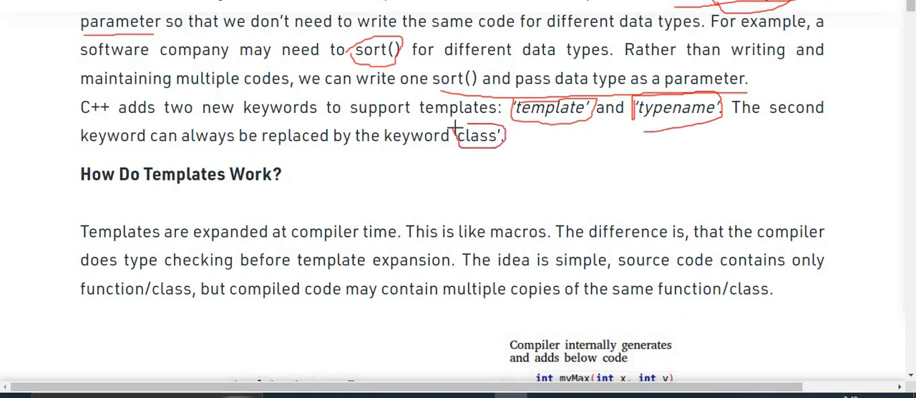
scroll("down", 3)
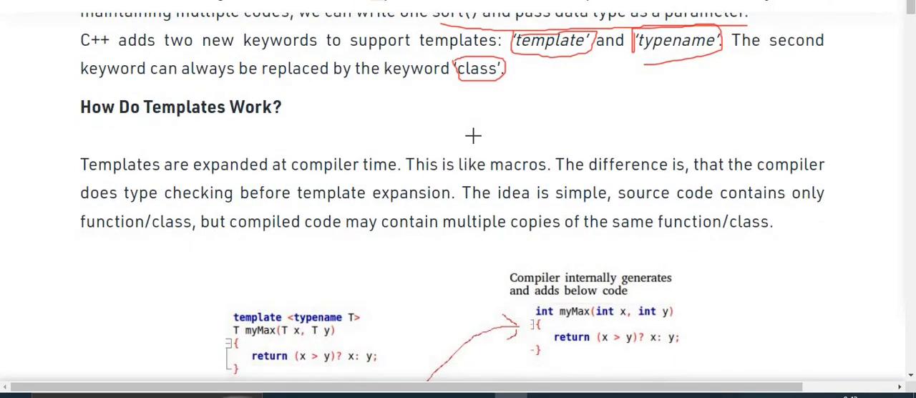
scroll("down", 3)
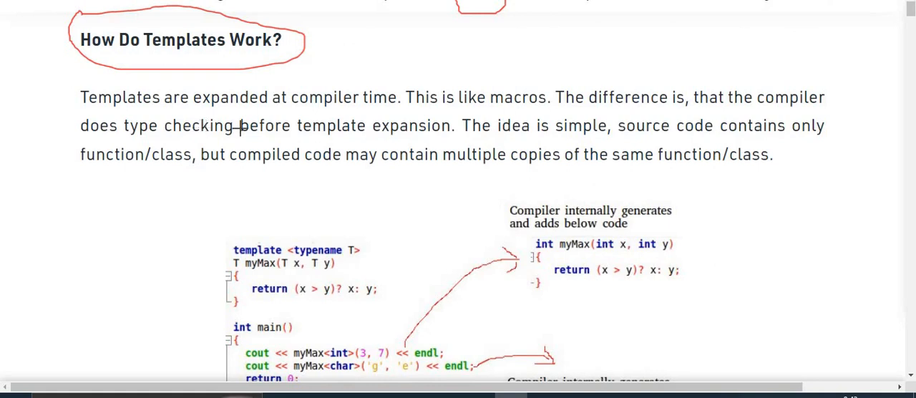
mouse_move(352, 111)
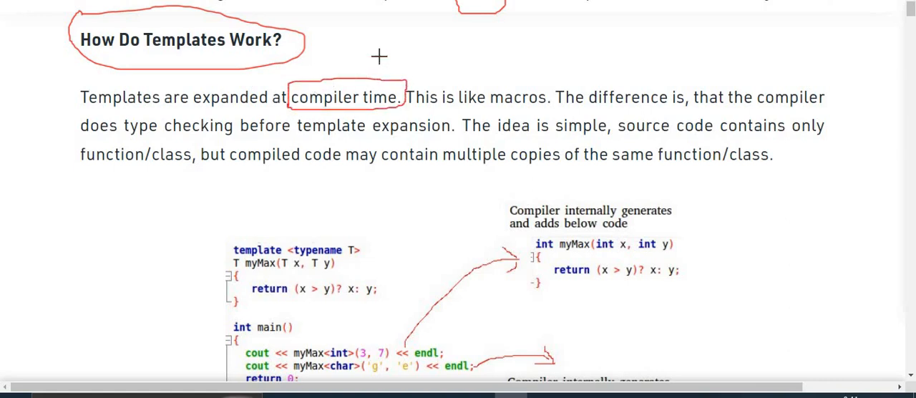
mouse_move(364, 88)
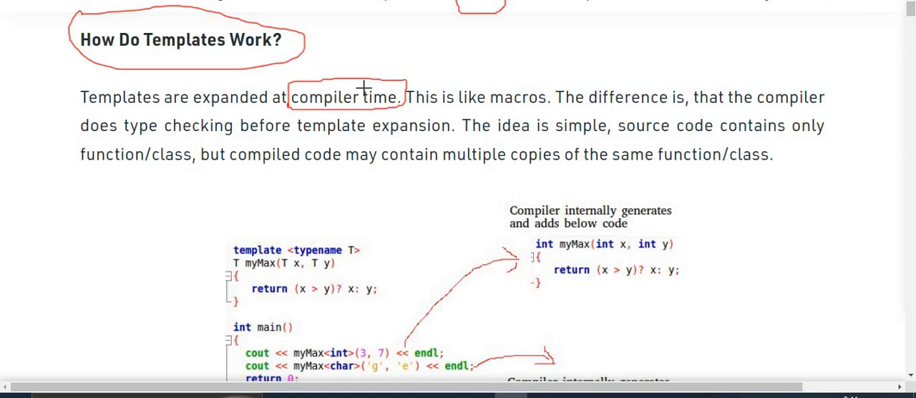
mouse_move(487, 104)
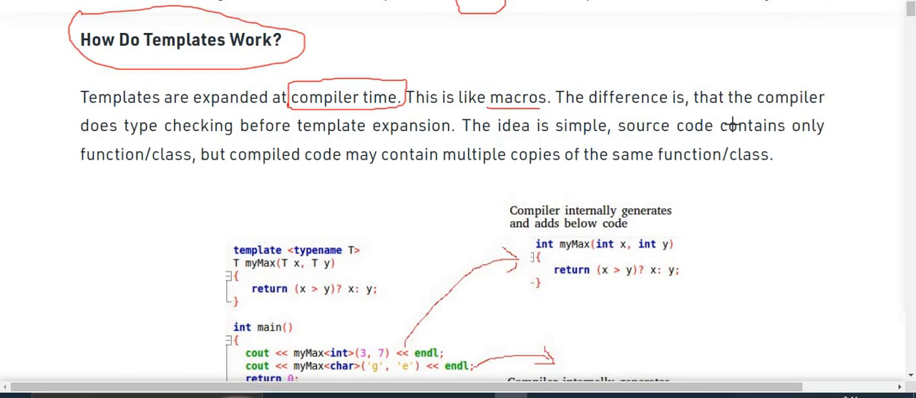
mouse_move(94, 141)
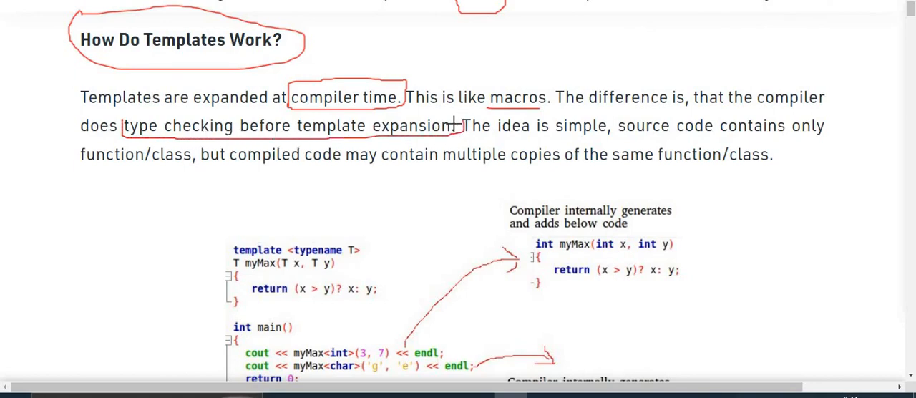
scroll("down", 3)
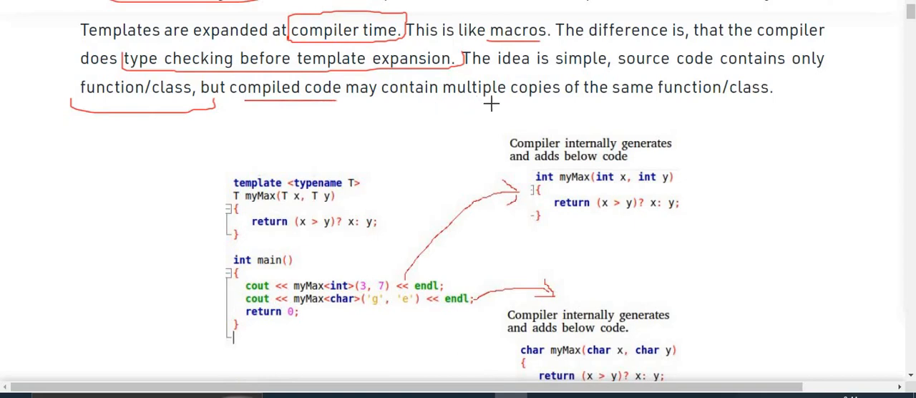
left_click_drag(476, 100, 799, 91)
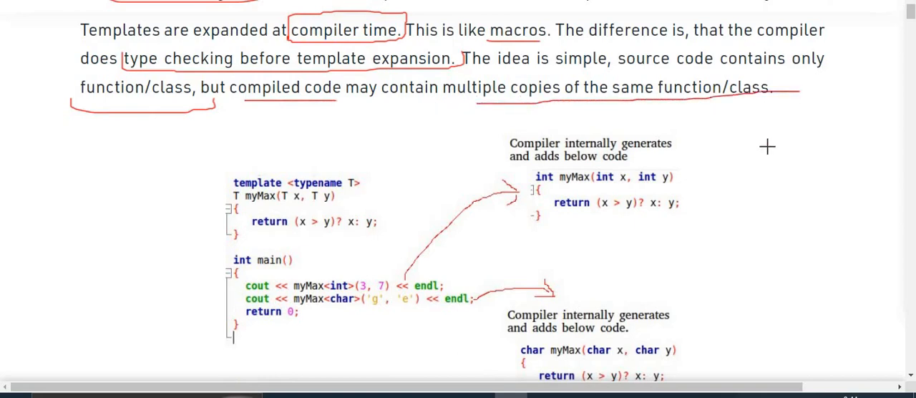
Bracket the myMax example and draw an arrow from the char call to its generated function
scroll("down", 3)
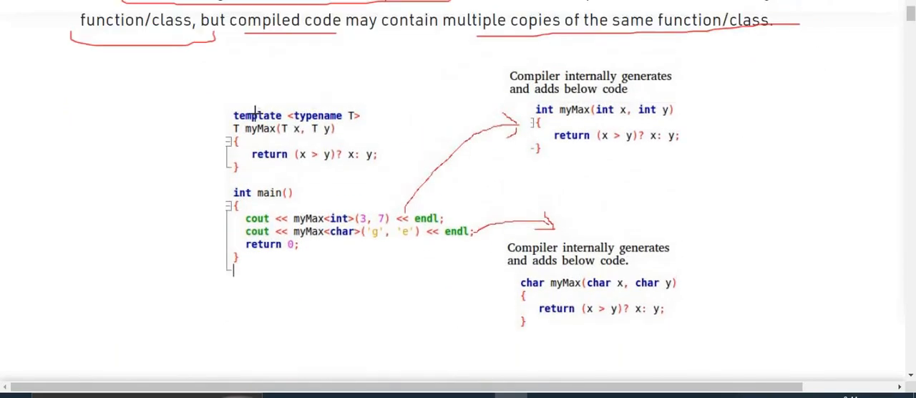
left_click_drag(215, 97, 240, 290)
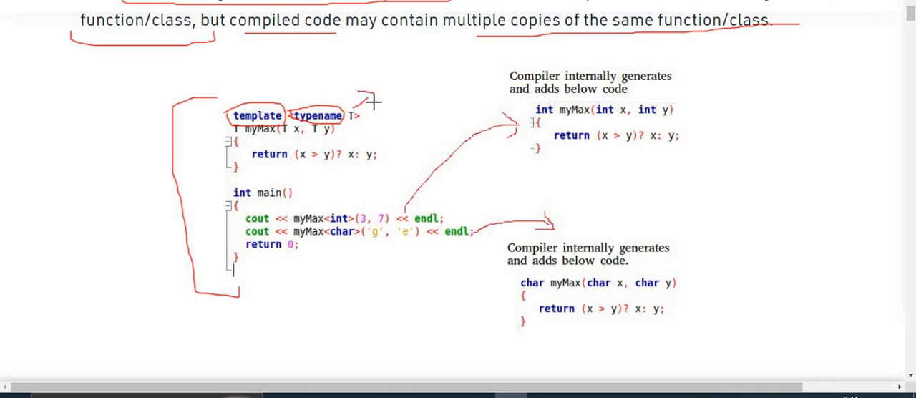
mouse_move(384, 108)
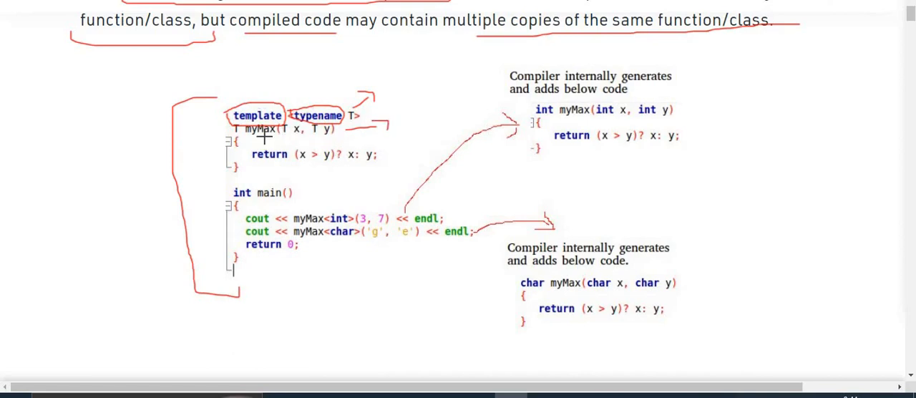
mouse_move(226, 136)
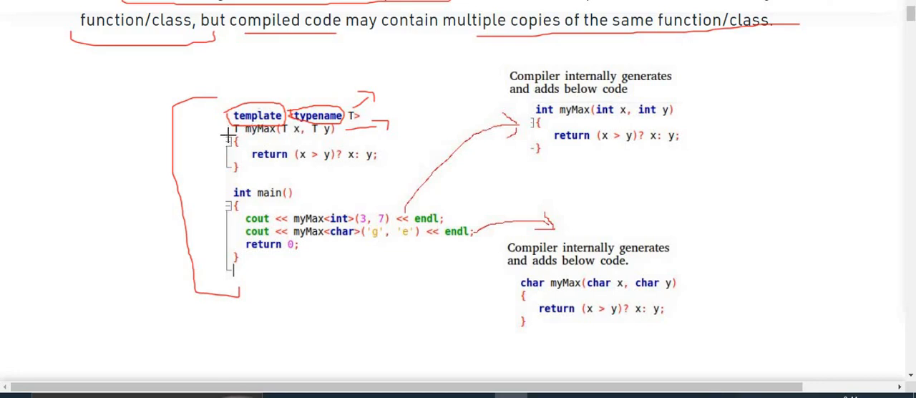
mouse_move(225, 134)
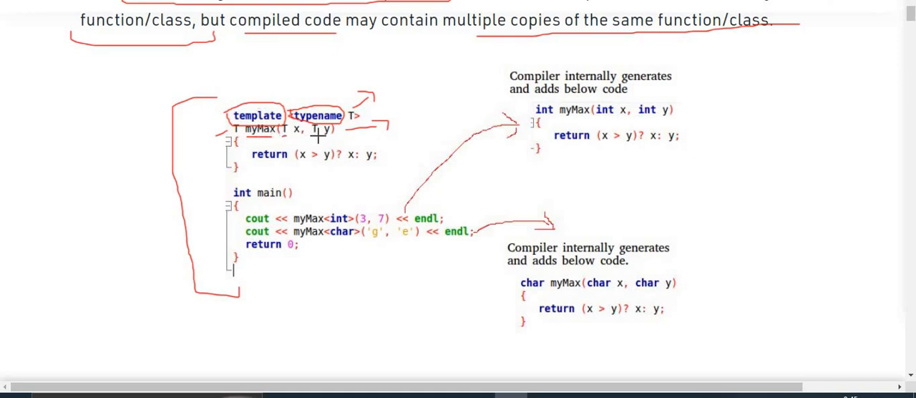
scroll("down", 3)
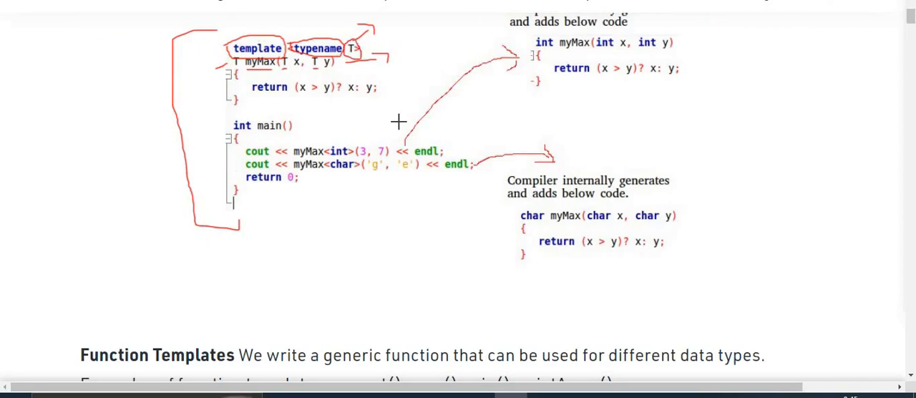
scroll("up", 3)
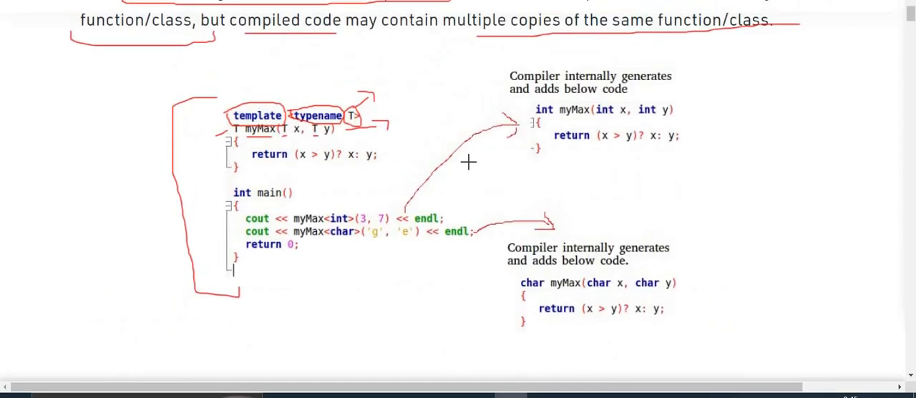
scroll("down", 3)
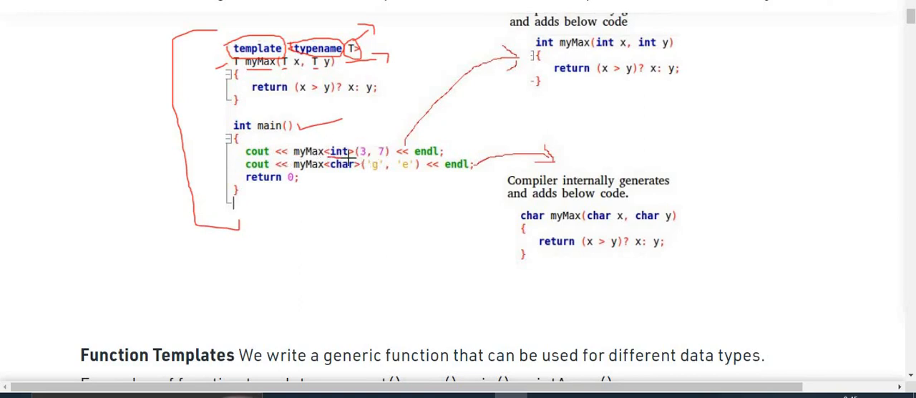
mouse_move(349, 141)
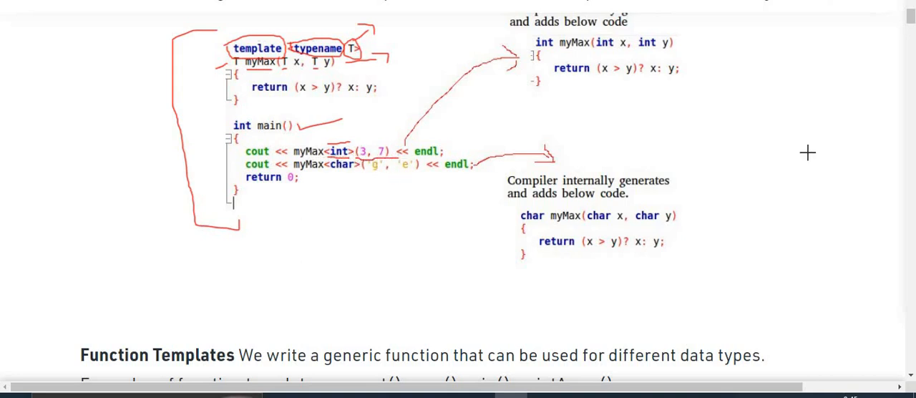
scroll("up", 3)
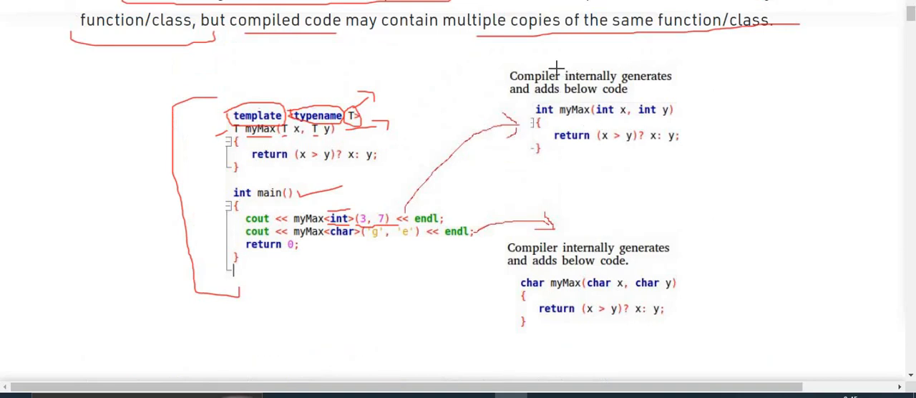
mouse_move(633, 93)
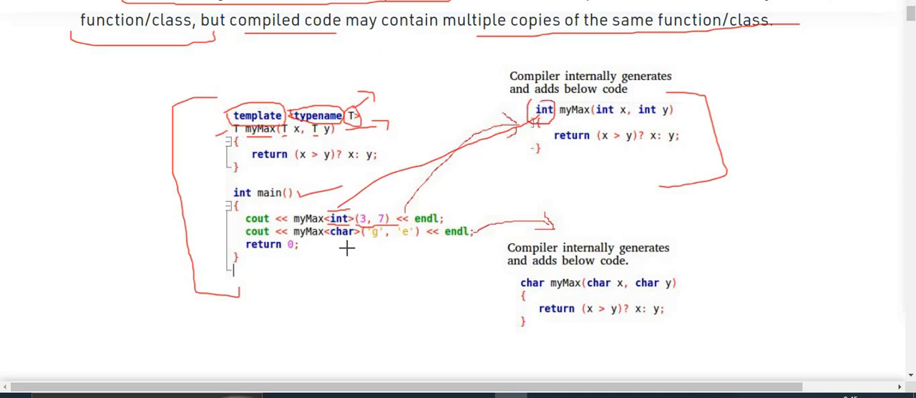
left_click_drag(348, 247, 505, 290)
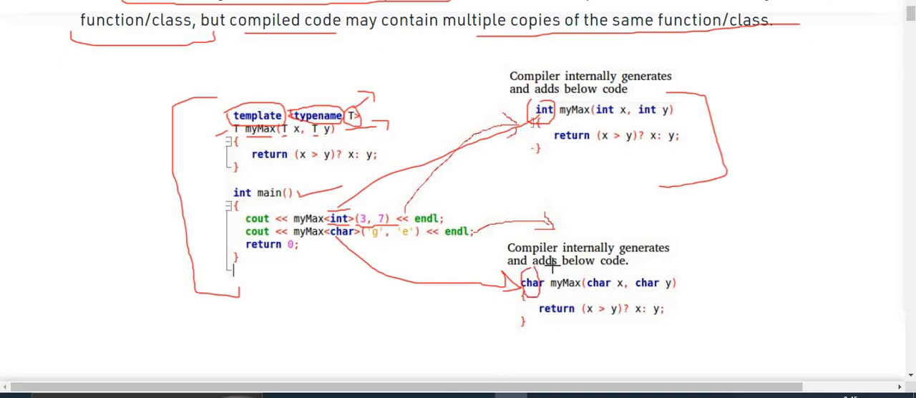
Underline 'can be used for different data types' and circle sort(), max(), min()
scroll("down", 3)
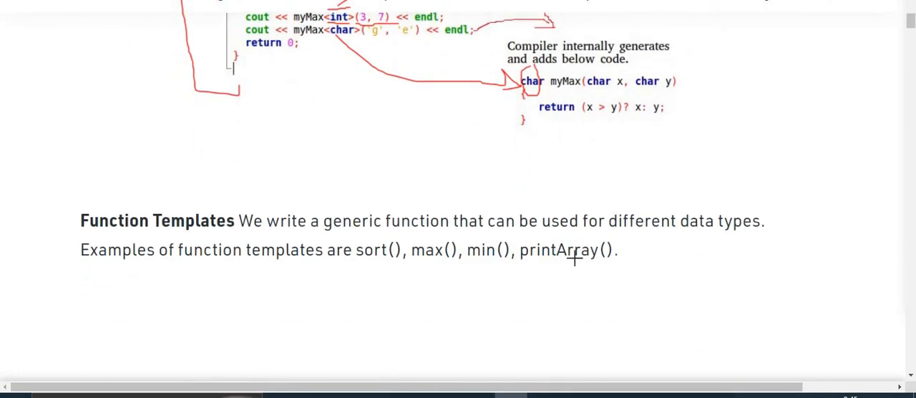
mouse_move(341, 236)
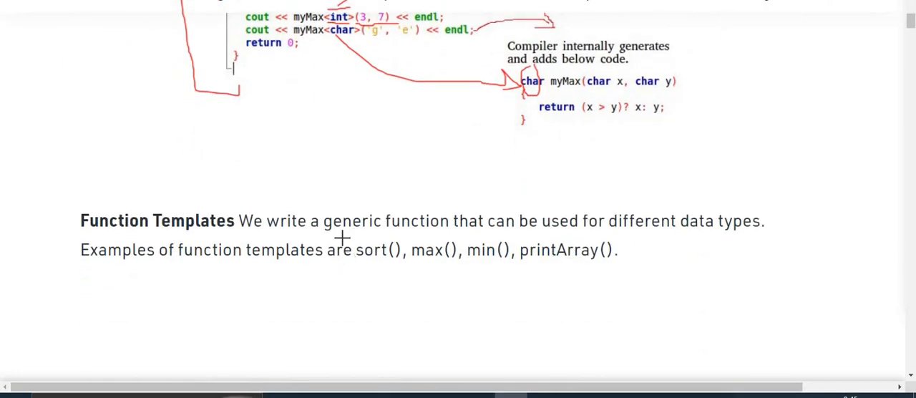
left_click_drag(505, 238, 641, 240)
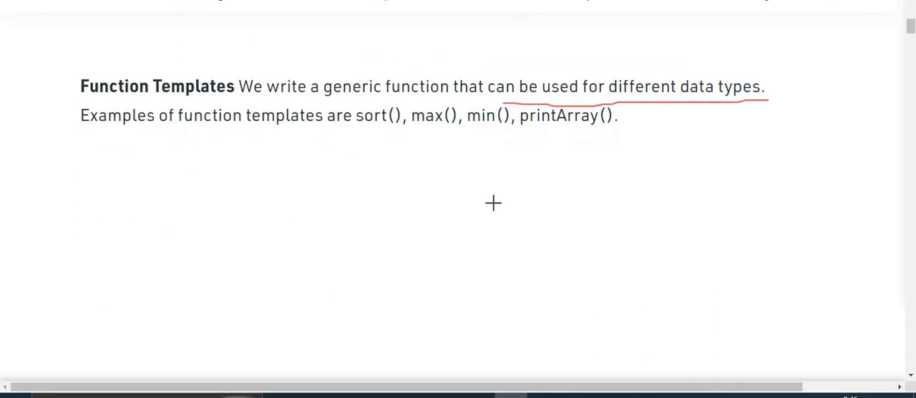
mouse_move(412, 95)
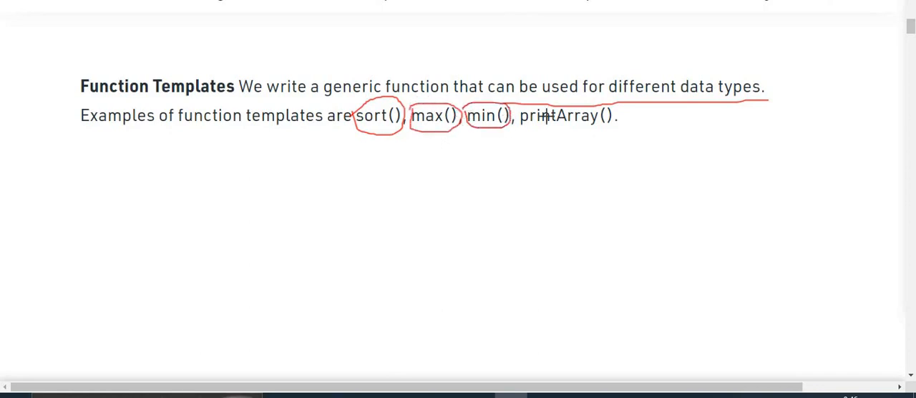
left_click_drag(522, 115, 616, 118)
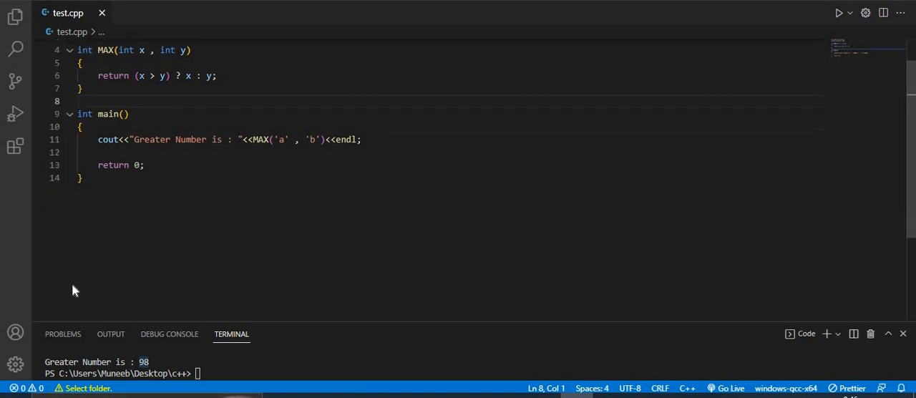
Insert a template <class T> line above MAX
scroll("up", 3)
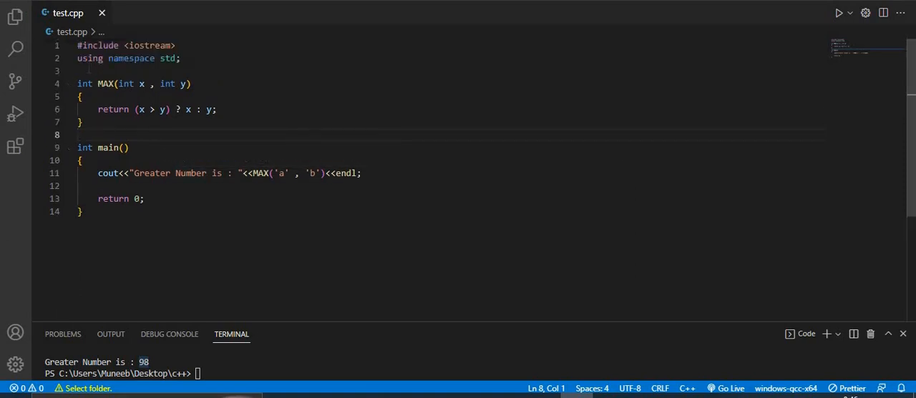
left_click(86, 70)
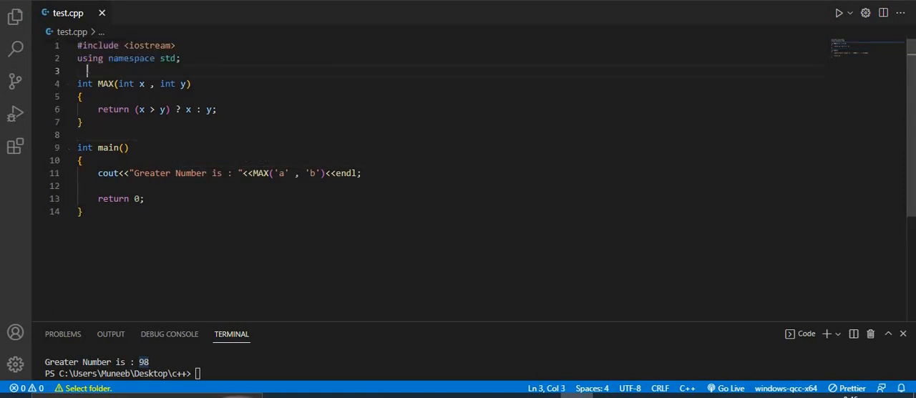
key("enter")
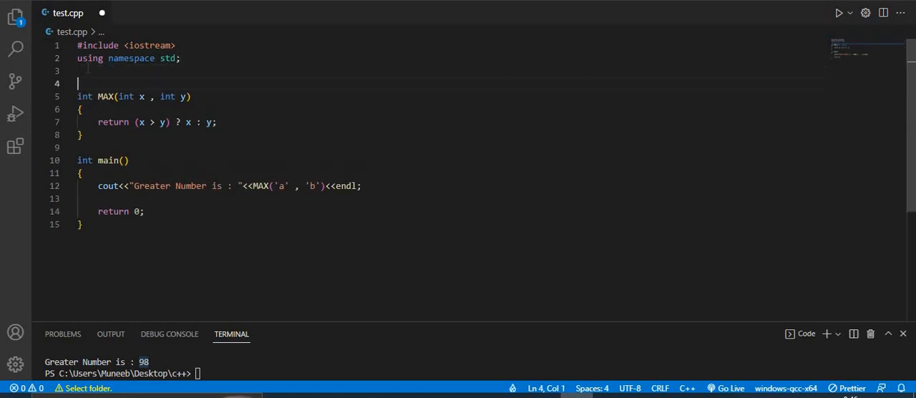
type("template <>")
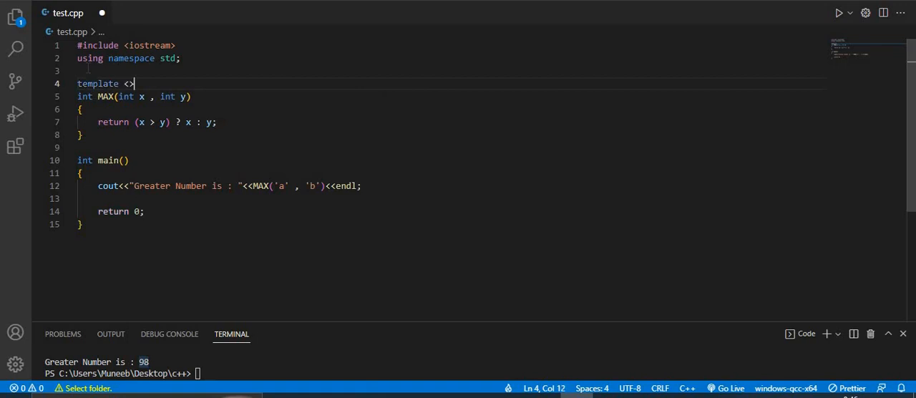
key("Left")
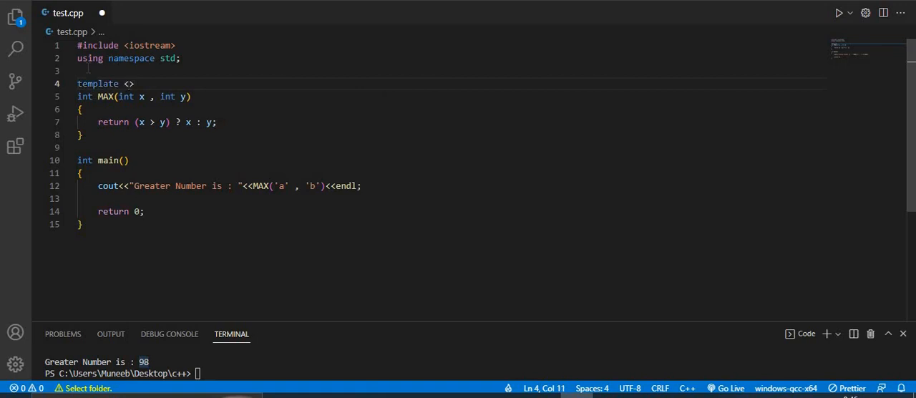
type("sc")
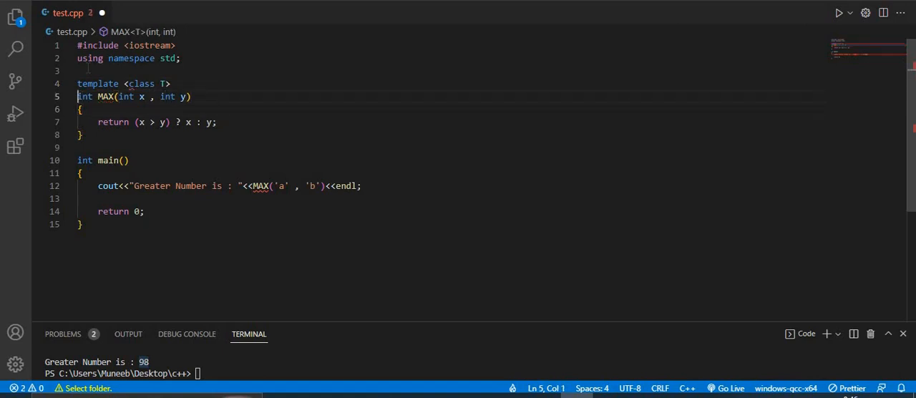
Replace the int types in MAX's signature with T
double_click(84, 97)
type("T")
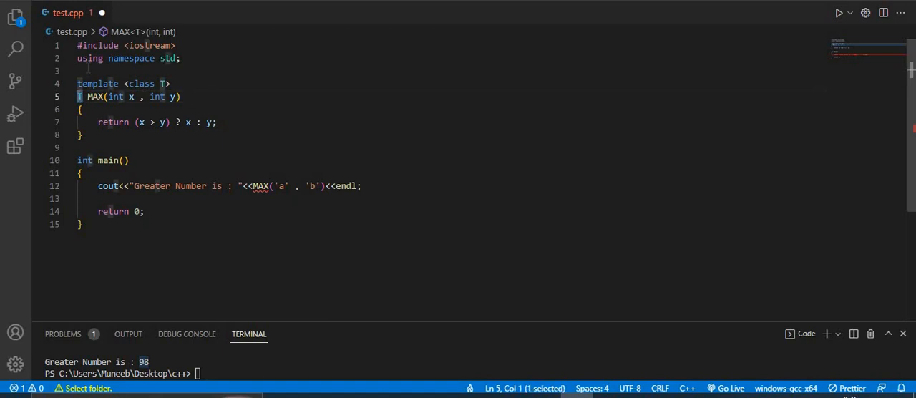
double_click(115, 97)
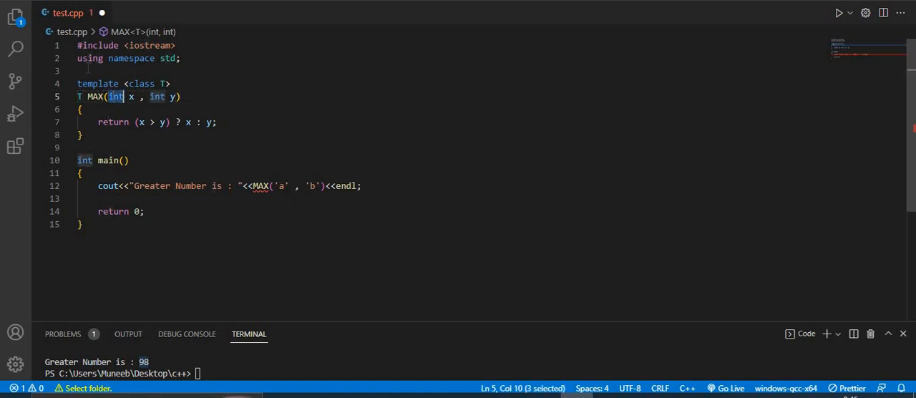
type("T")
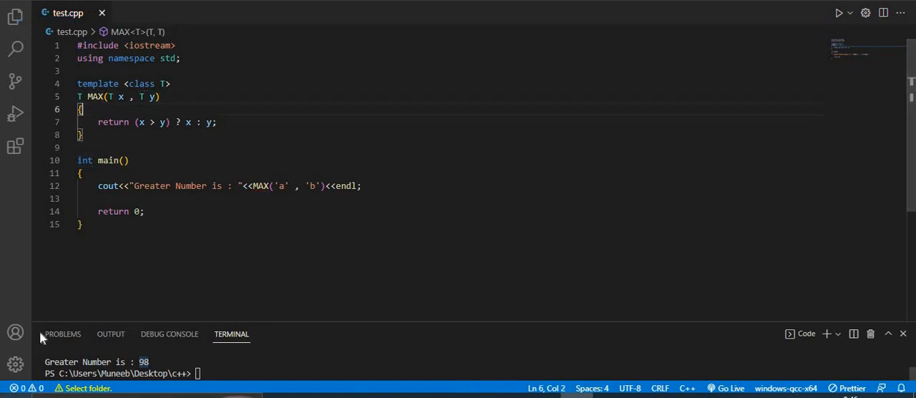
Change the call to MAX<char>('a', 'b') and run it so it prints b
left_click(268, 186)
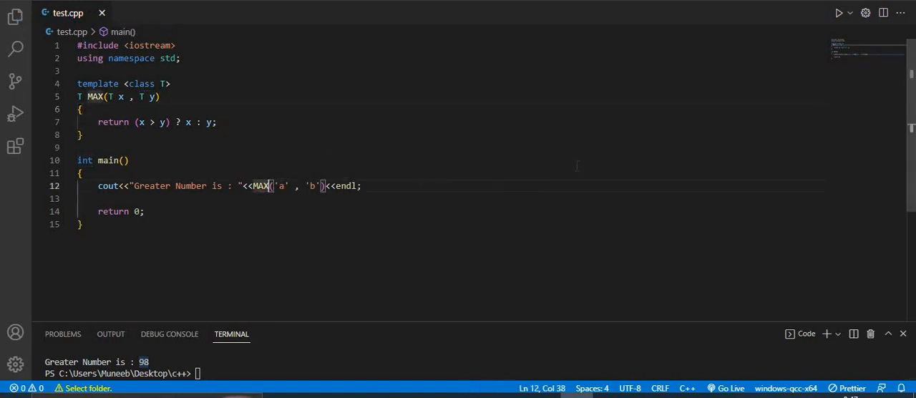
type("<>")
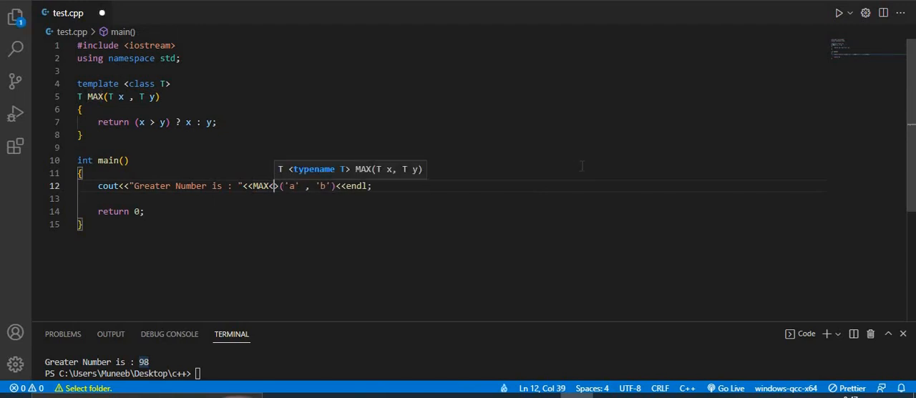
type("char")
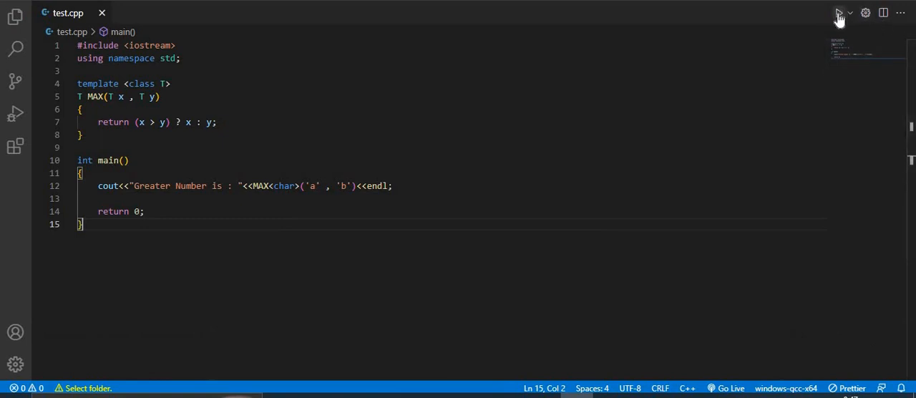
left_click(839, 13)
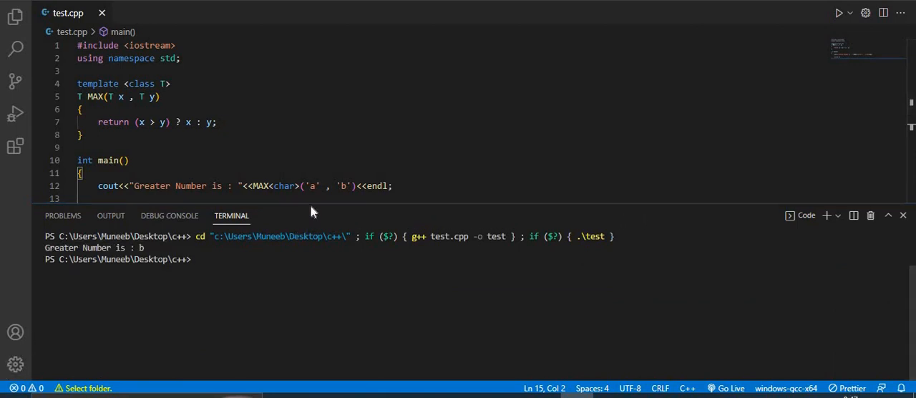
scroll("down", 3)
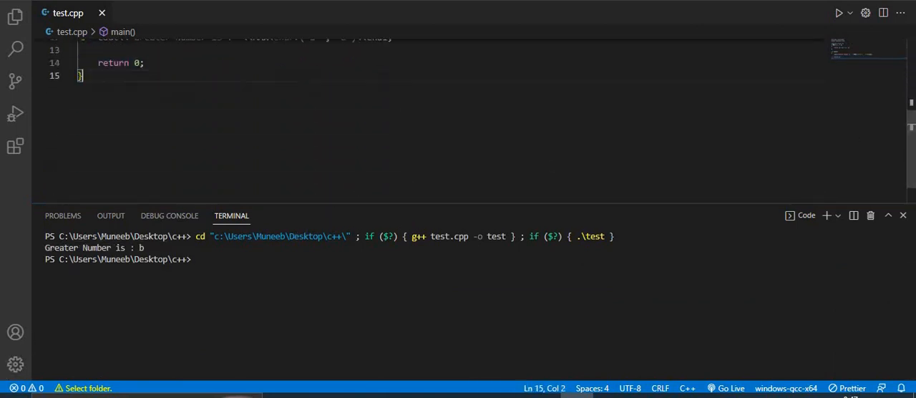
scroll("up", 3)
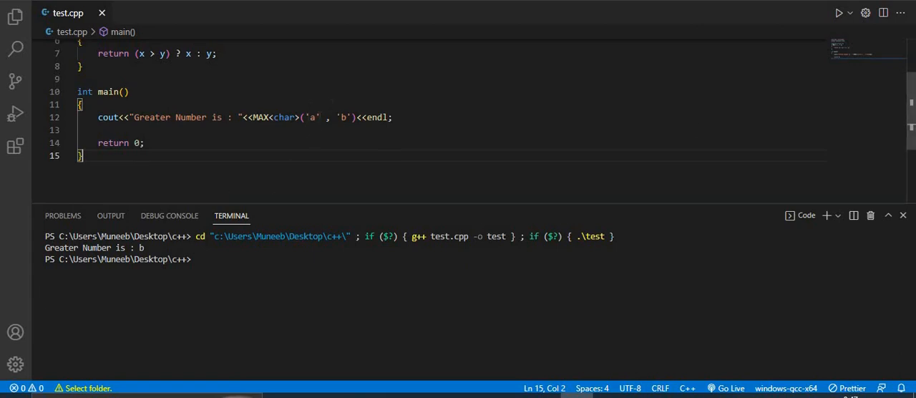
Pass 5 and 2 to MAX, run it, and switch the template type to int
double_click(311, 117)
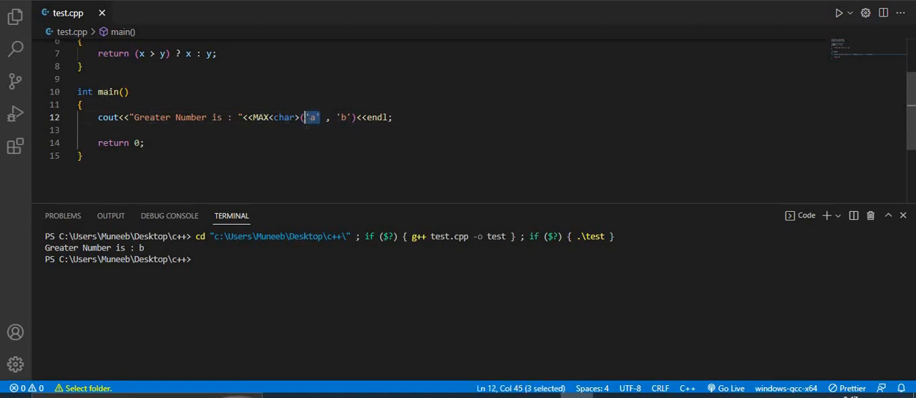
type("5")
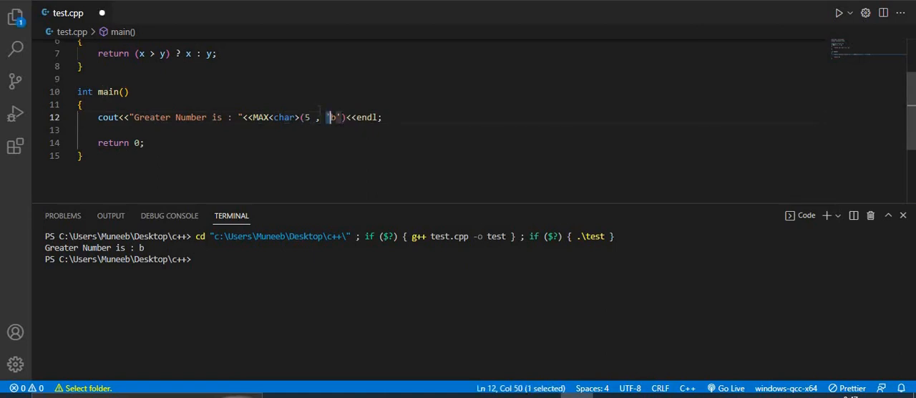
left_click_drag(326, 117, 342, 118)
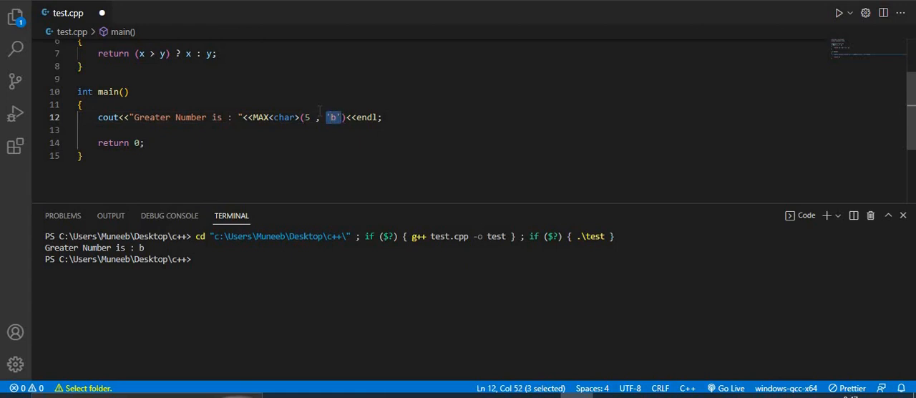
type("2")
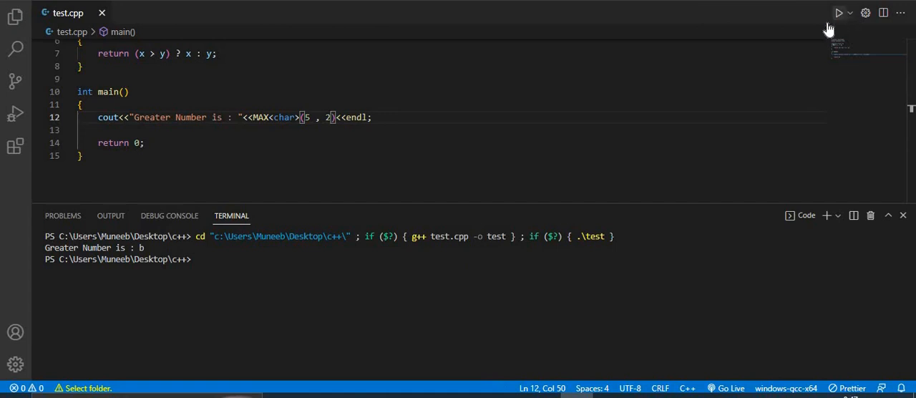
left_click(840, 13)
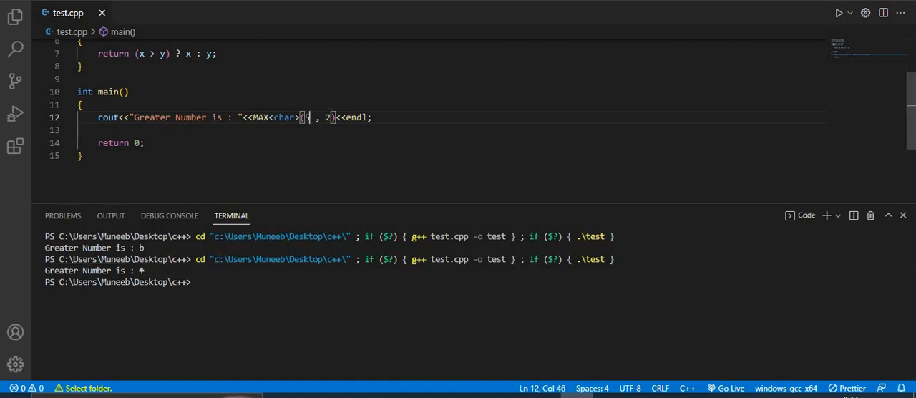
double_click(283, 116)
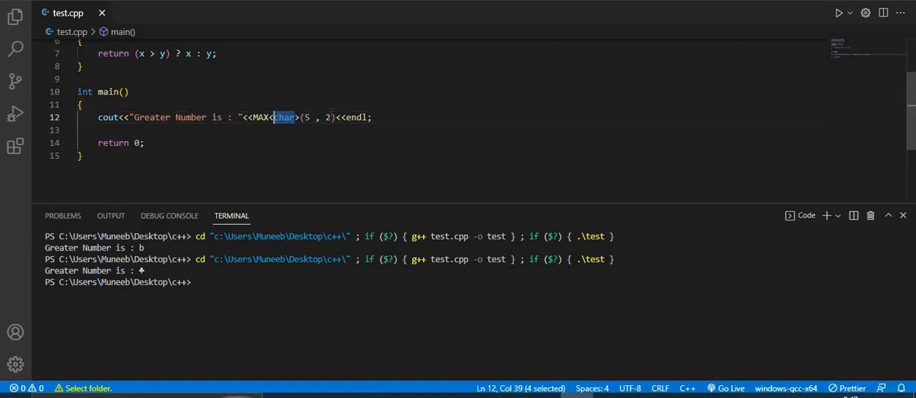
type("int")
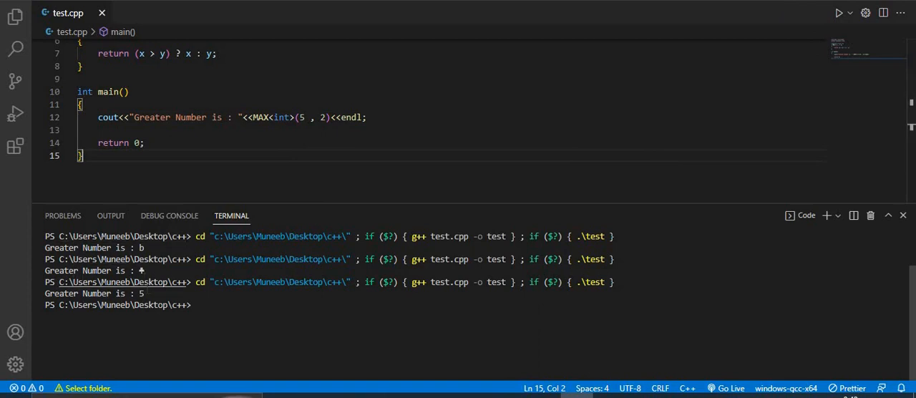
Run MAX<float>(5.6, 2.5) to print 5.6, then close the terminal
double_click(281, 117)
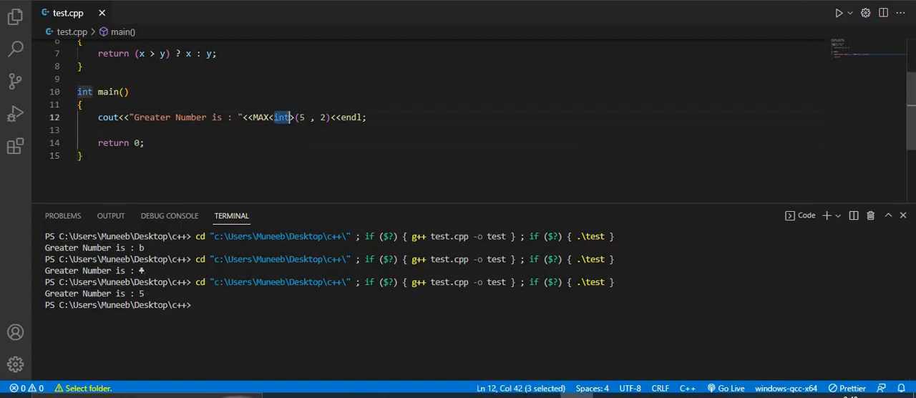
type("float")
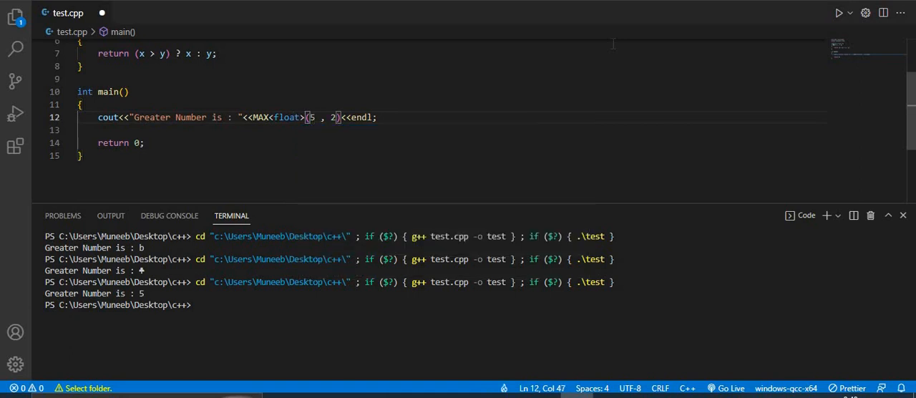
type(".6")
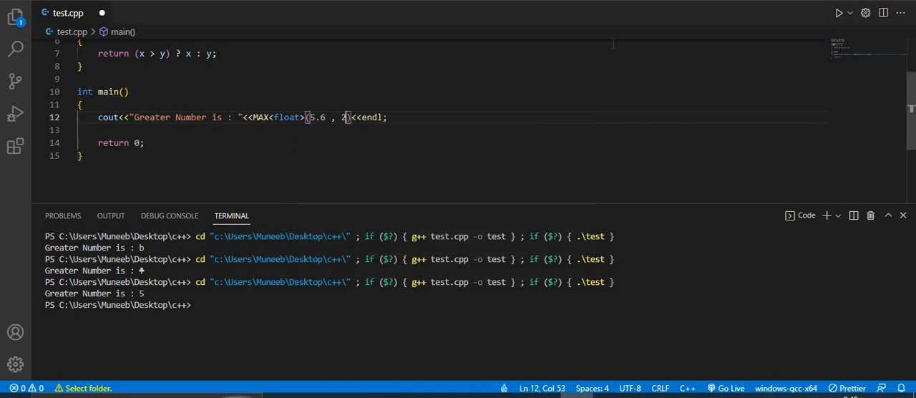
type(".5")
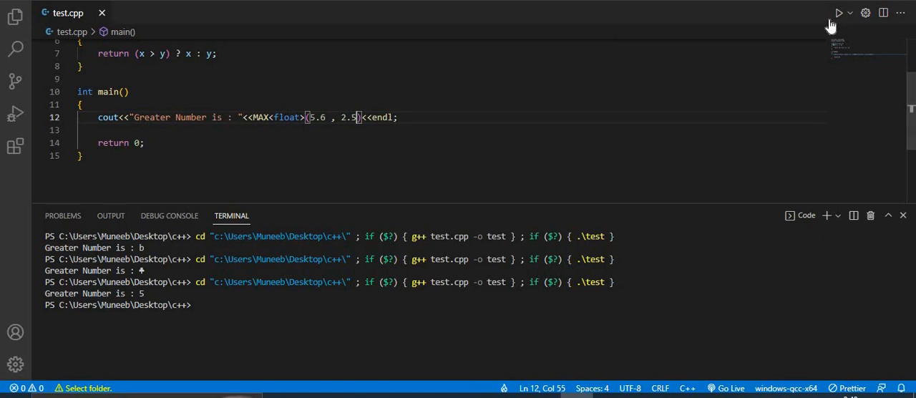
left_click(839, 13)
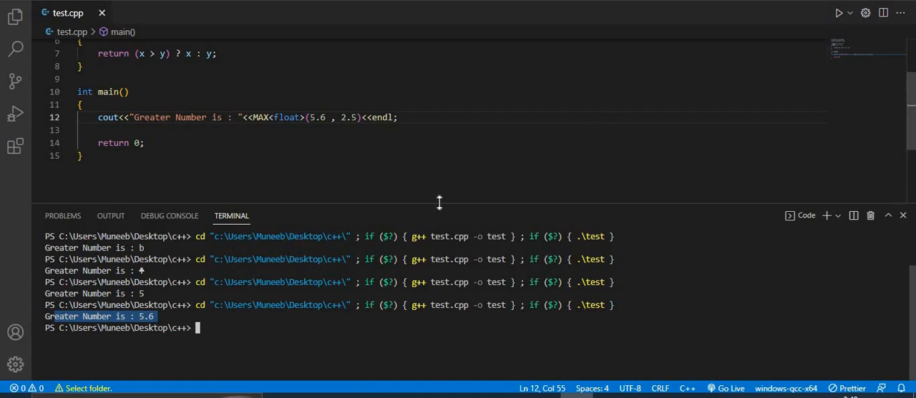
left_click(902, 215)
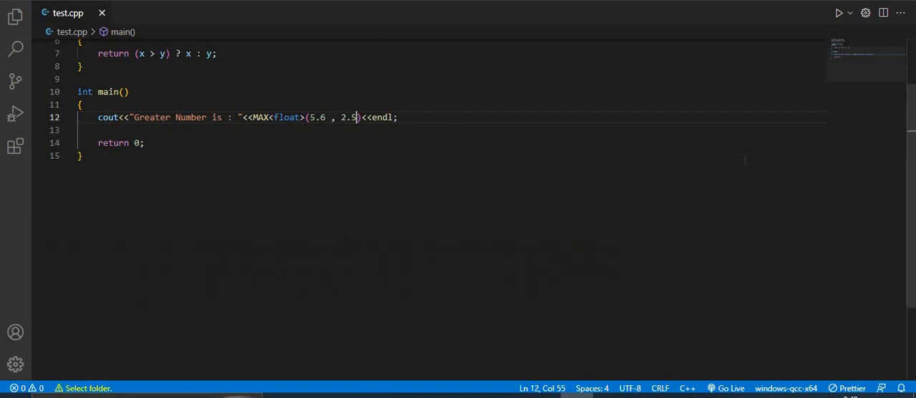
scroll("up", 3)
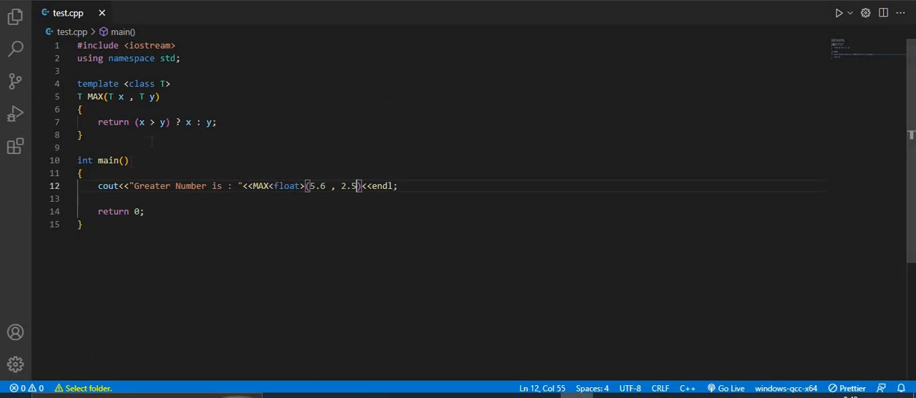
Delete the cout line and the MAX template function from test.cpp
left_click_drag(364, 185, 397, 185)
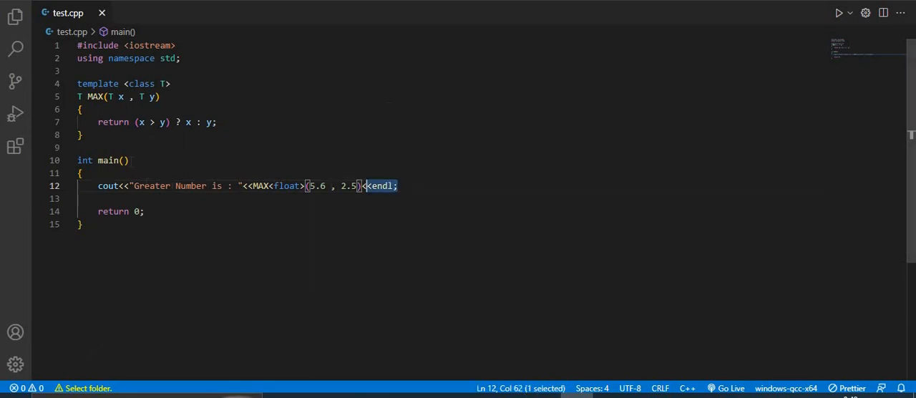
left_click_drag(365, 186, 98, 186)
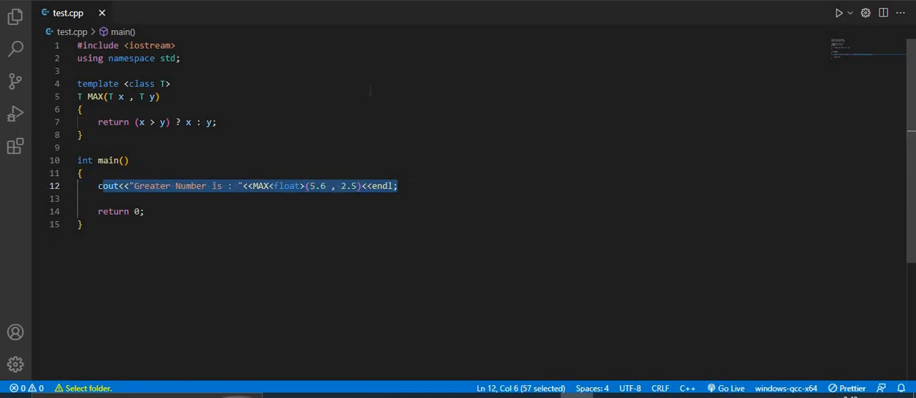
key("Delete")
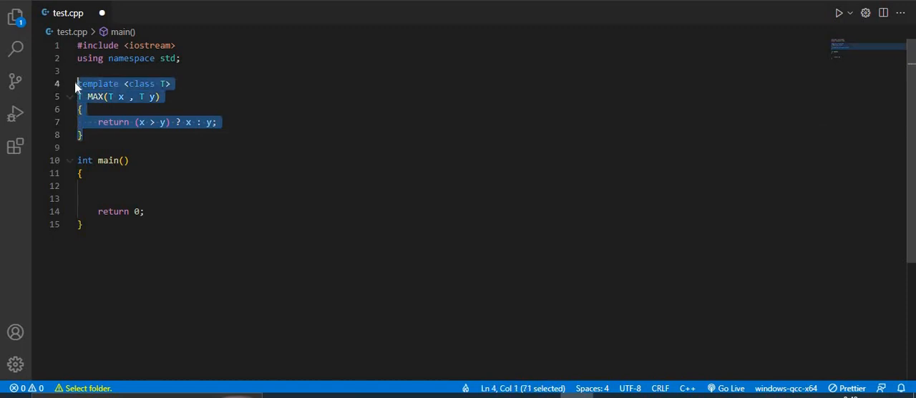
key("Delete")
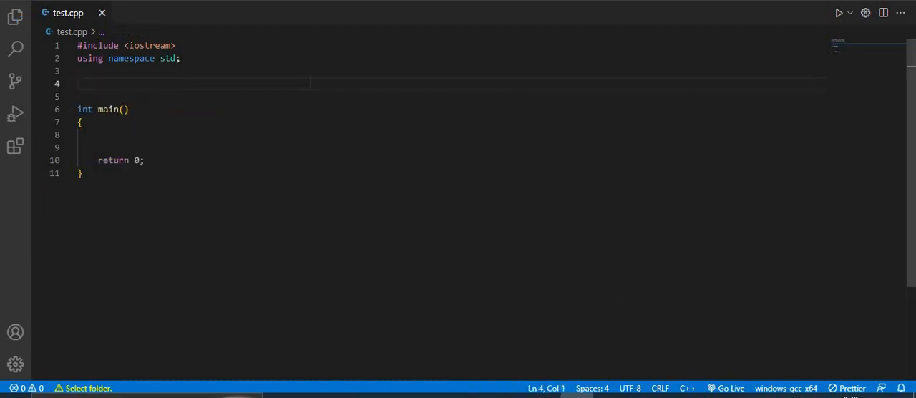
Declare the template <class T> void bubblesort(T a[], int n) function
type("templ")
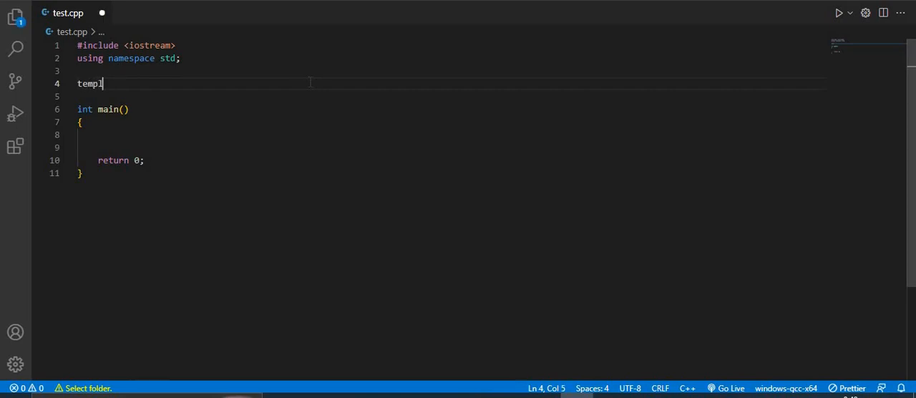
type("ate <")
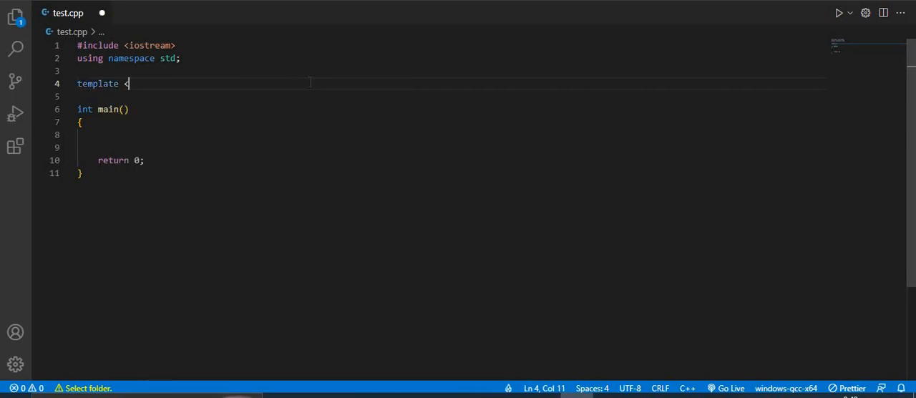
type("class >")
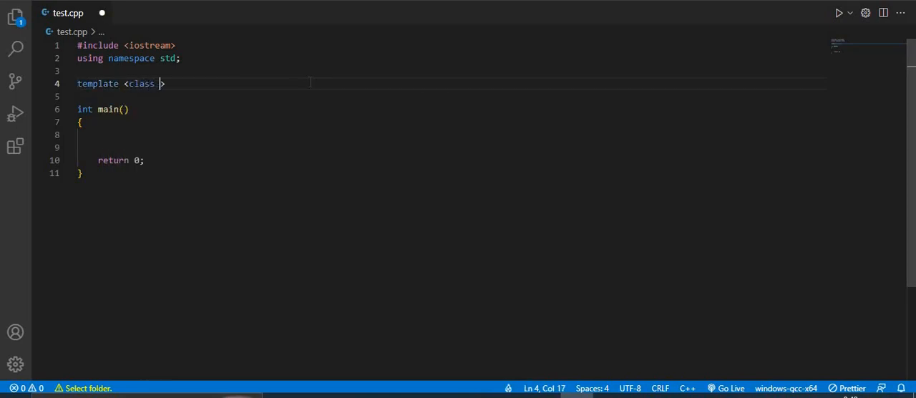
type("T> T")
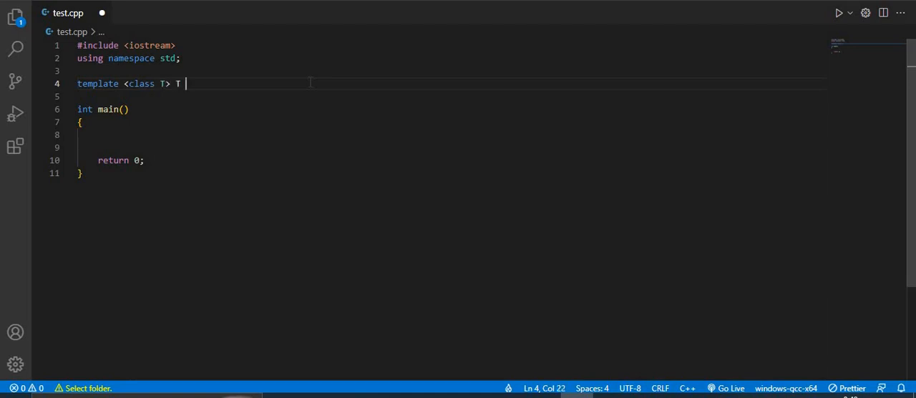
type("bubbles")
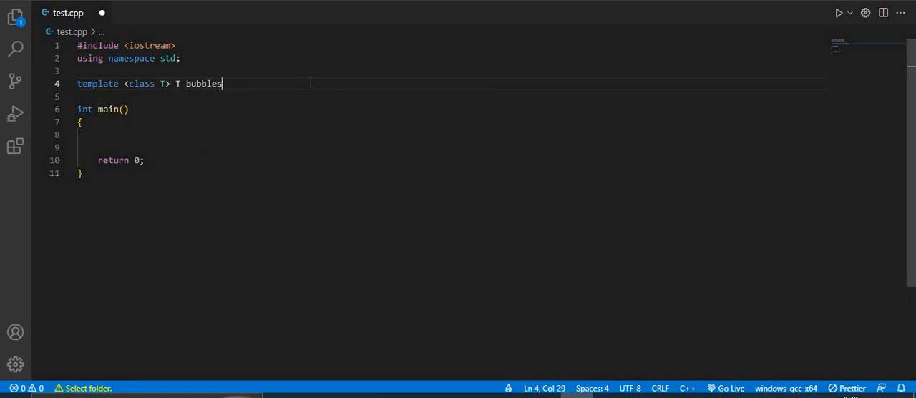
type("ort")
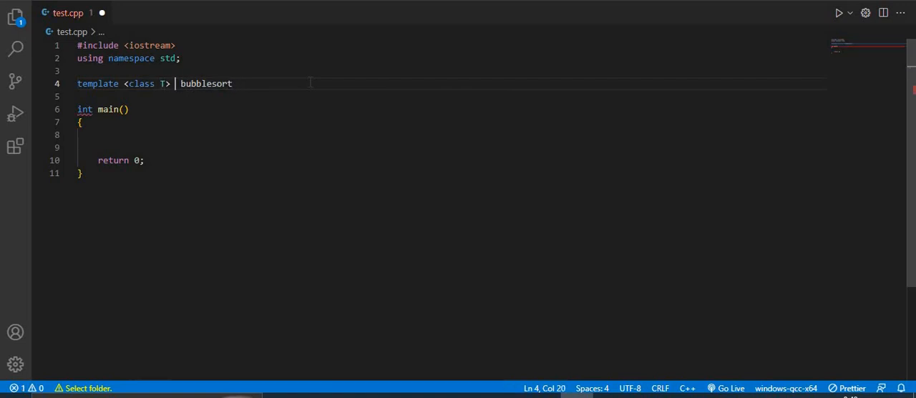
type("void")
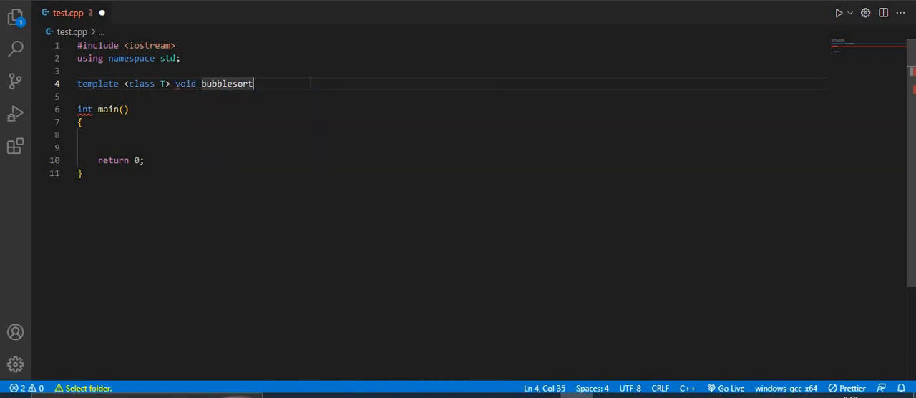
type("()")
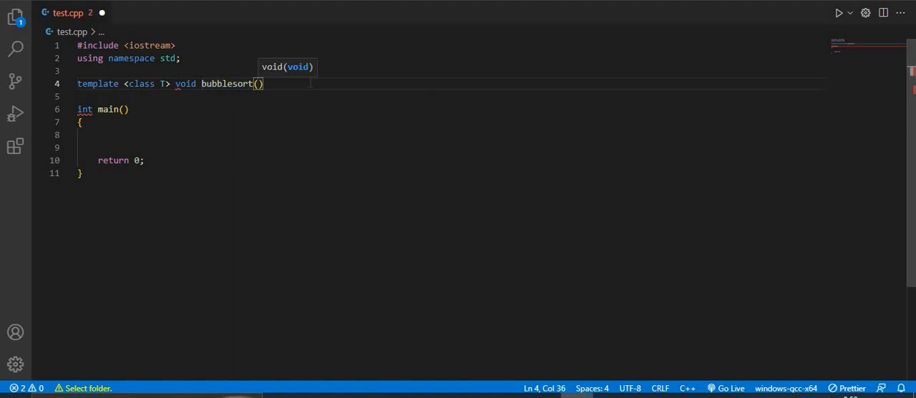
type("T a[]")
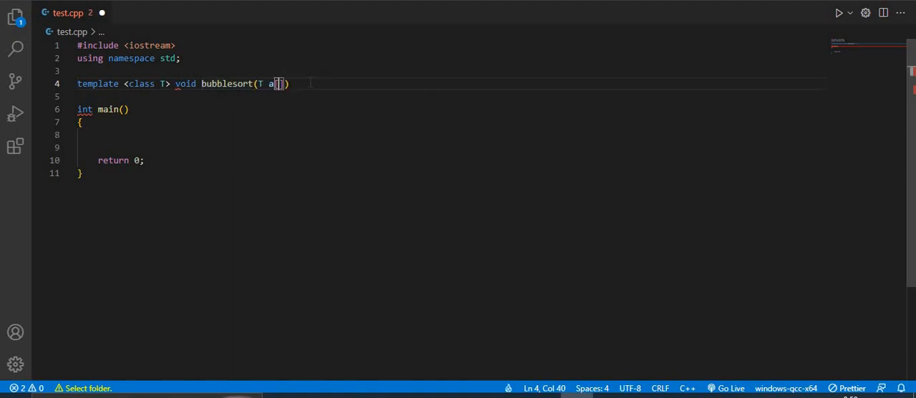
type("[],")
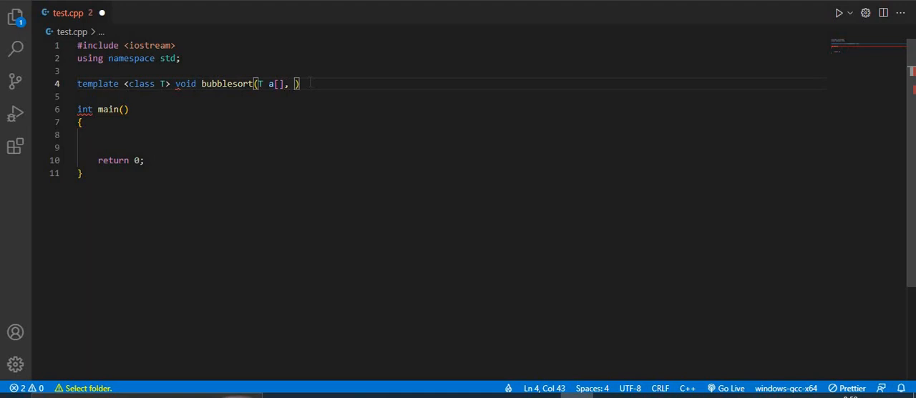
type("int n")
type("{")
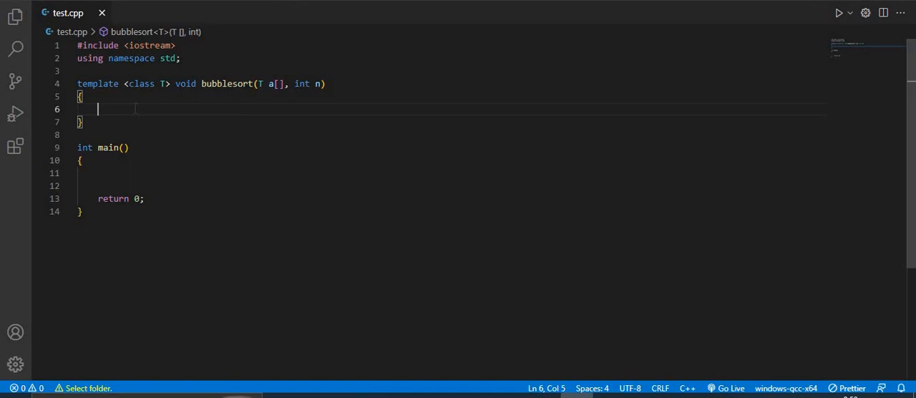
Add the outer loop header for(i = 0; i < n-1; i++)
type("fir")
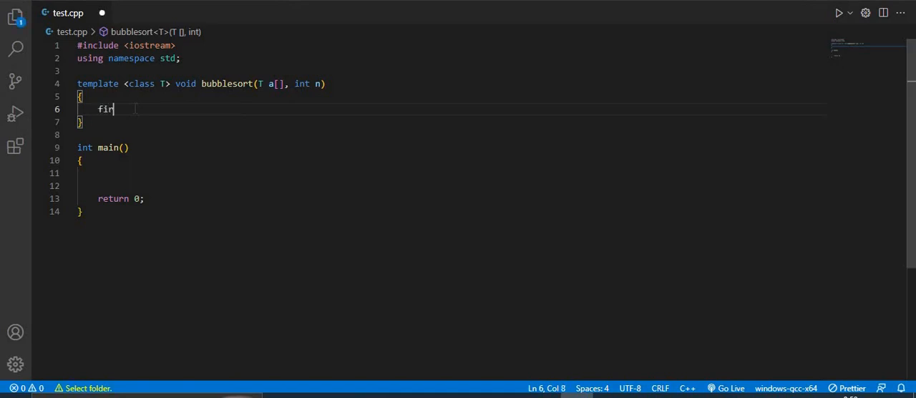
type("or(int")
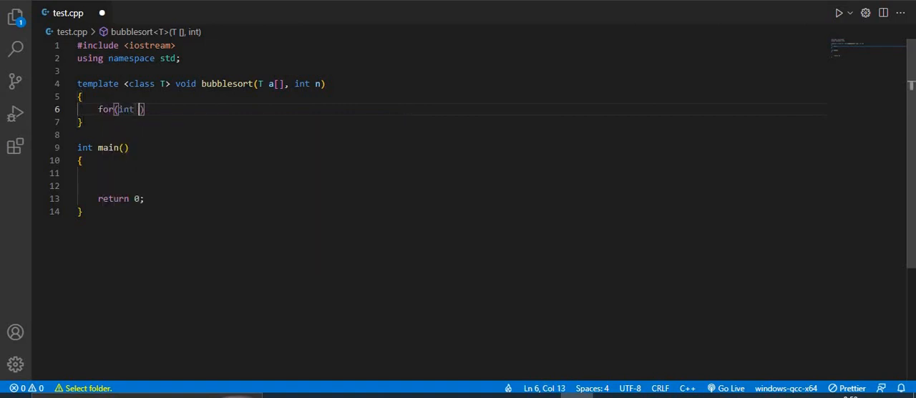
type("i= 0 ; i")
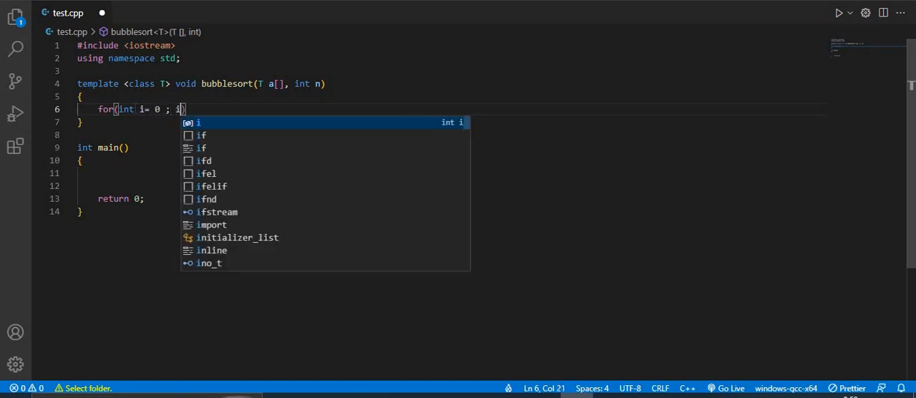
type("<")
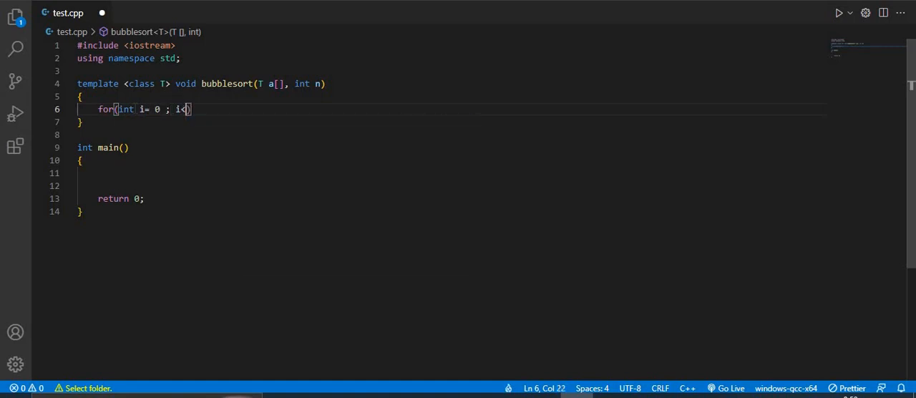
type("mn-1")
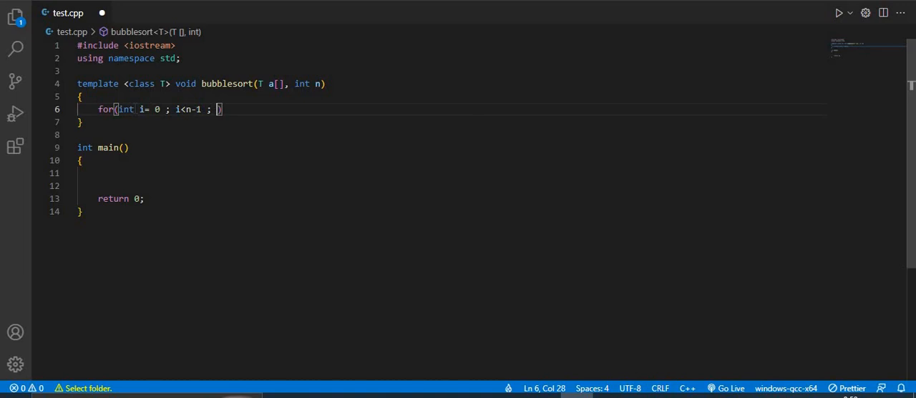
type("i+")
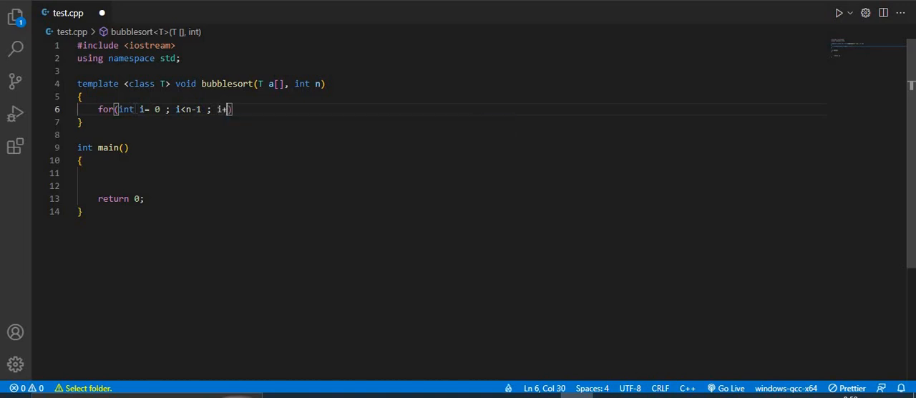
type("+")
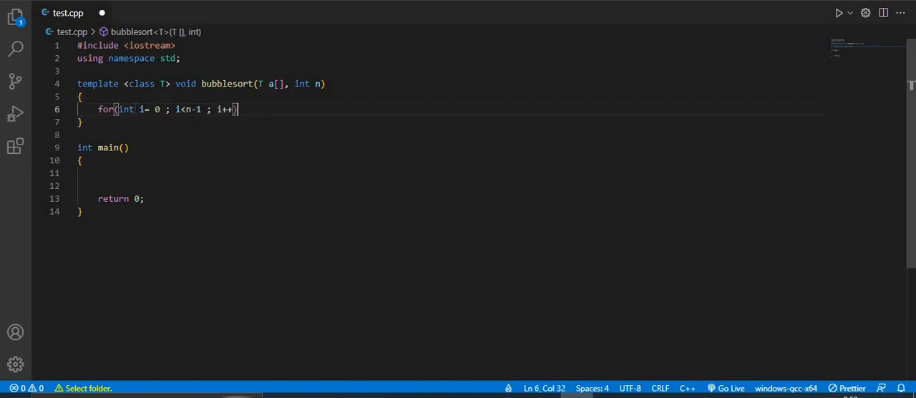
Add the inner loop header with j starting at n-1, running while i < j, decrementing
key("Enter")
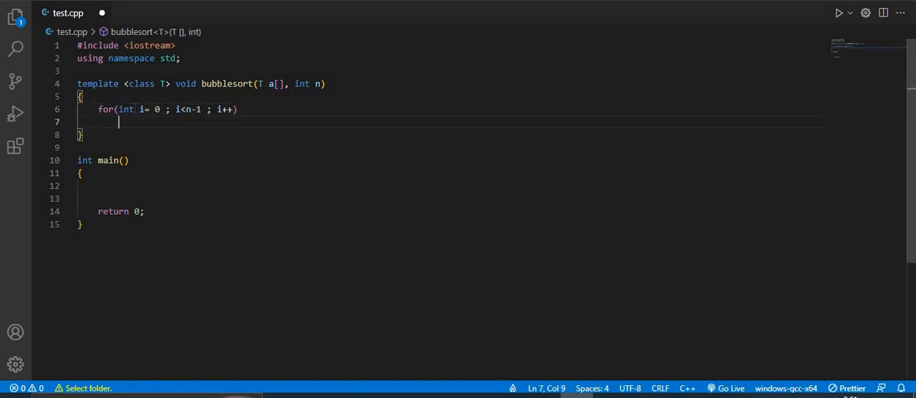
type("for(int")
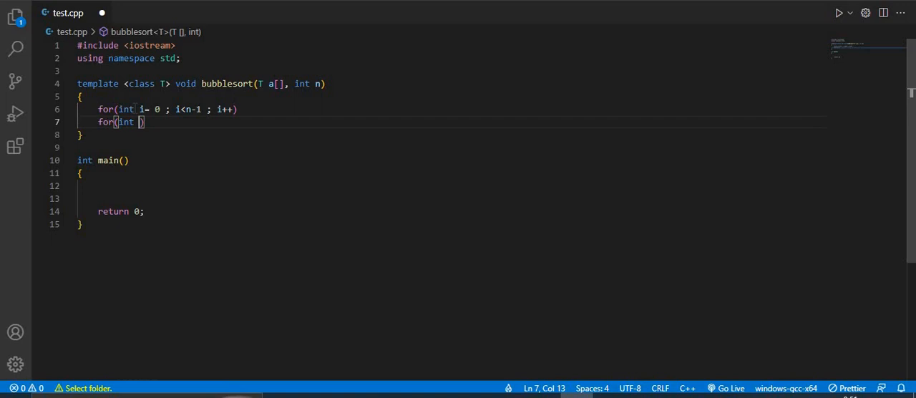
type("j =")
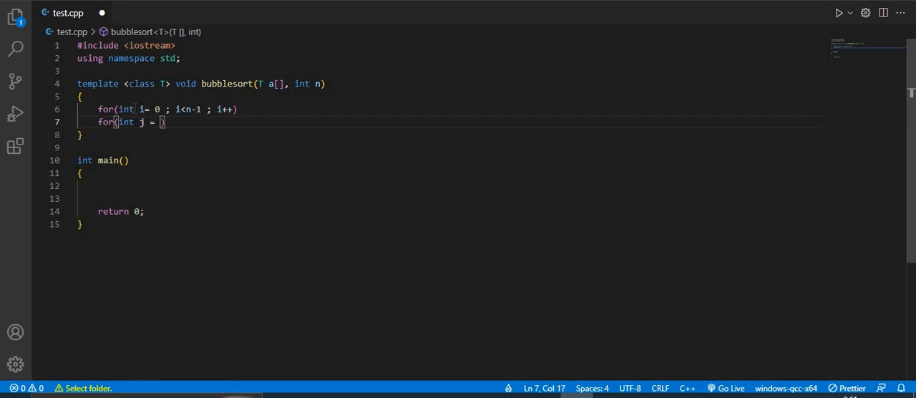
type("n-1")
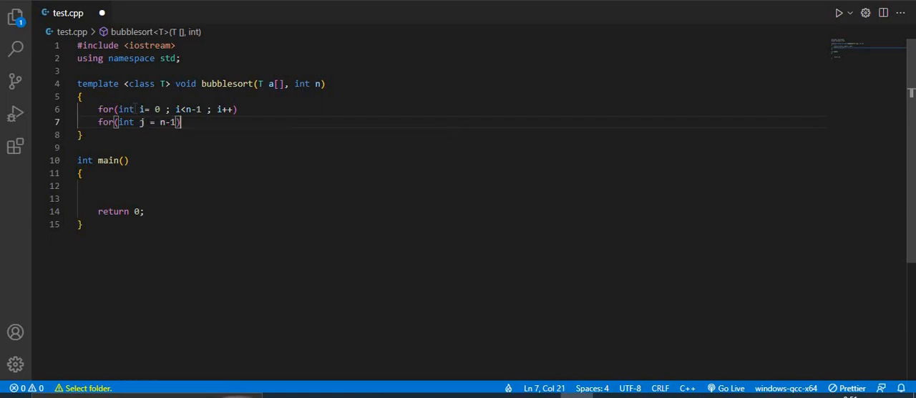
type(",")
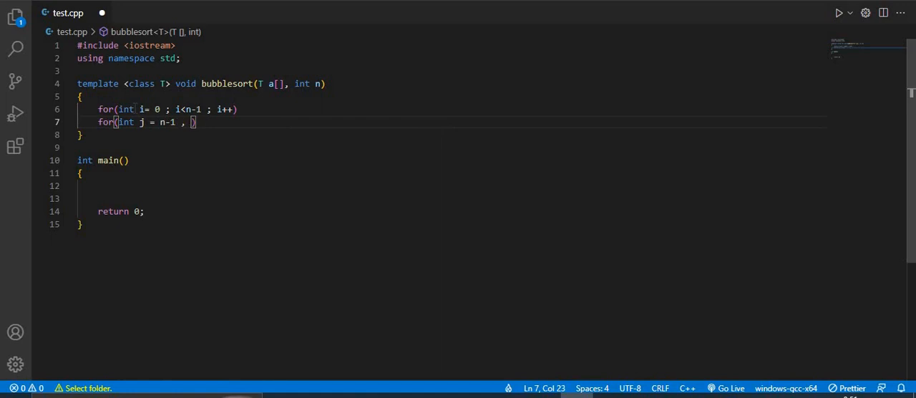
key("Backspace")
type(";")
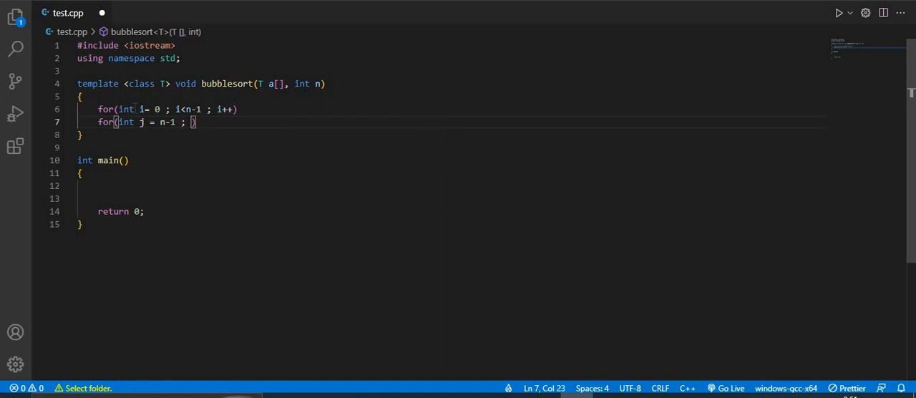
type("i<")
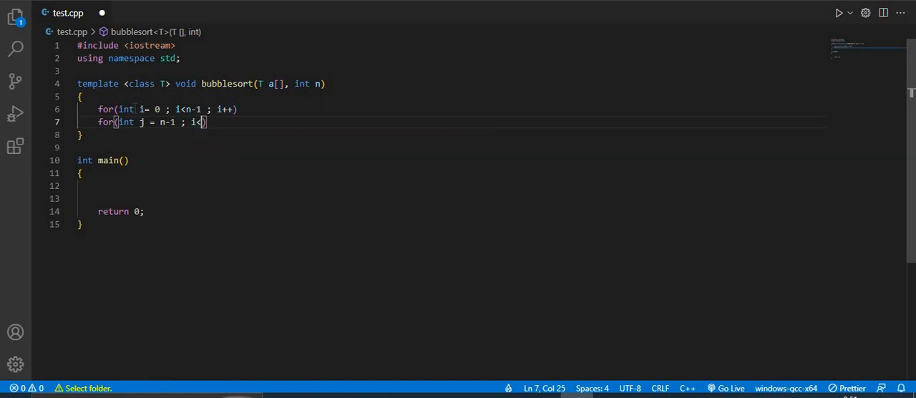
type("j ; j")
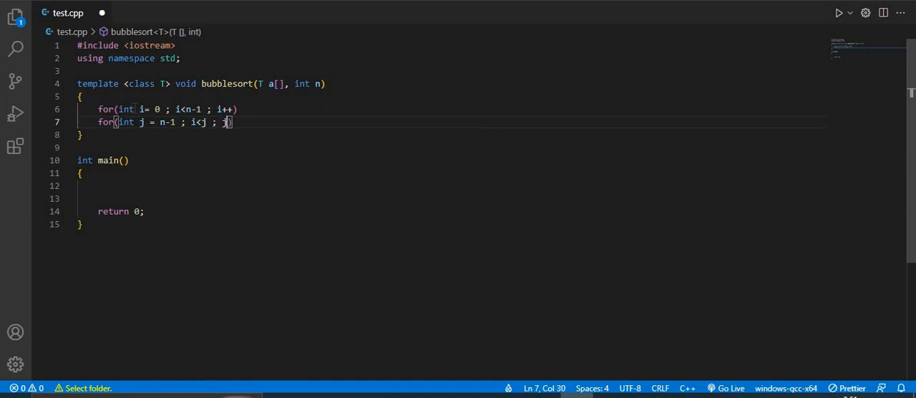
type("--")
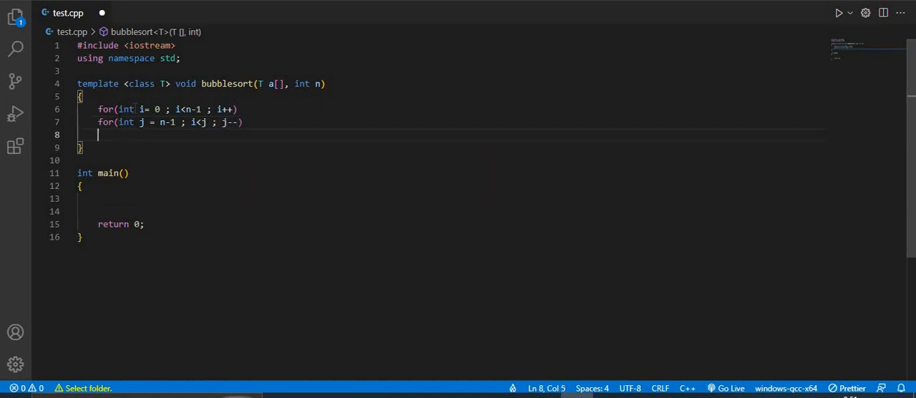
Start the inner loop body with the condition if (a[j] < a[j-1])
type("id")
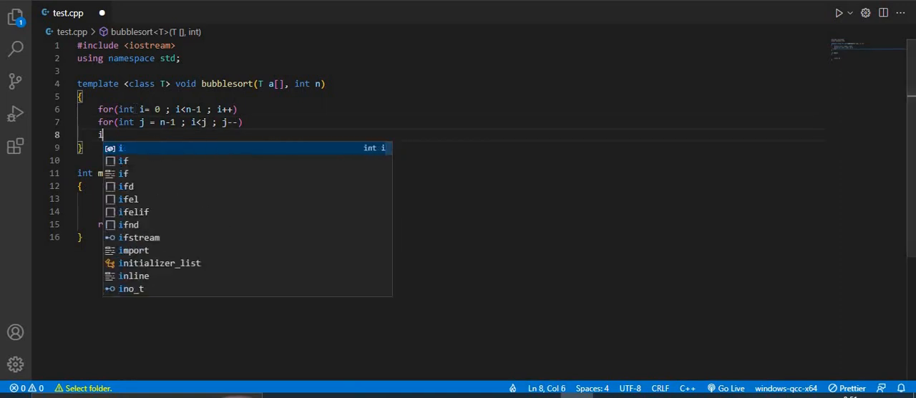
key("Escape")
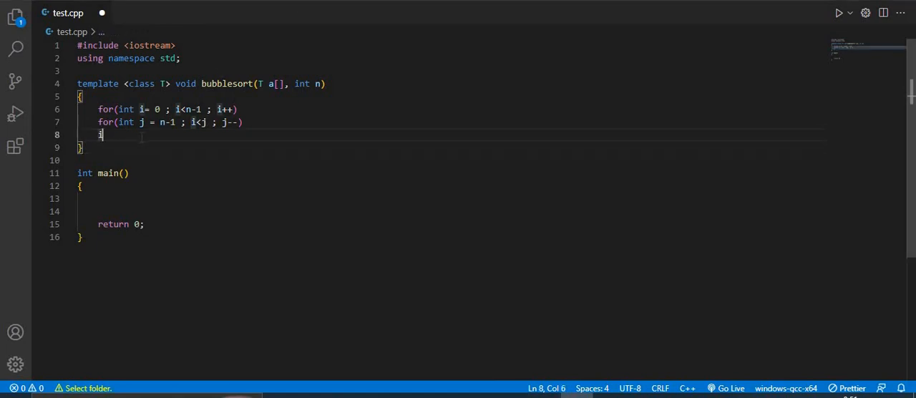
type("if (")
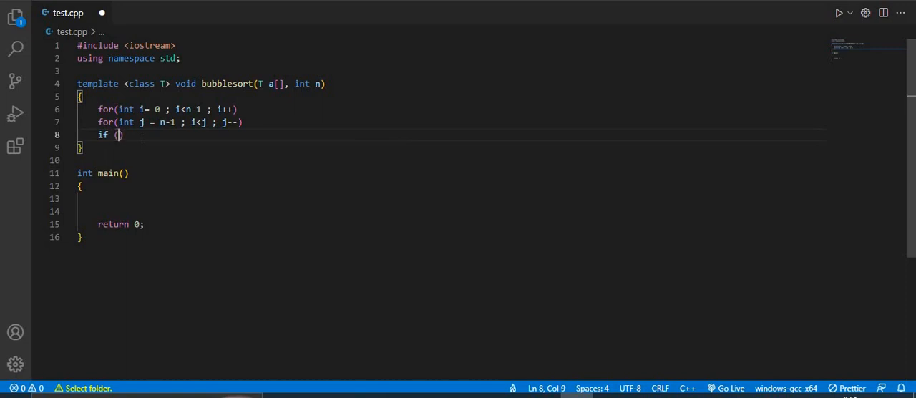
type("a[")
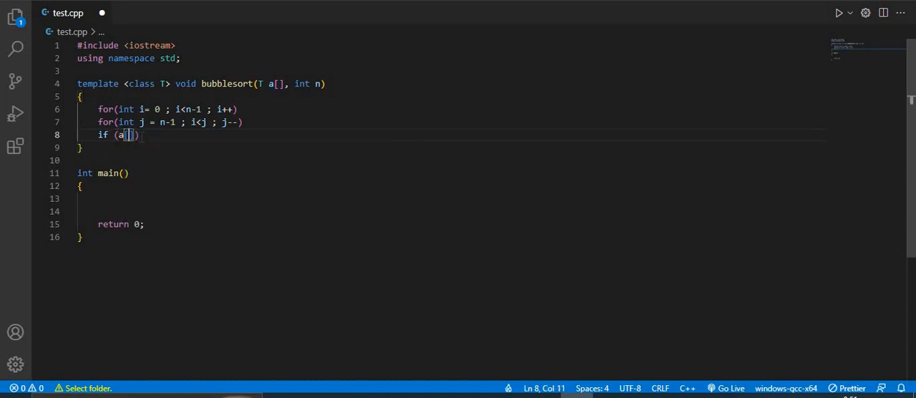
type("j]")
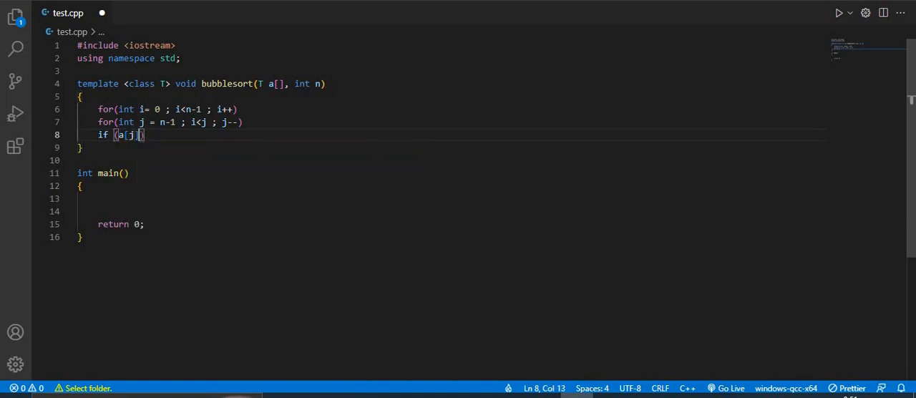
type("< a[")
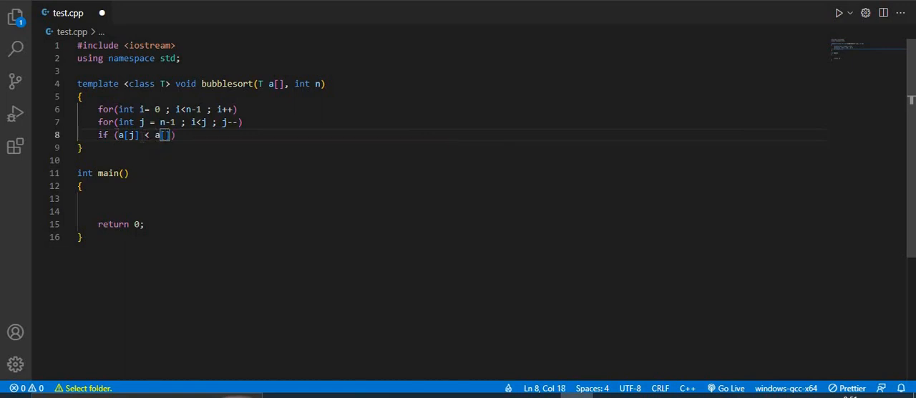
type("j-")
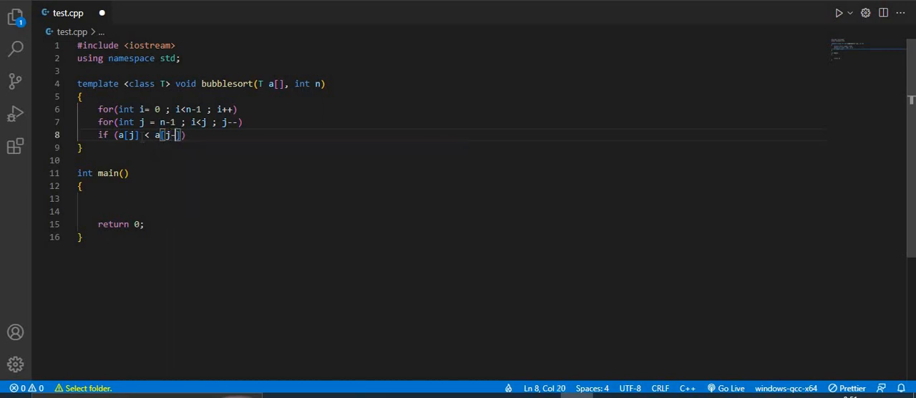
type("1])")
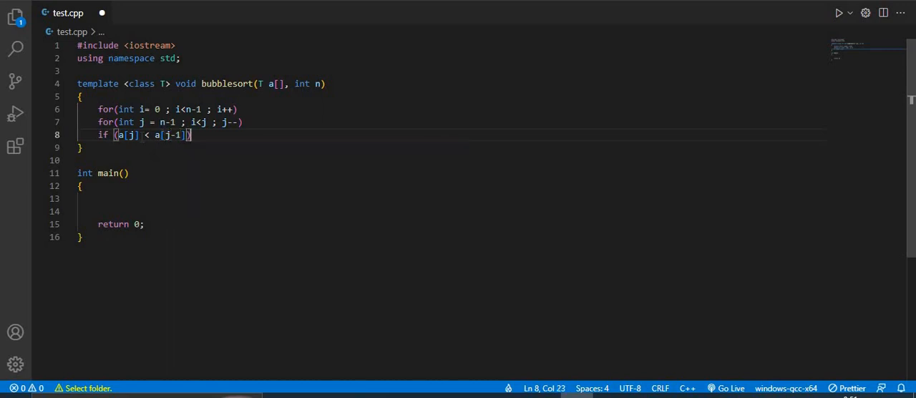
Swap a[j] and a[j-1] when the condition holds
type("swap(")
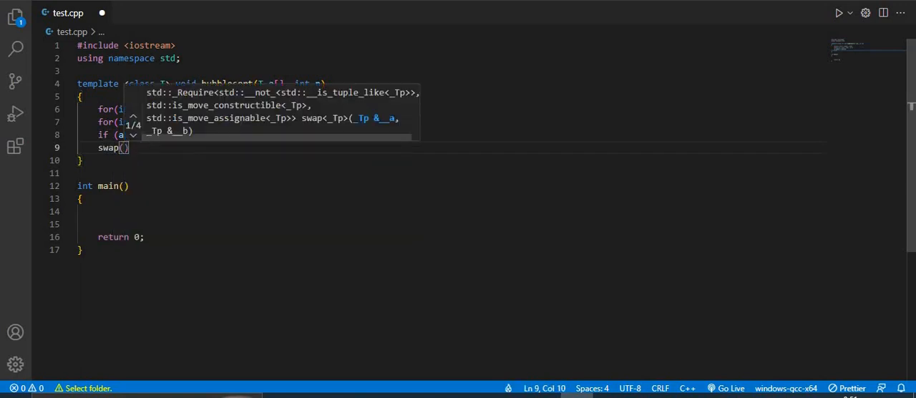
type("a")
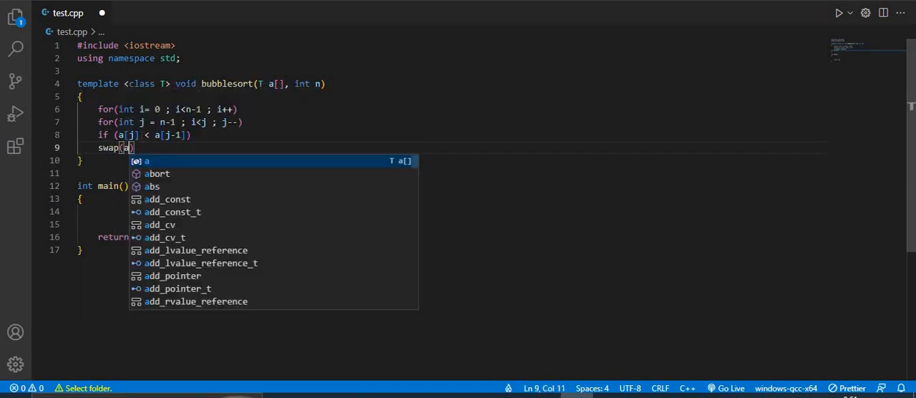
type("[j]")
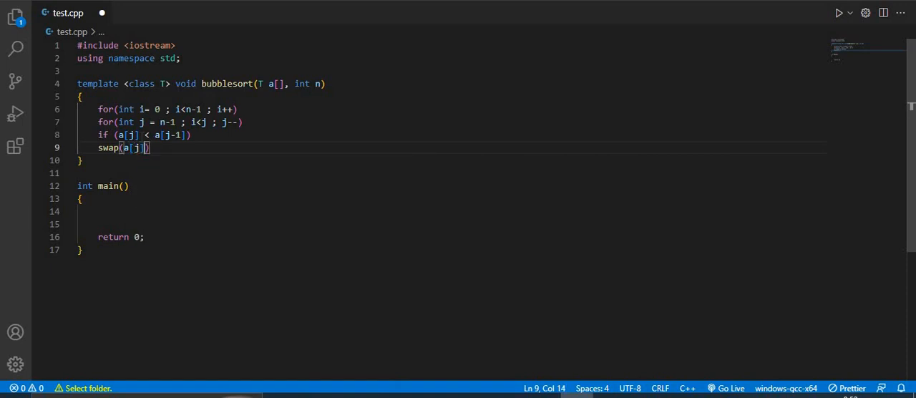
type(", a[")
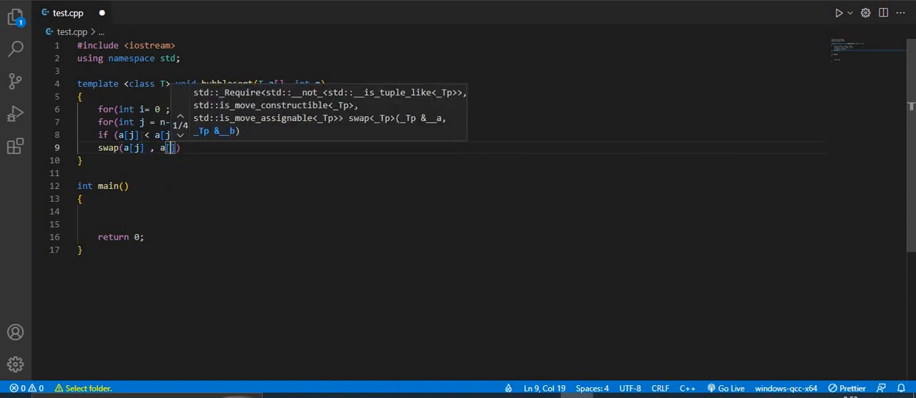
type("-1")
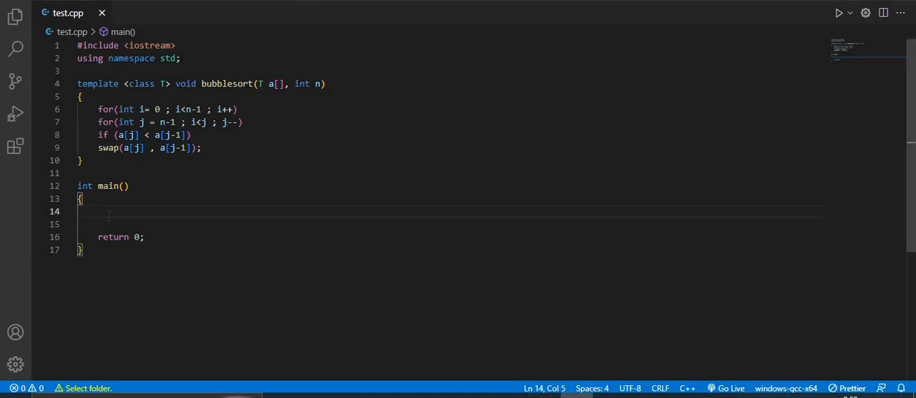
Declare the array a[5] = {10,50,30,40,20} in main
type("int a[")
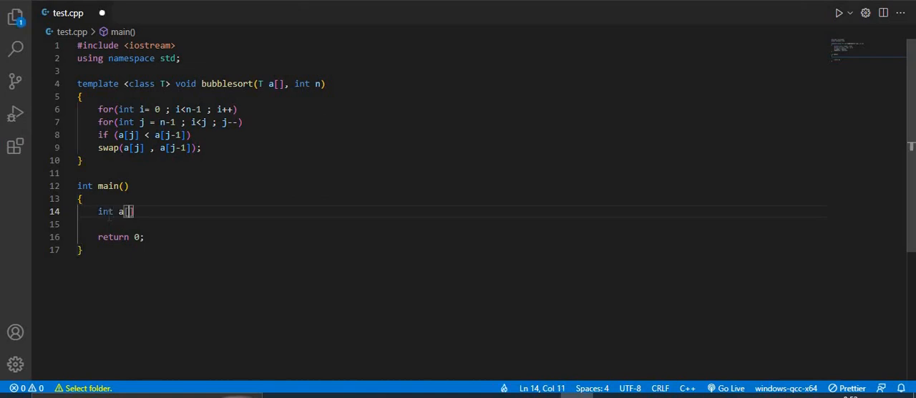
type("5")
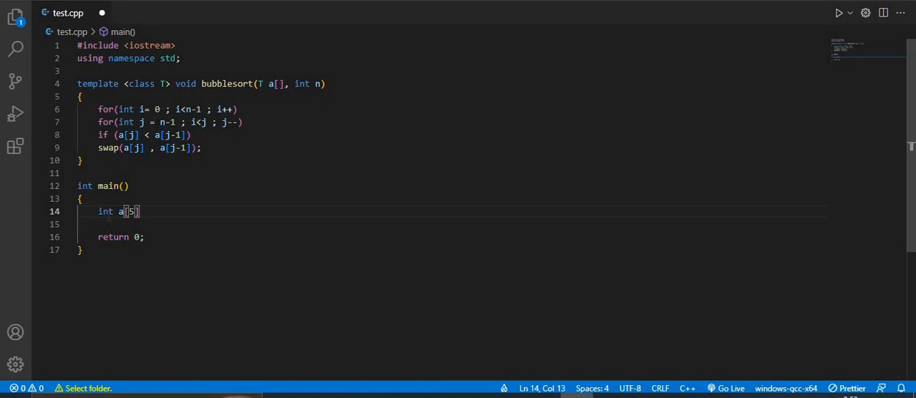
type("=")
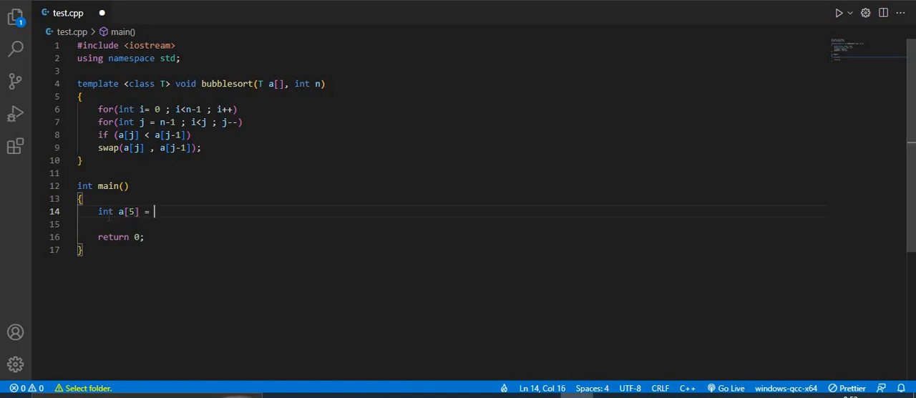
type("{10,")
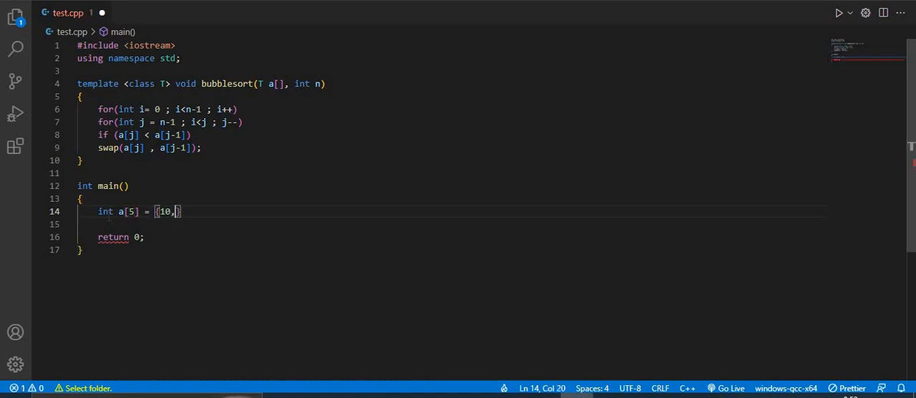
type("50,")
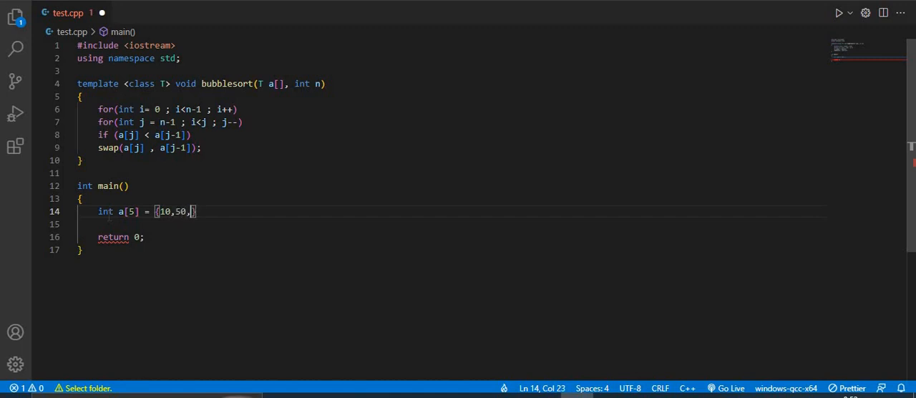
type("3")
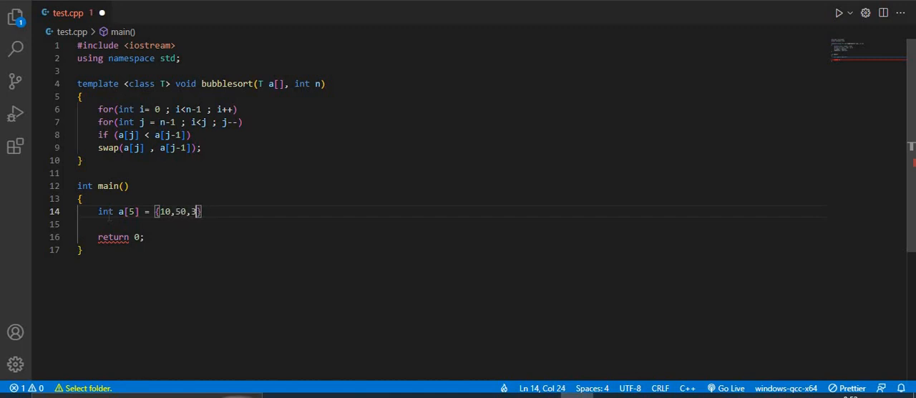
type("0,")
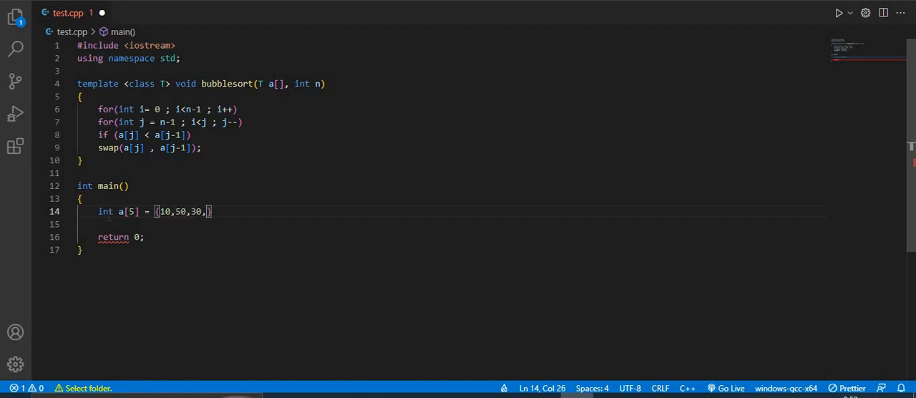
type("40,20")
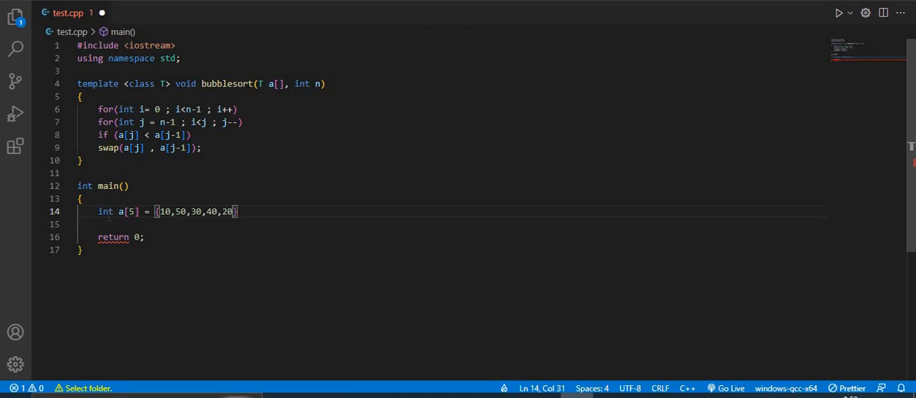
type(";")
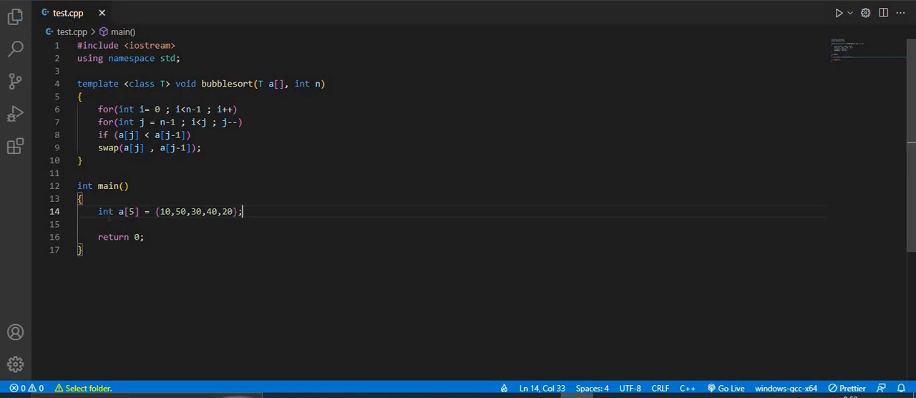
key("enter")
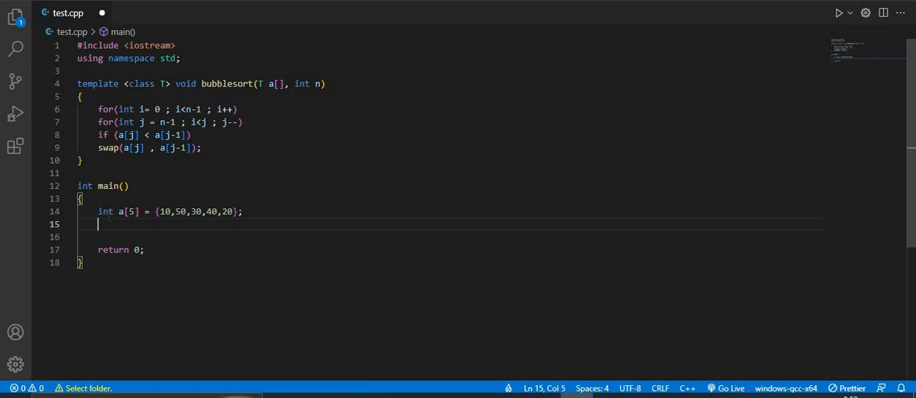
Compute int n = sizeof(a), correcting the seizeof typo
type("int n")
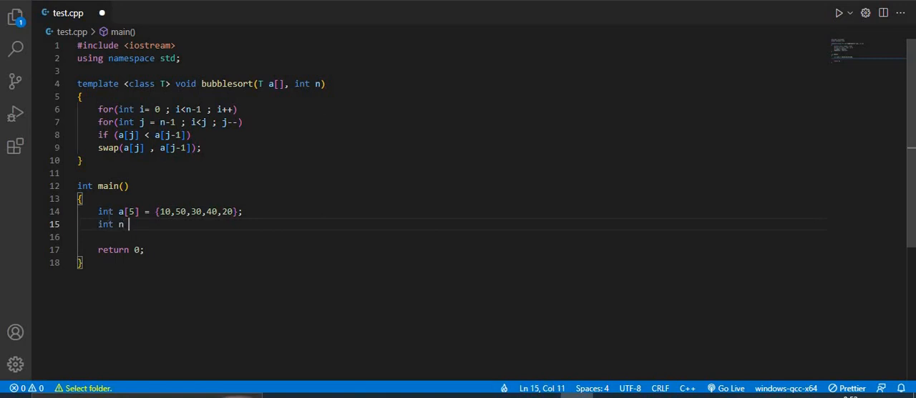
type("= sei")
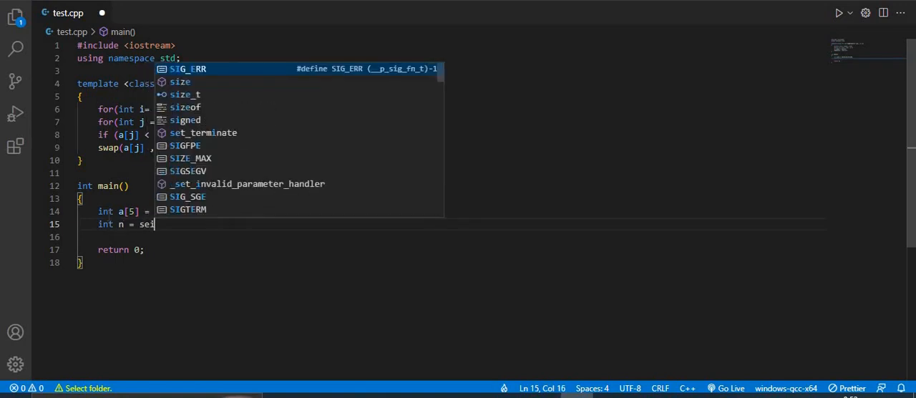
type("zeof(")
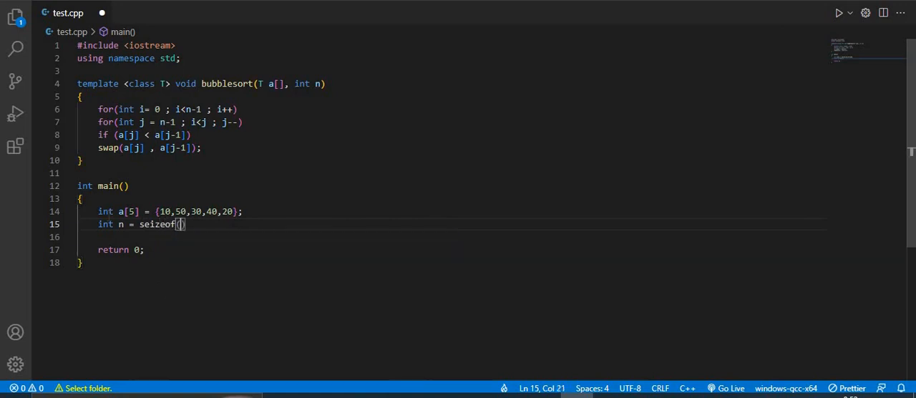
type("a")
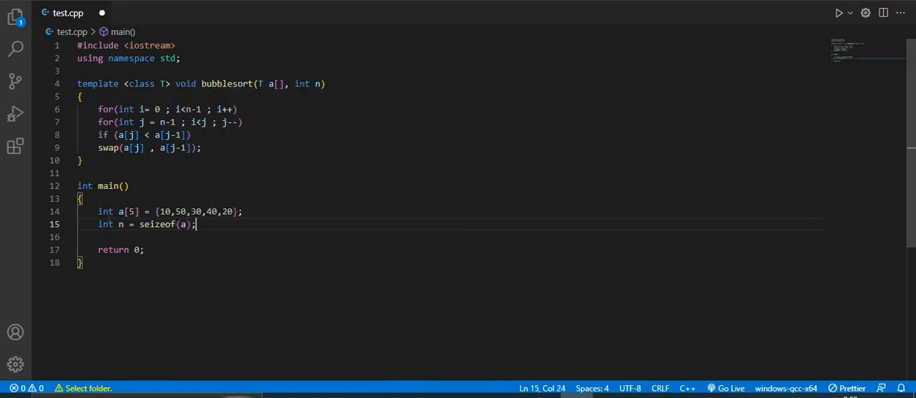
key("ctrl+s")
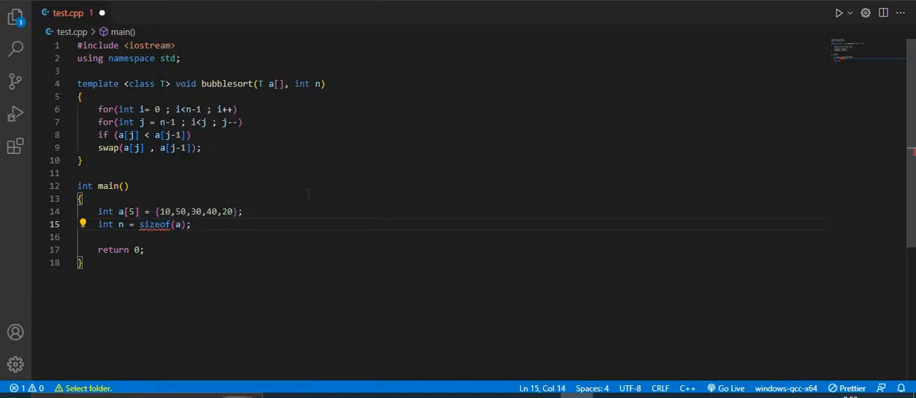
key("ctrl+s")
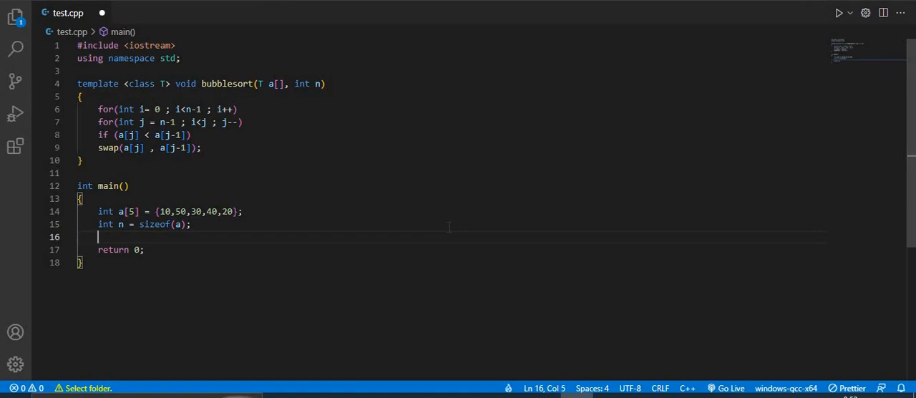
Call bubblesort<int>(a, n) and save test.cpp
type("bubblesort")
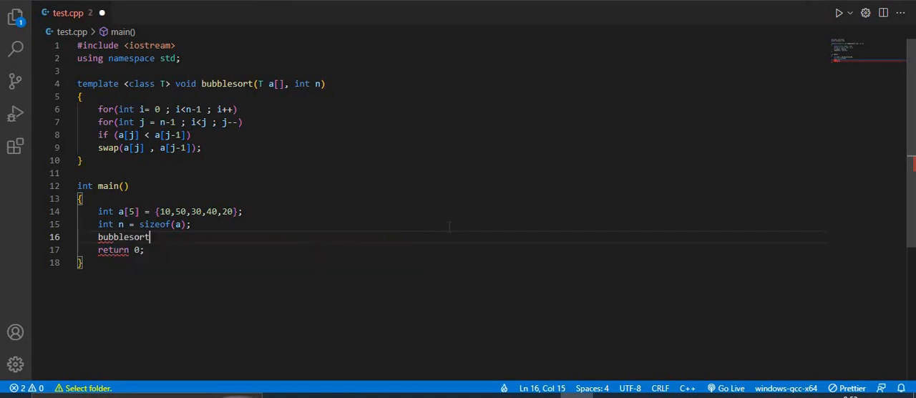
type("<in")
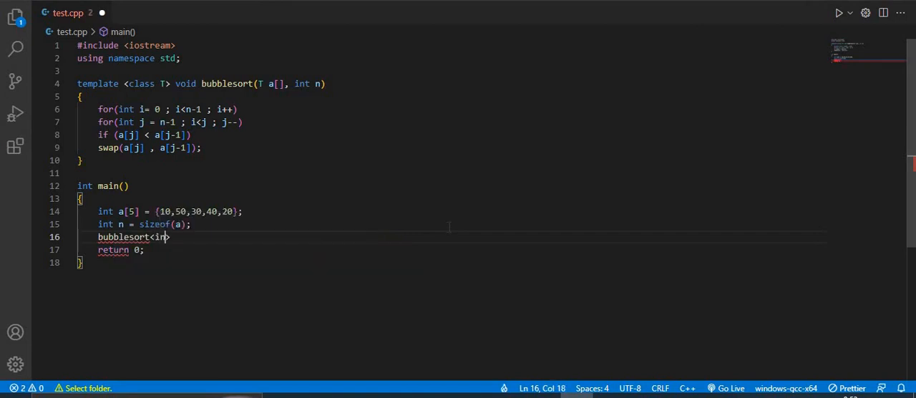
type("t>")
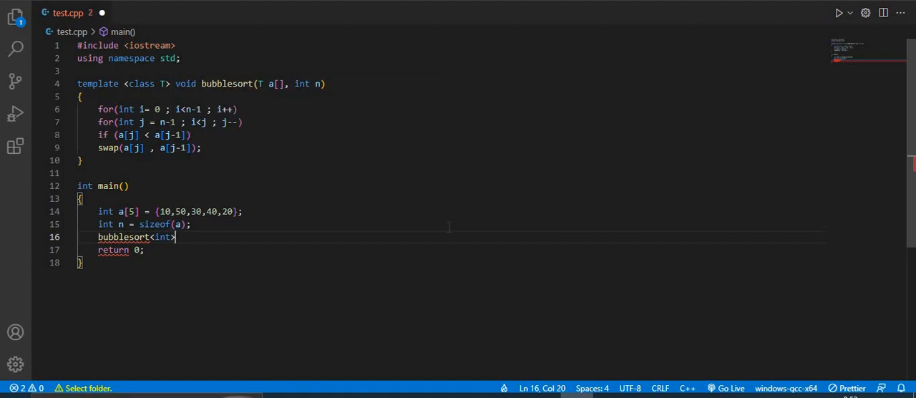
type("(")
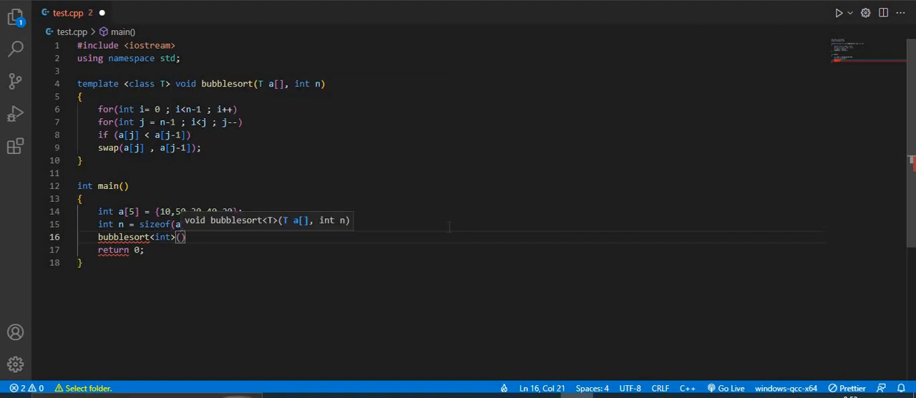
type("a ,")
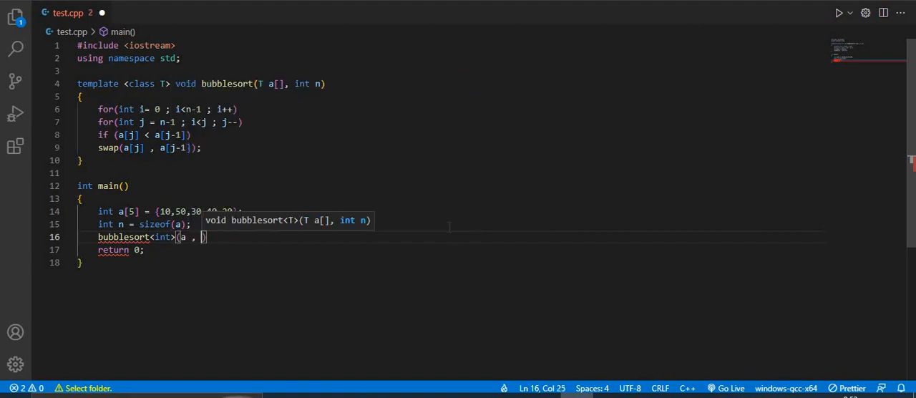
type("n")
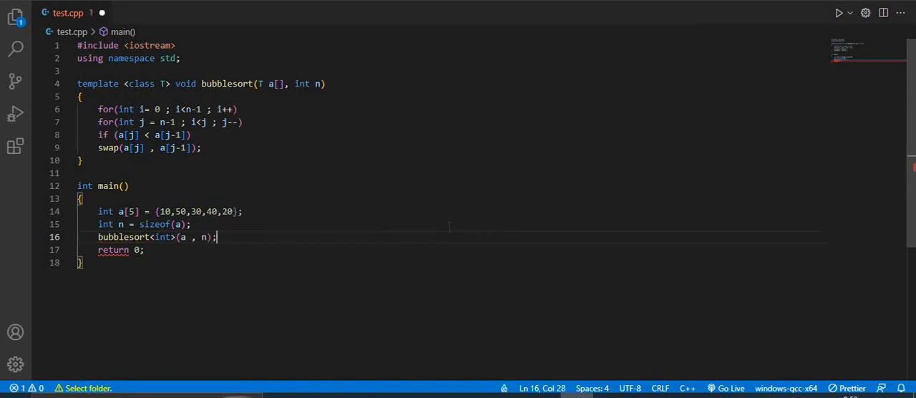
key("ctrl+s")
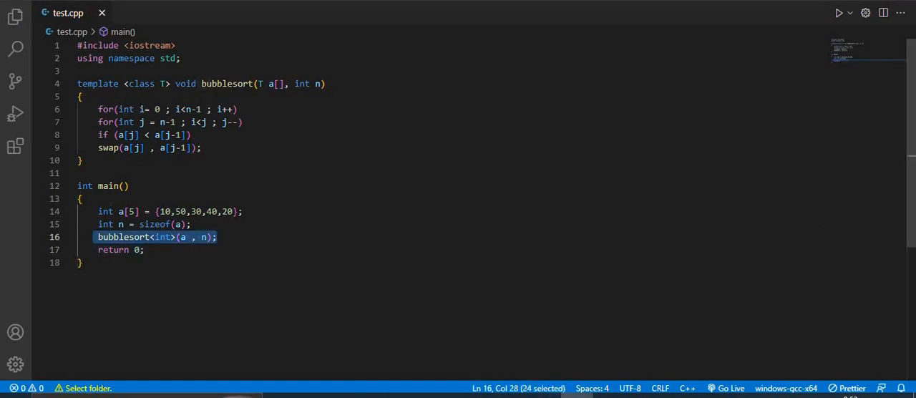
Print the label "Sorted Array : " after the bubblesort call
left_click(241, 237)
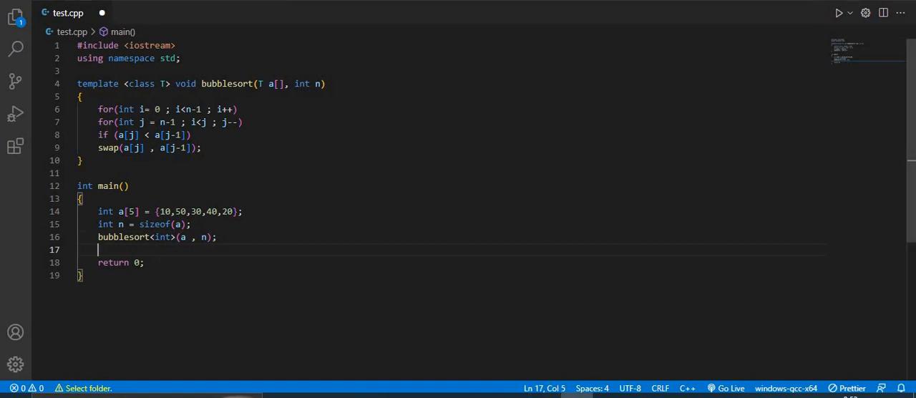
type("cout<<")
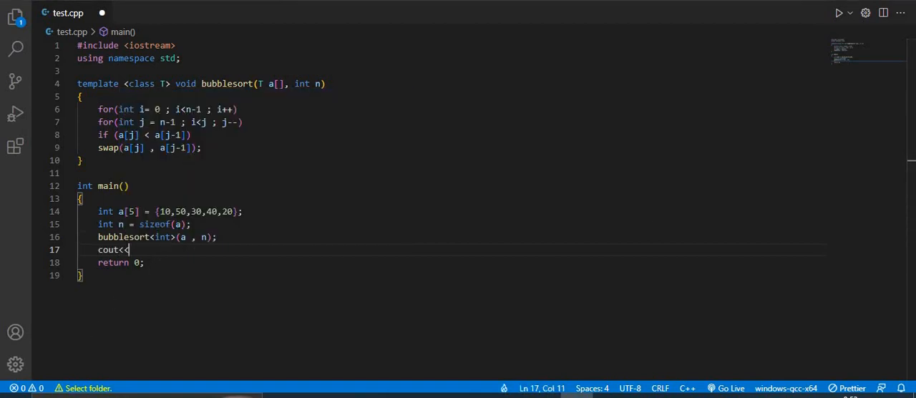
type("\"")
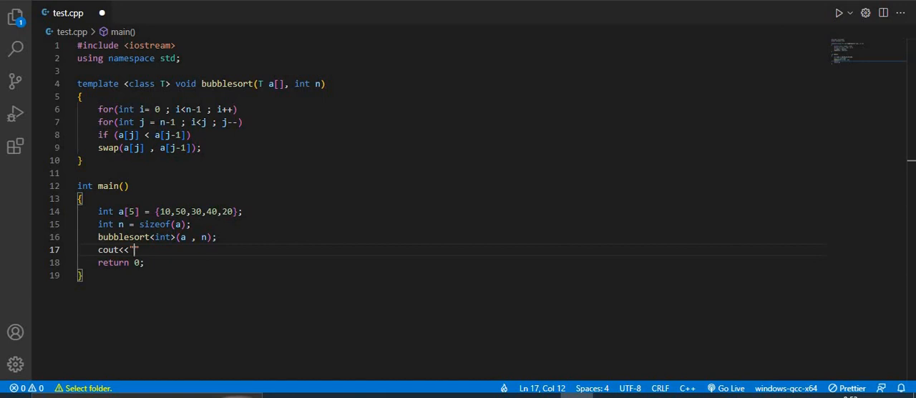
type("Sorted A")
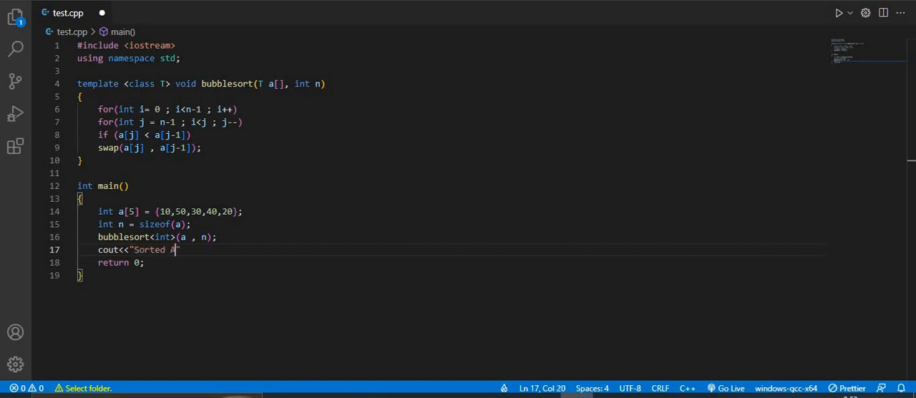
type("rray :")
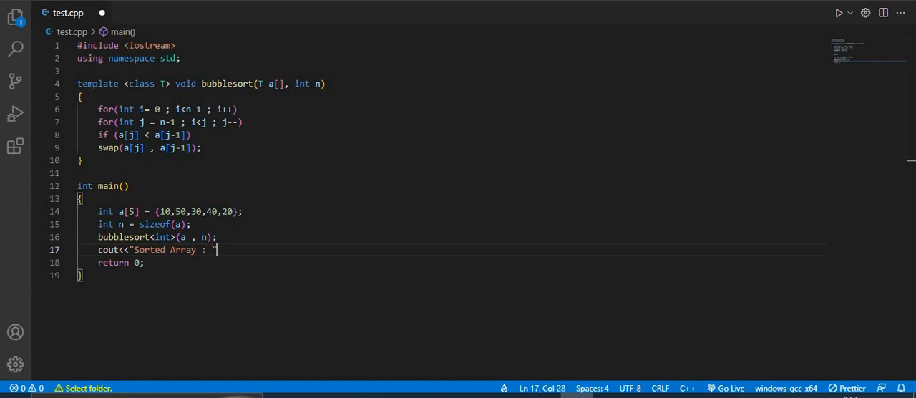
Begin a for loop over i from 0 to n with an empty body
key("Enter")
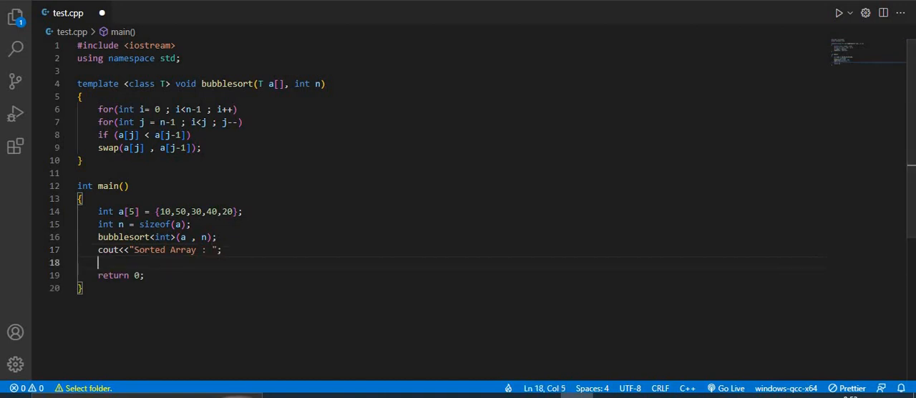
type("for(int")
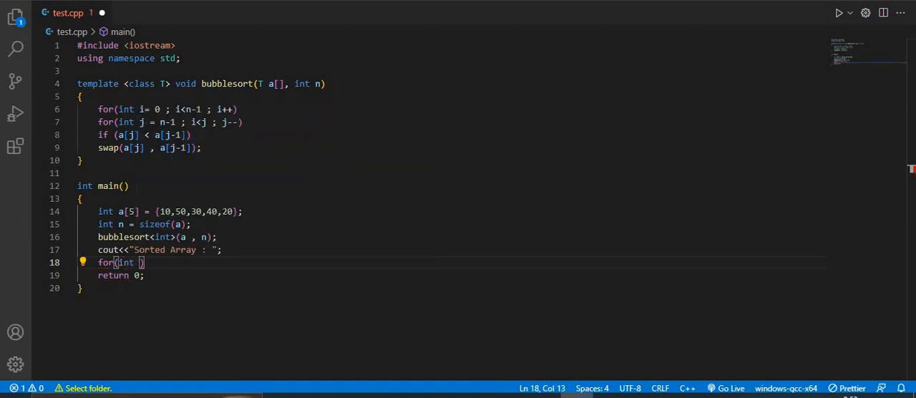
type("i")
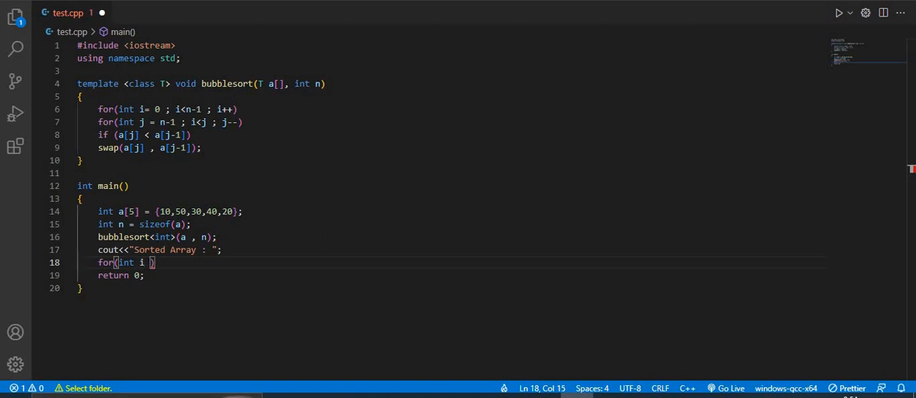
type("= 0")
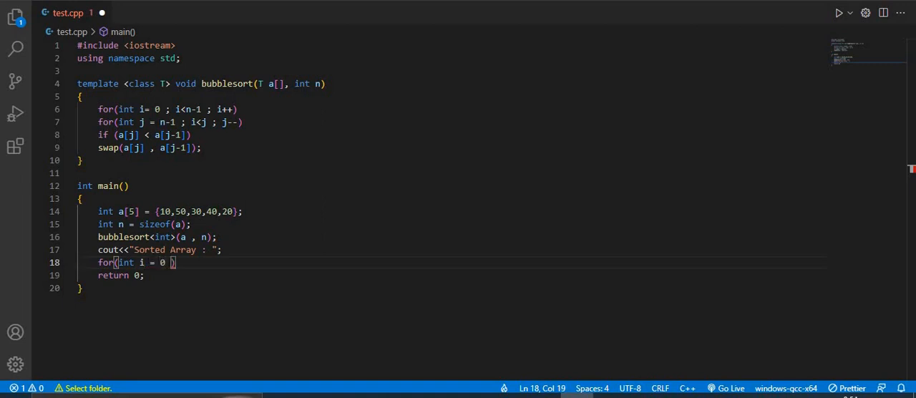
type("; i<")
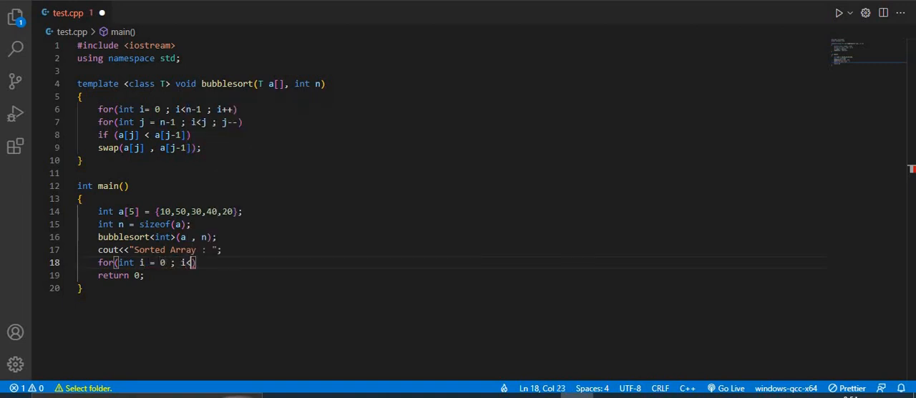
key("Backspace")
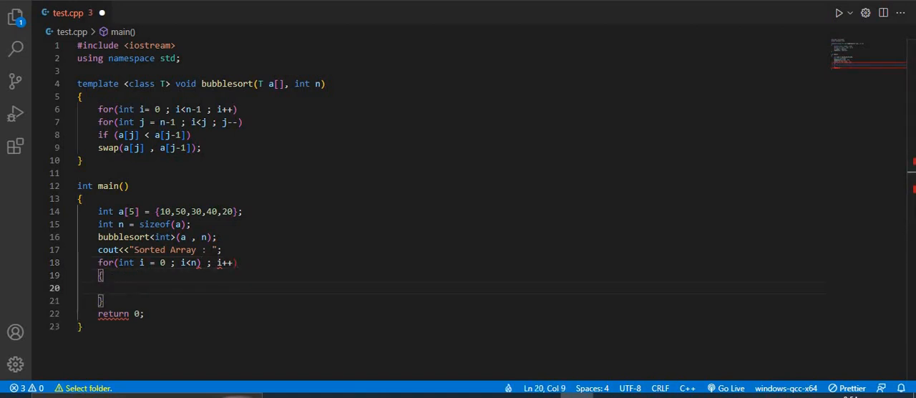
Print each a[i] with endl inside the loop, tidy the header, and save
type("cout")
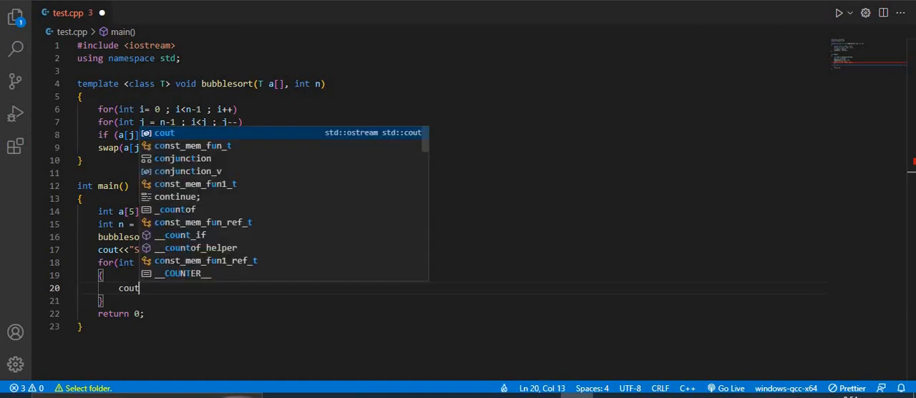
type("<<a[i]<< \"")
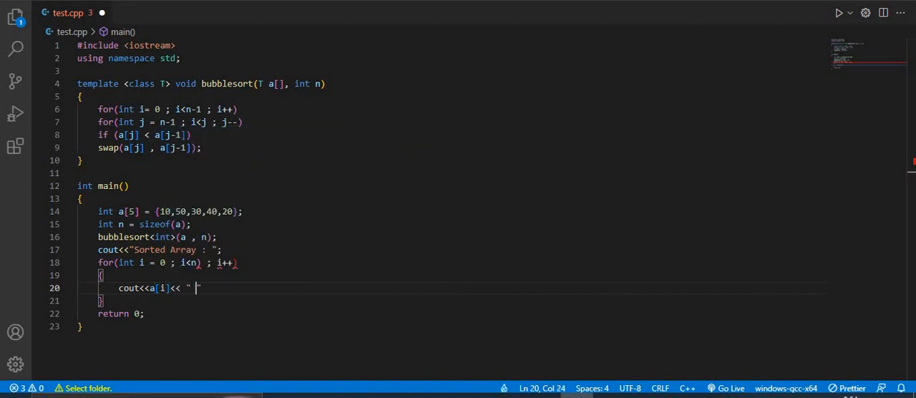
key("Backspace")
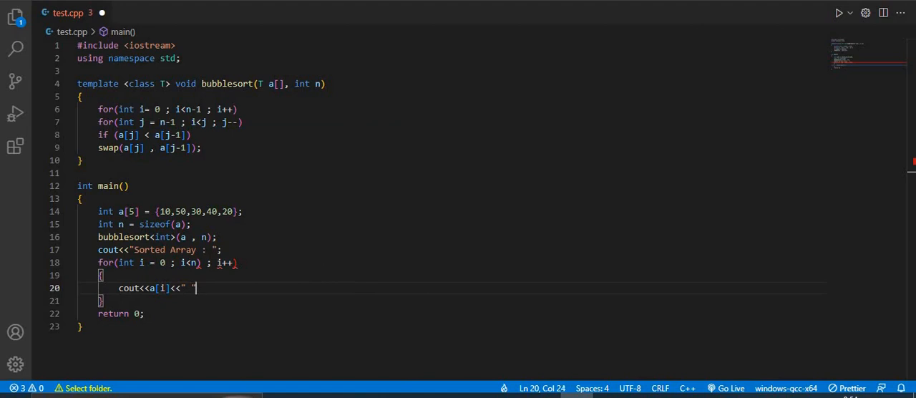
type("<<endl;")
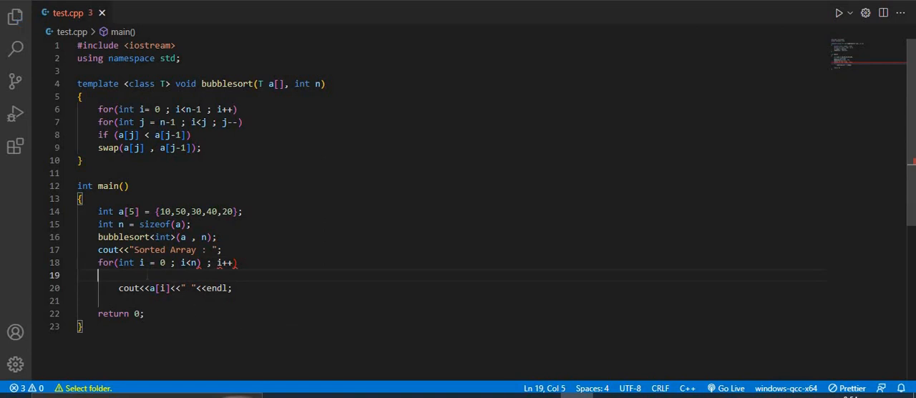
left_click(193, 263)
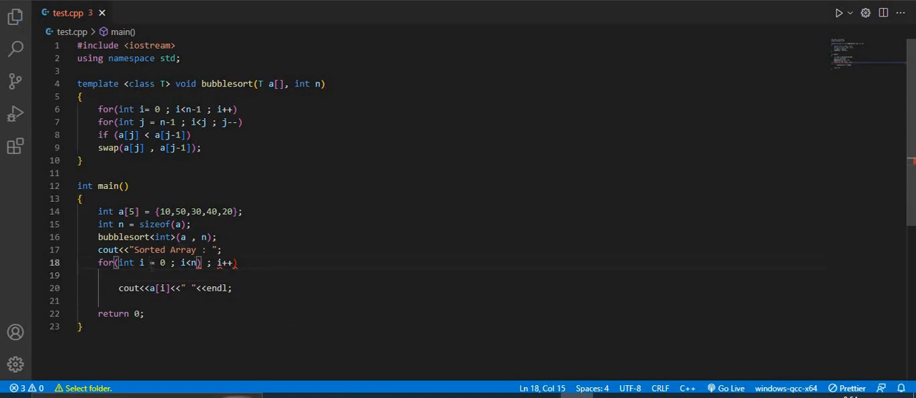
key("Backspace")
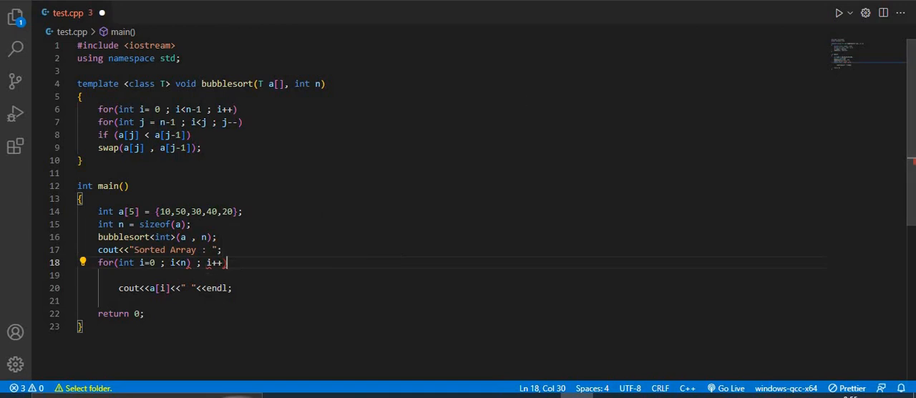
mouse_move(324, 12)
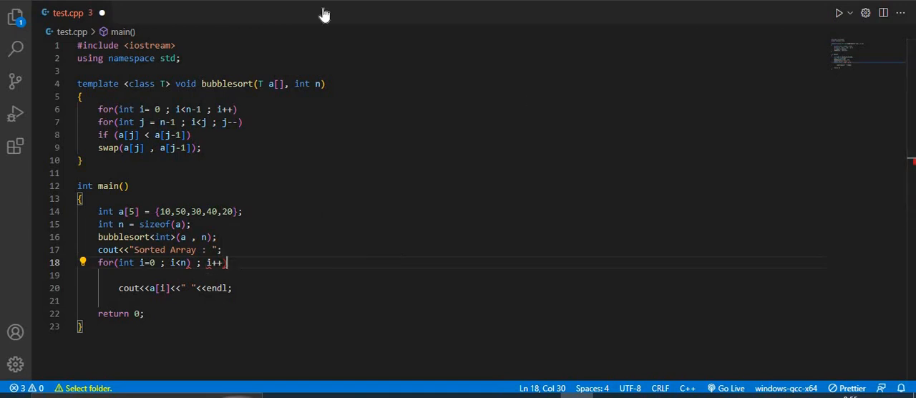
mouse_move(323, 13)
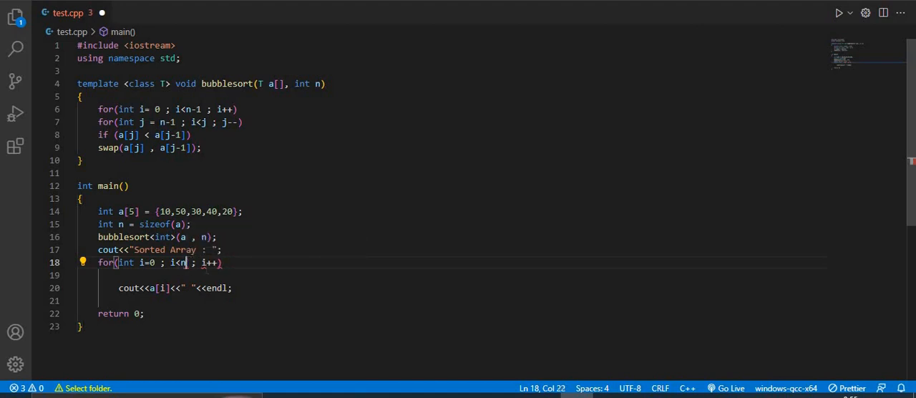
key("ctrl+s")
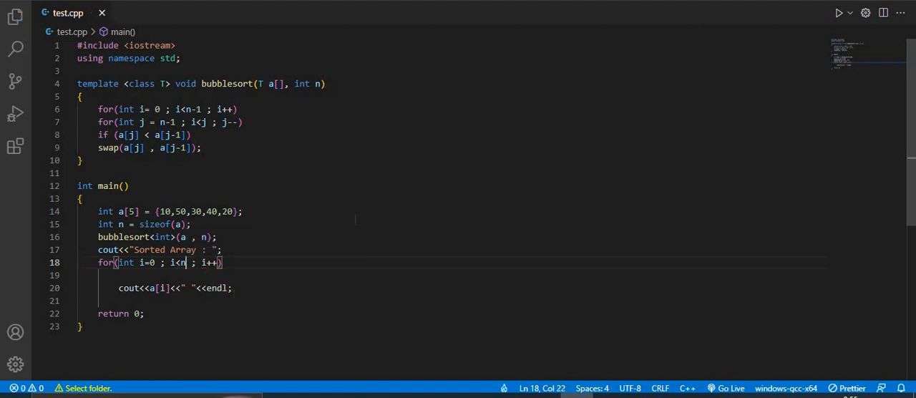
mouse_move(364, 350)
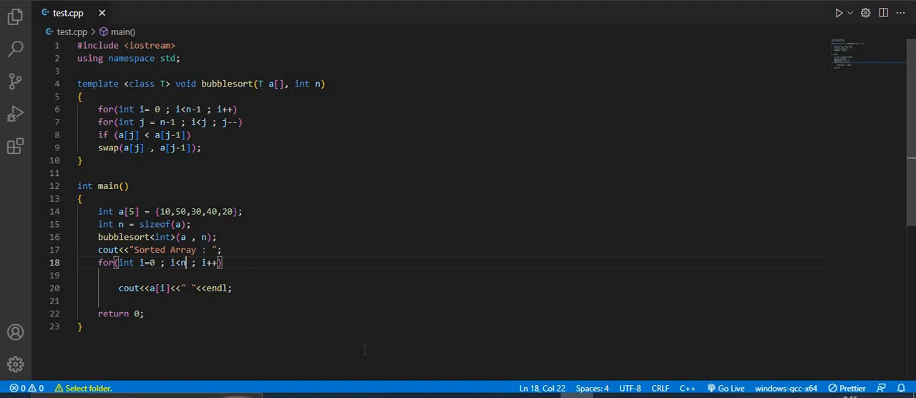
mouse_move(399, 204)
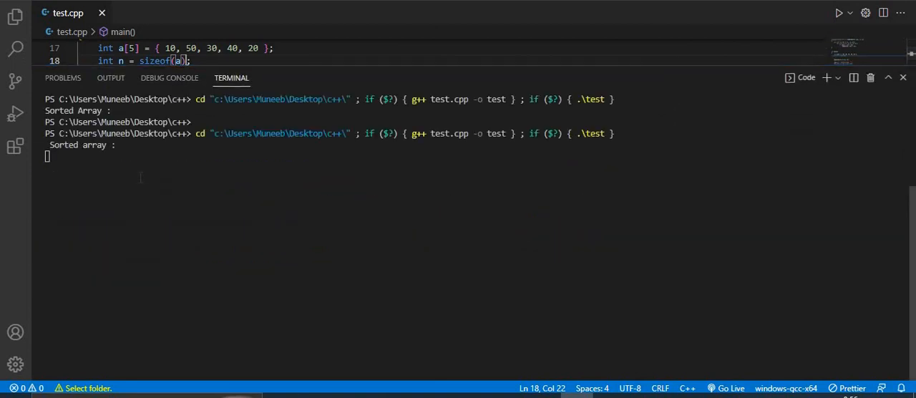
key("Return")
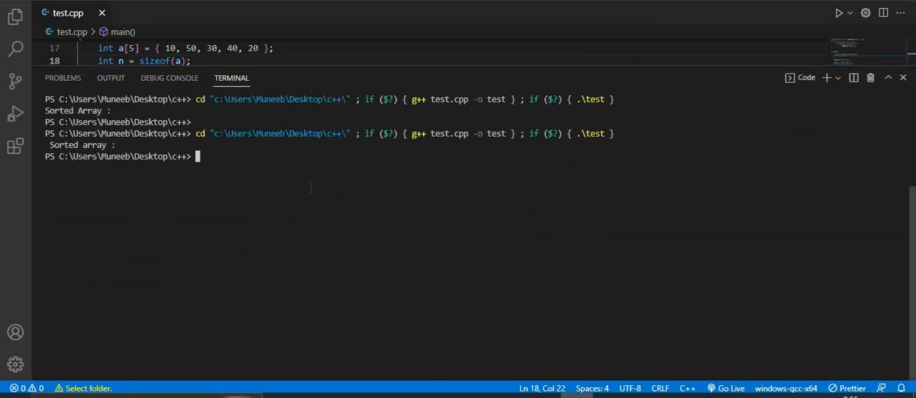
key("Return")
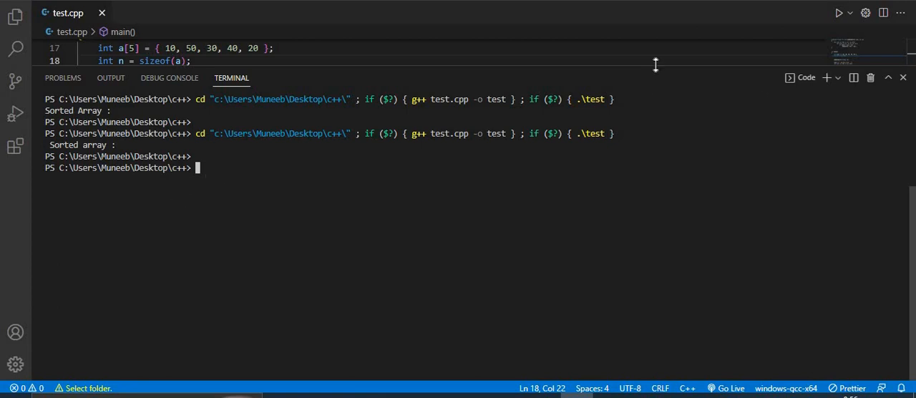
left_click_drag(656, 69, 666, 117)
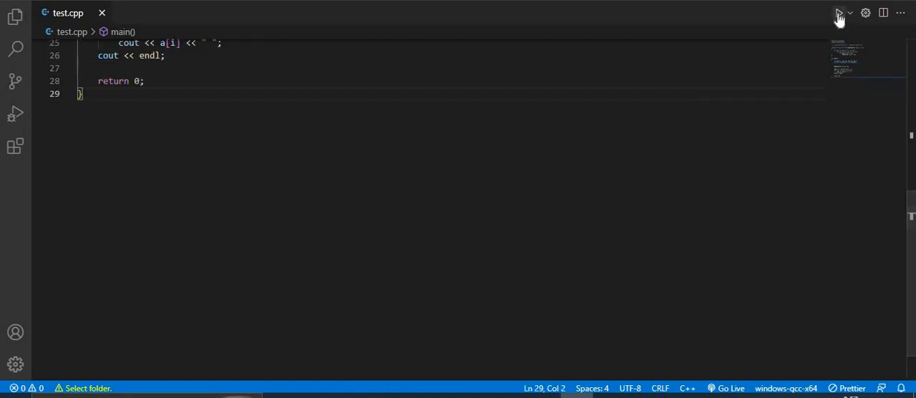
left_click(839, 13)
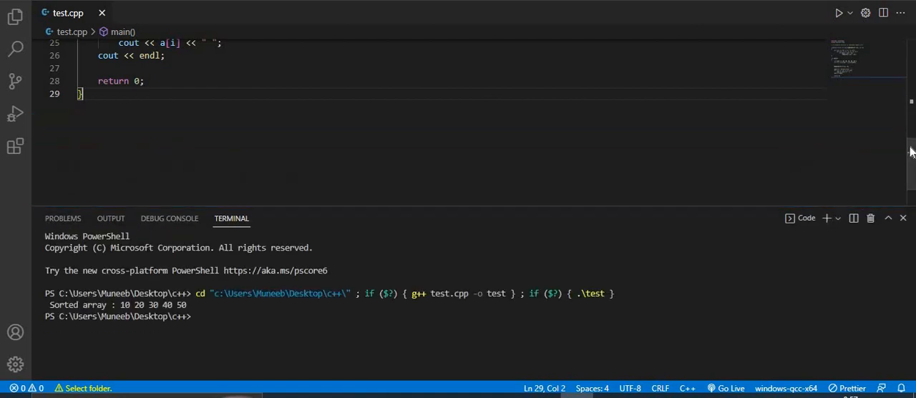
scroll("up", 3)
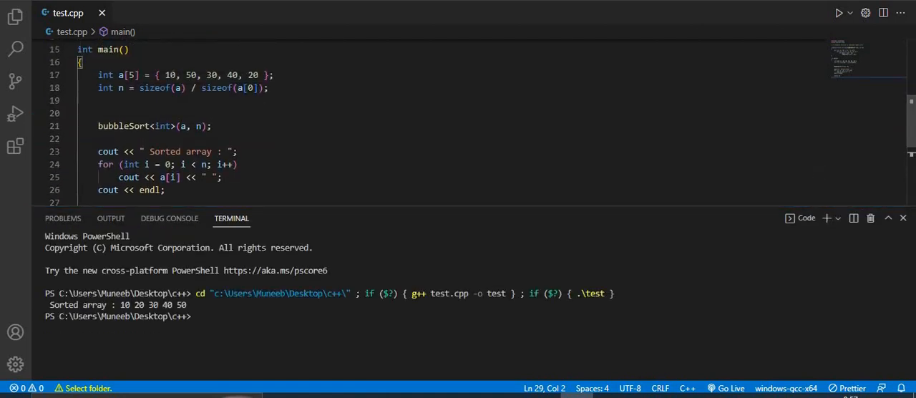
double_click(153, 87)
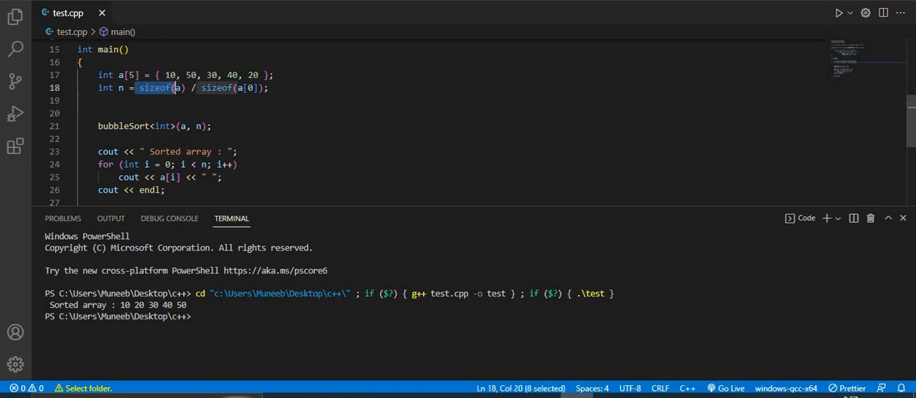
left_click(193, 87)
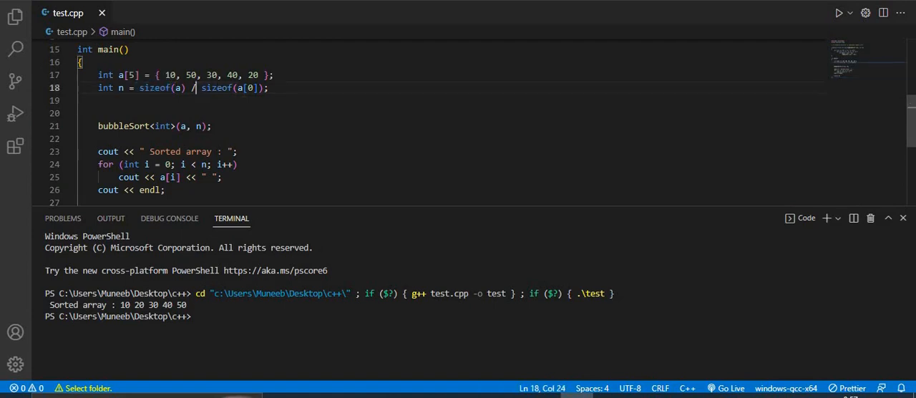
double_click(243, 88)
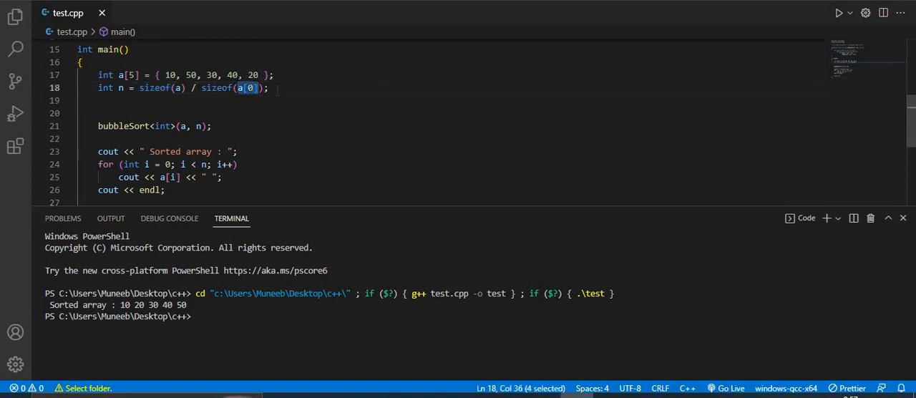